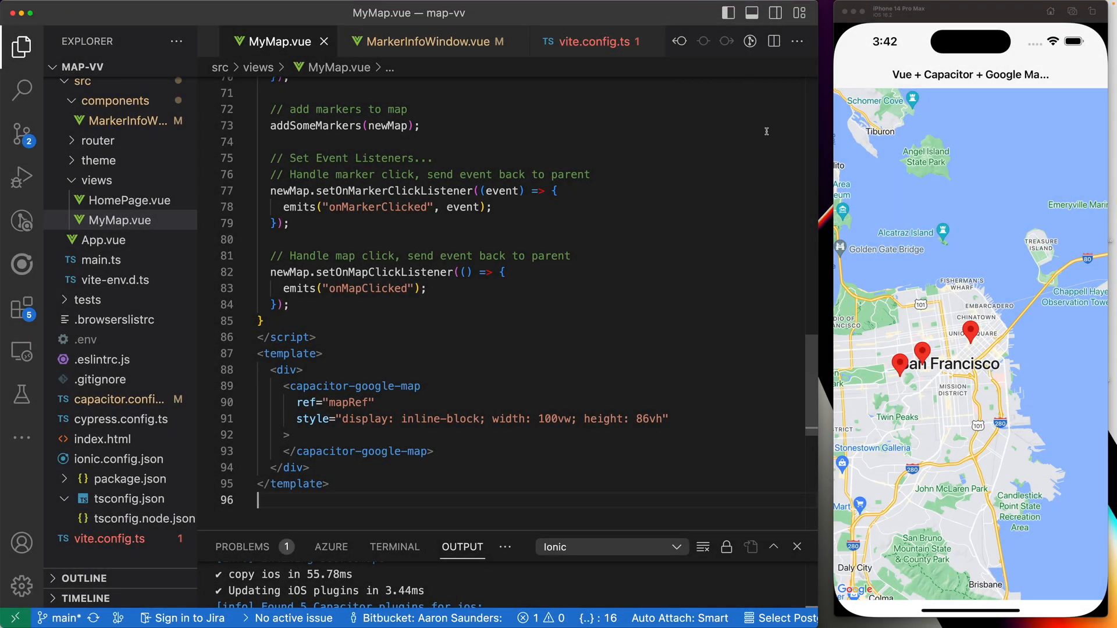
pyautogui.moveTo(730, 350)
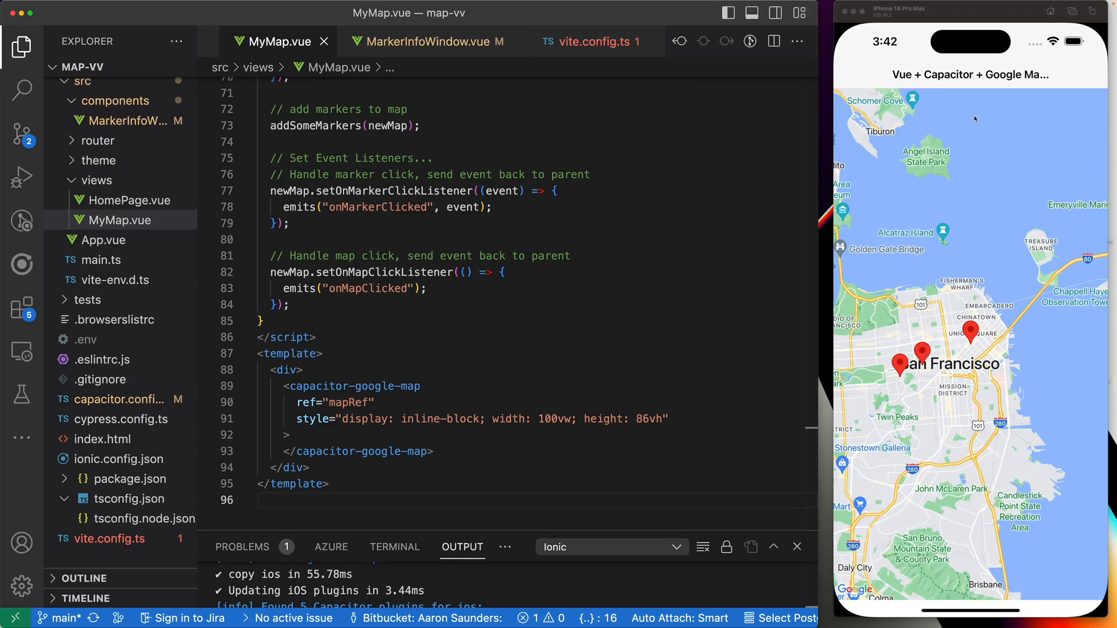
pyautogui.moveTo(934, 429)
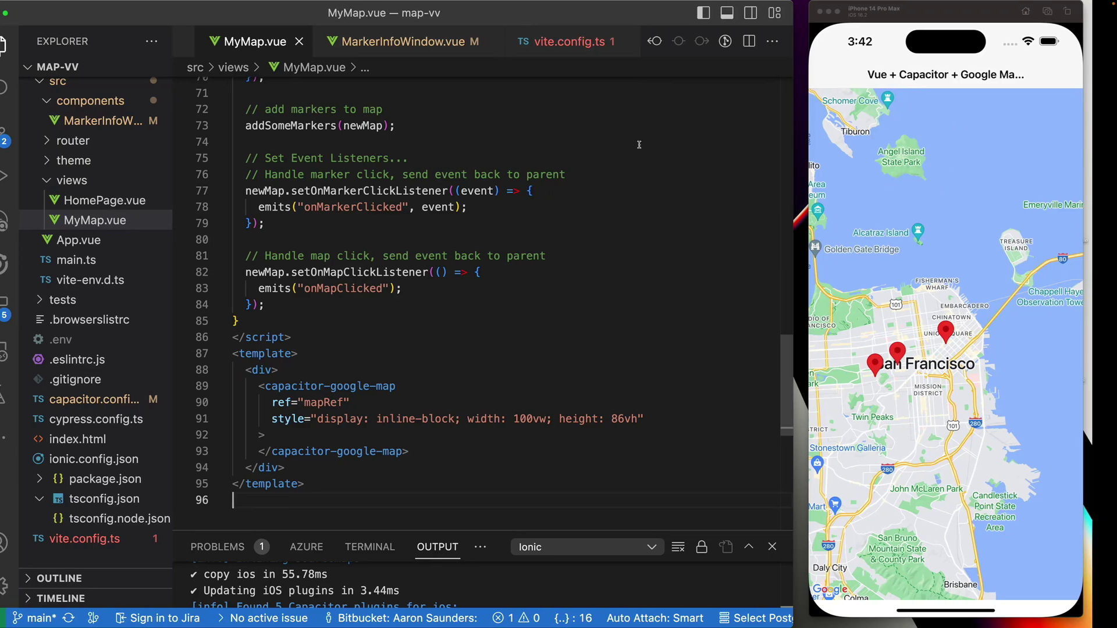
# Switch to the Google Maps Capacitor Plugin docs tab and scroll past Install and API Keys.
pyautogui.click(221, 11)
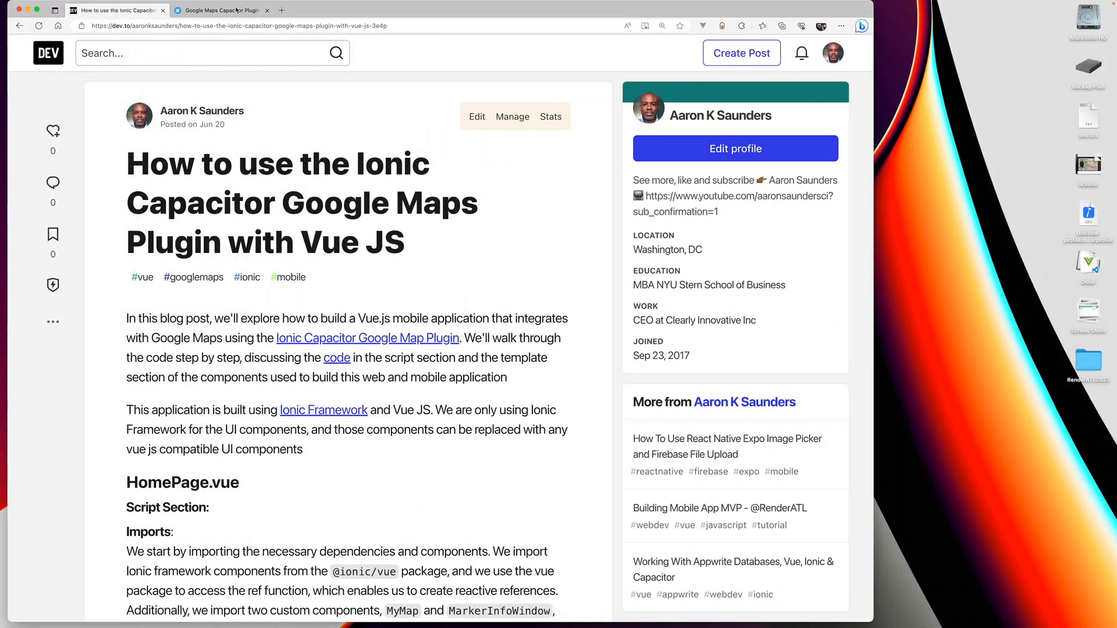
pyautogui.click(221, 10)
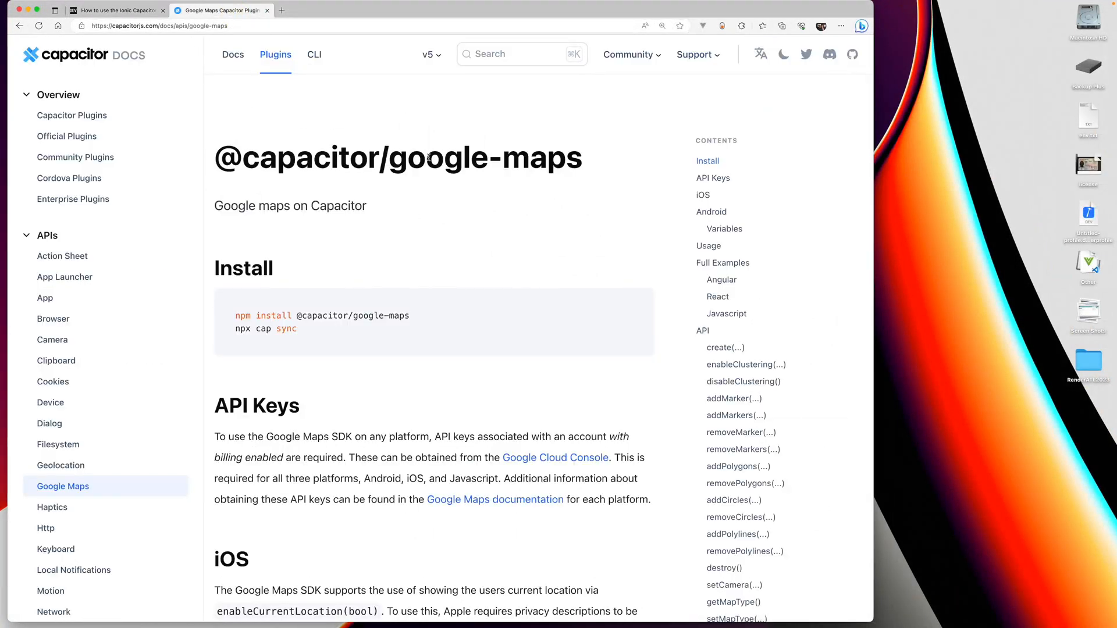
pyautogui.scroll(-3)
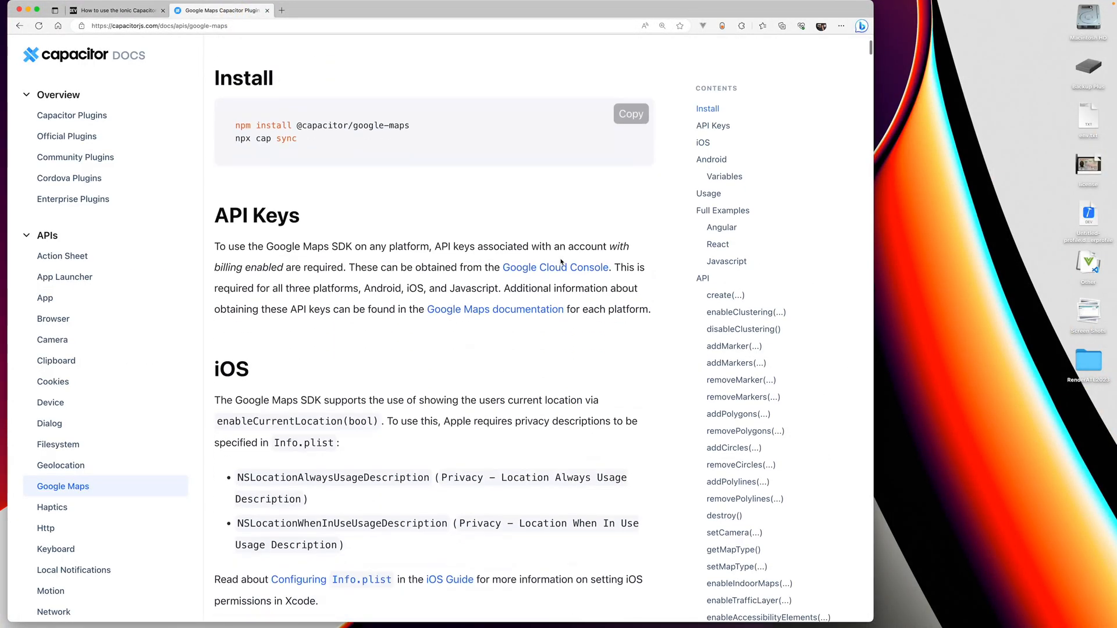
pyautogui.scroll(-3)
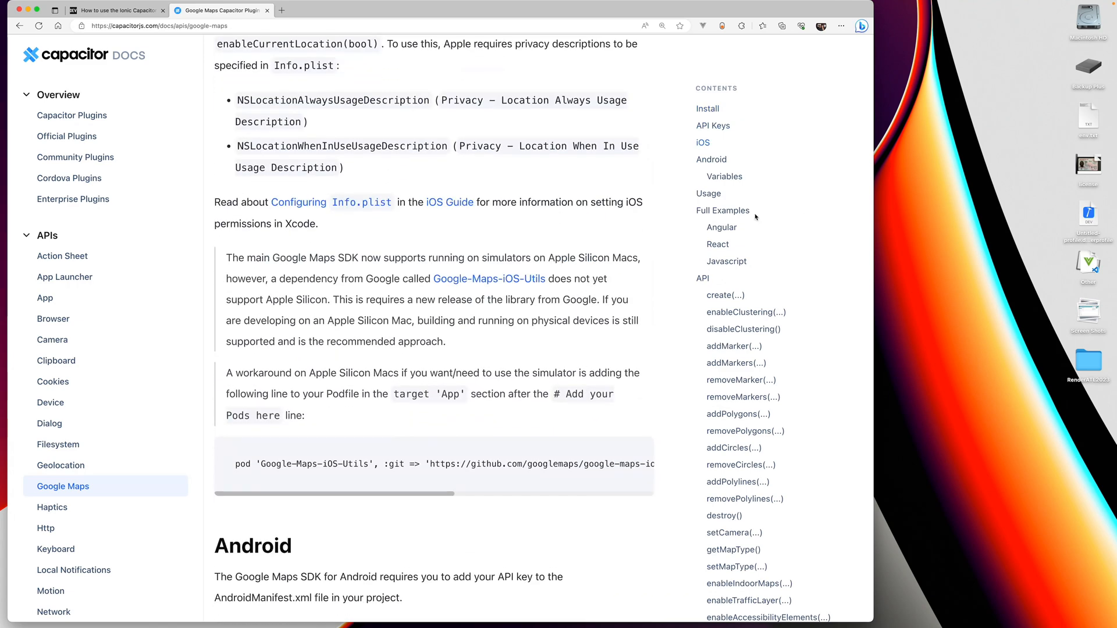
# Jump to Full Examples and bring the React and Javascript code samples into view.
pyautogui.click(723, 210)
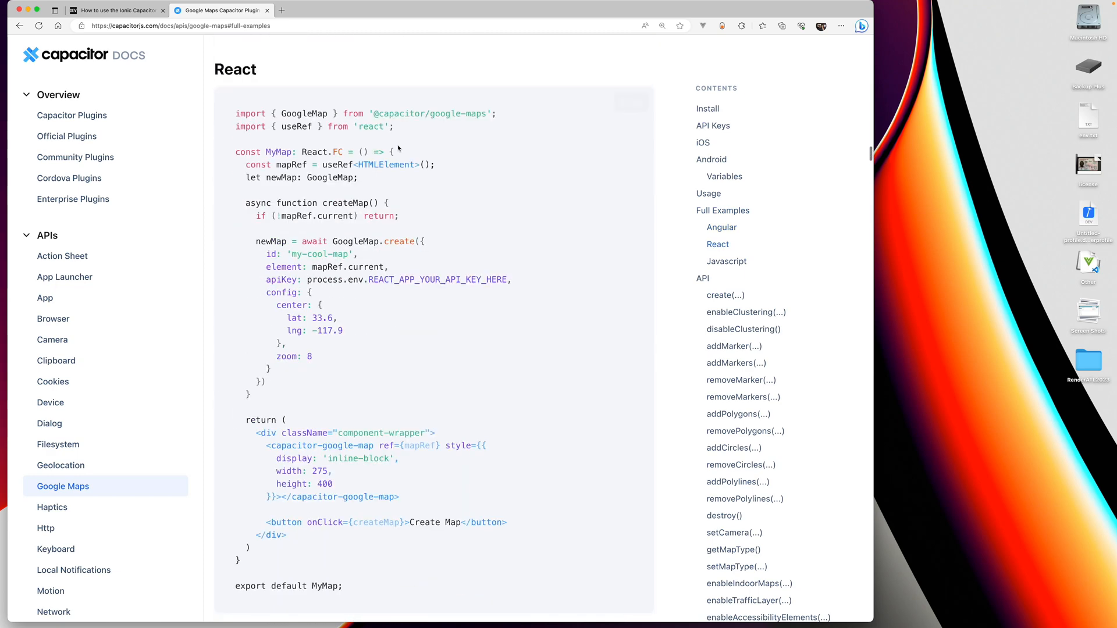
pyautogui.scroll(-3)
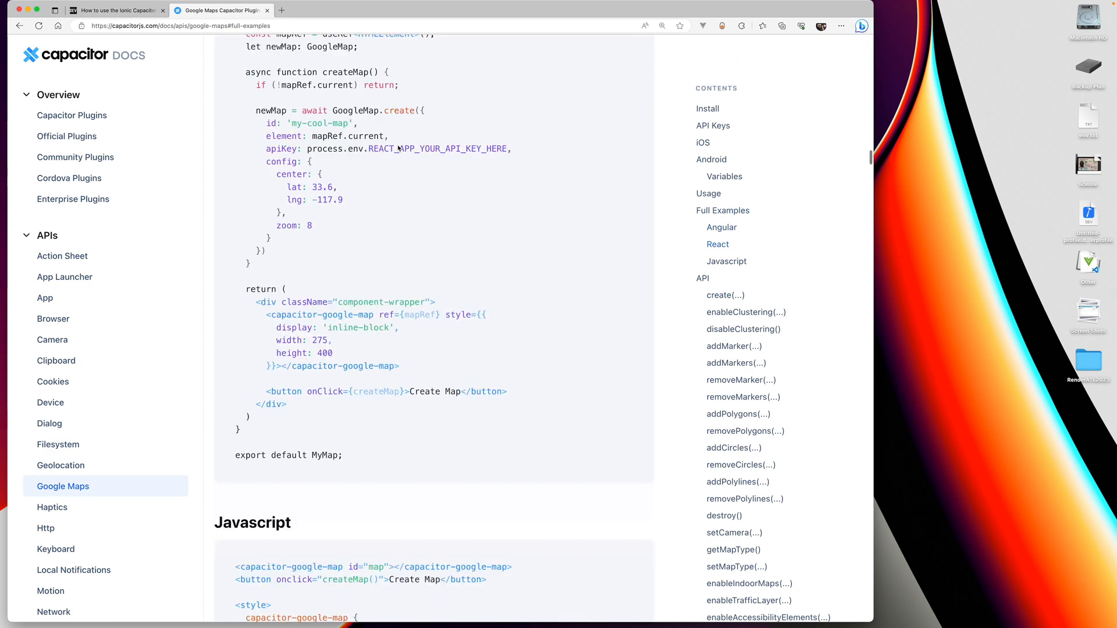
pyautogui.scroll(-3)
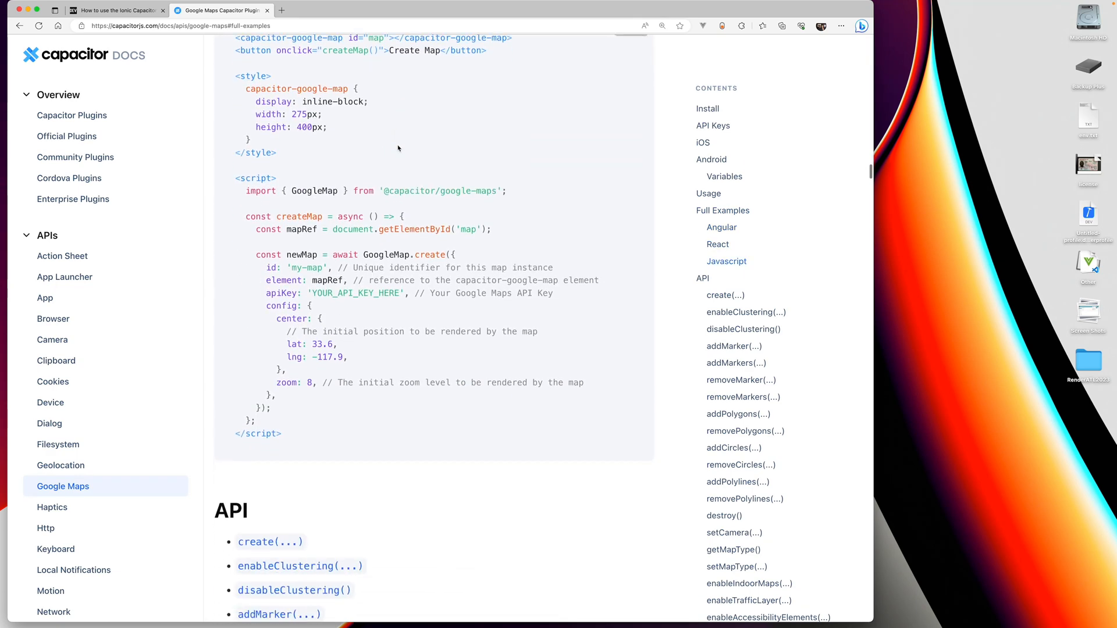
pyautogui.scroll(3)
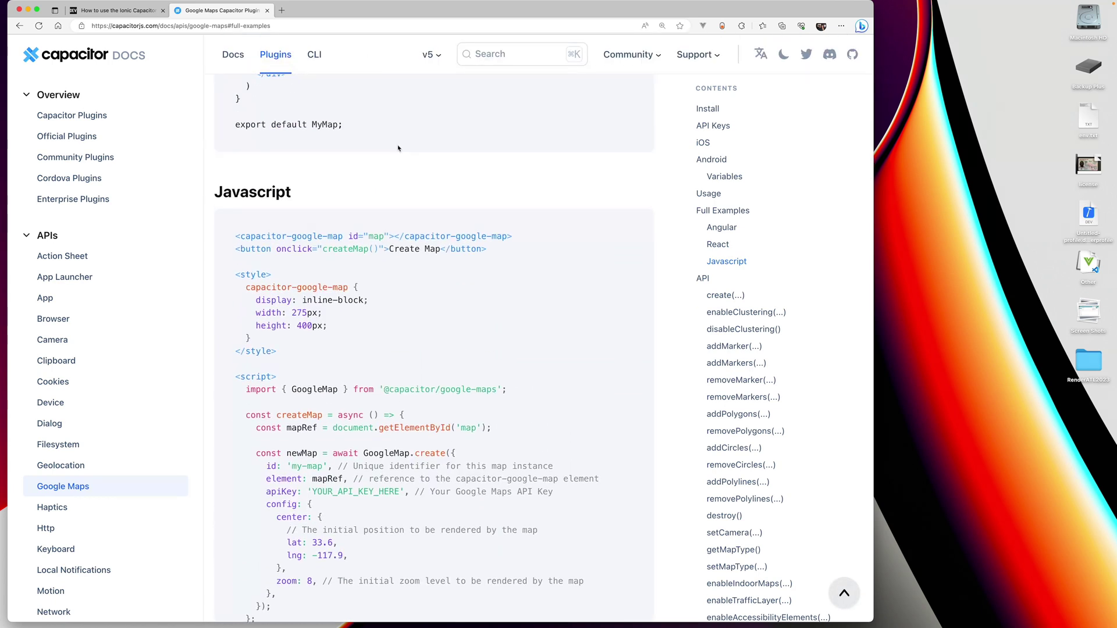
pyautogui.moveTo(547, 377)
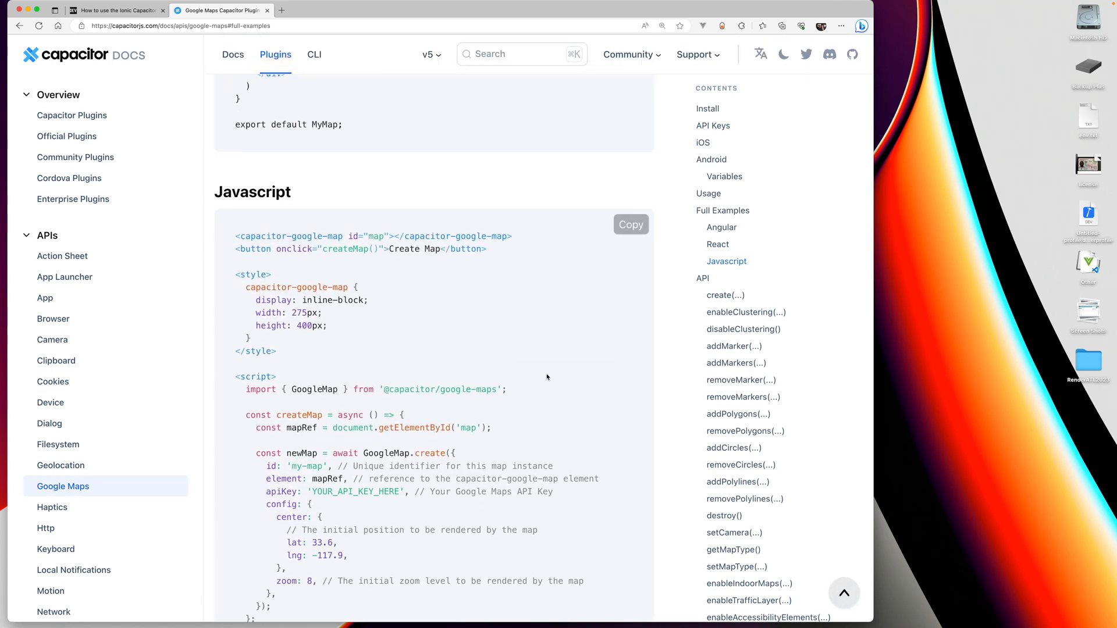
pyautogui.scroll(3)
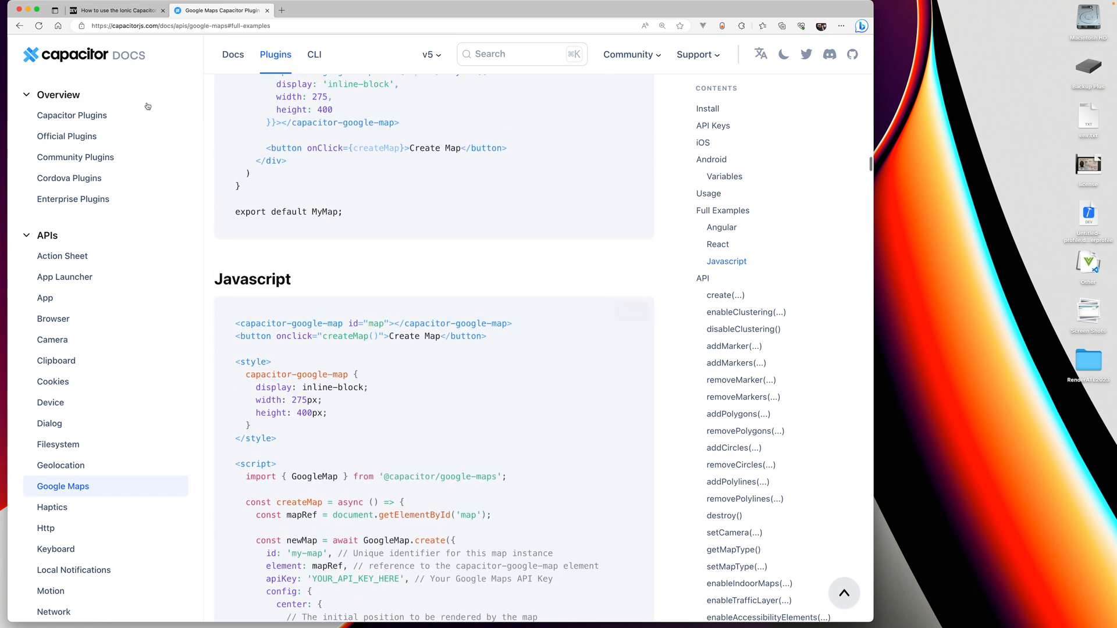
pyautogui.moveTo(390, 165)
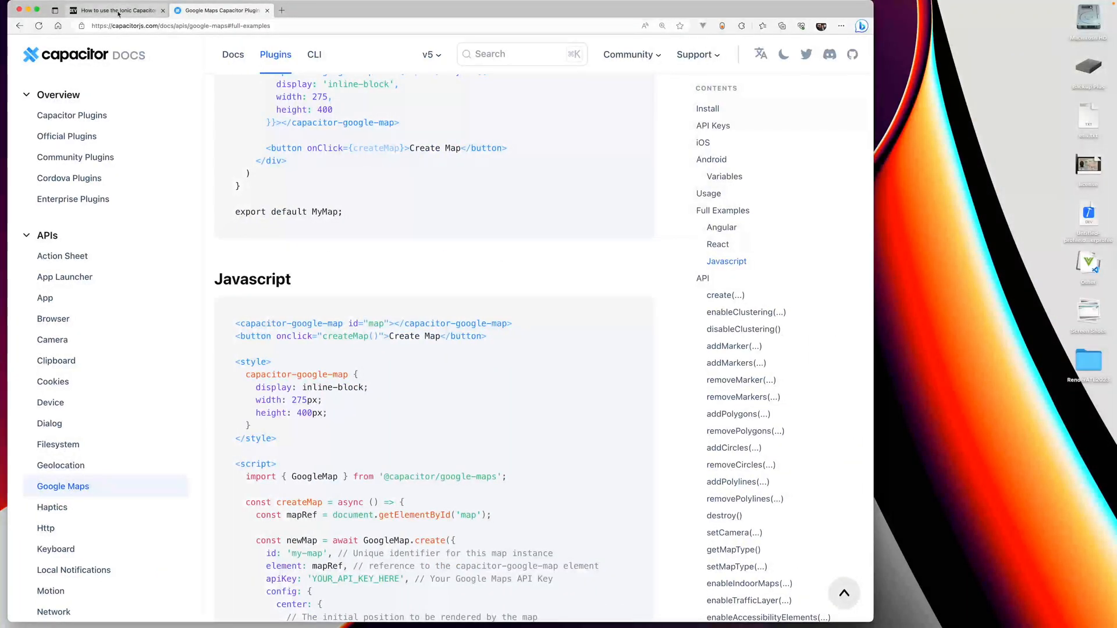
# Return to the DEV.to blog post and read through its HomePage.vue code walkthrough.
pyautogui.click(117, 11)
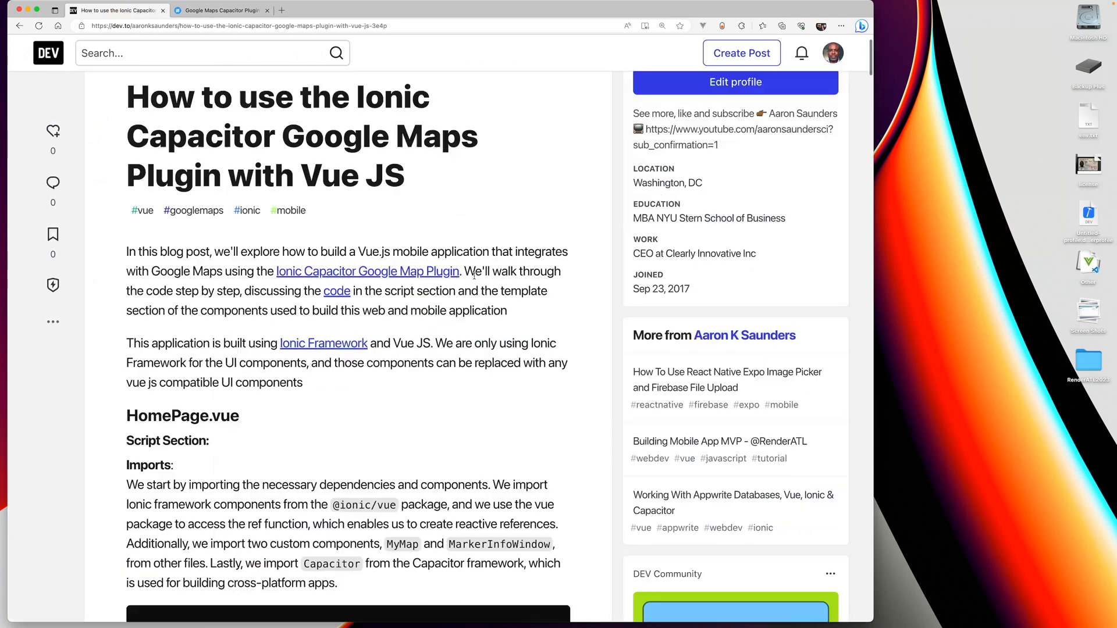
pyautogui.scroll(-3)
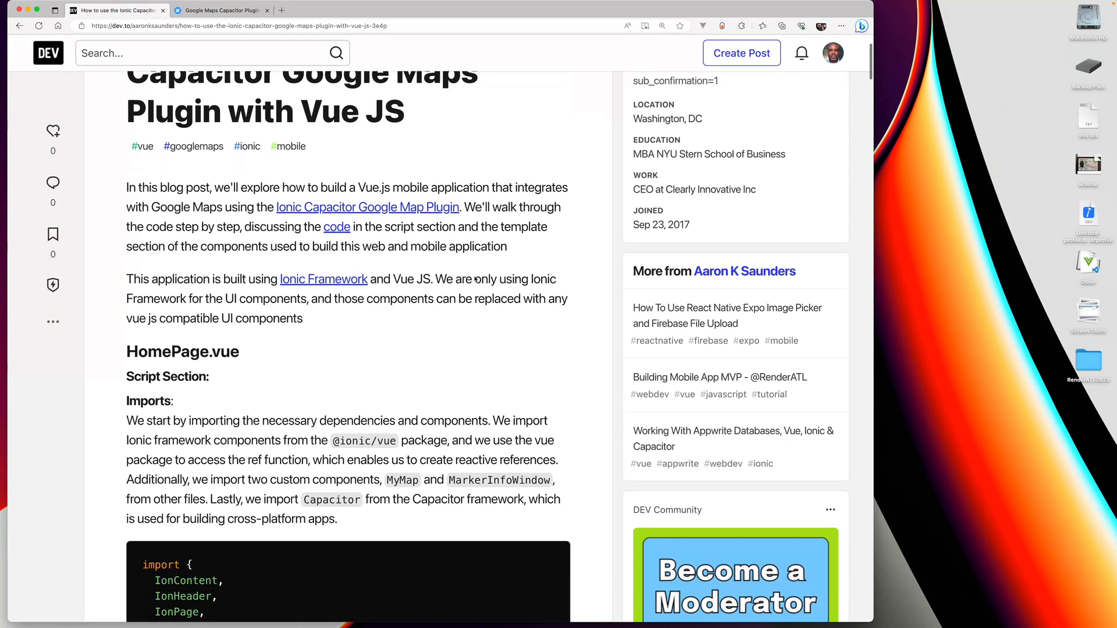
pyautogui.scroll(-3)
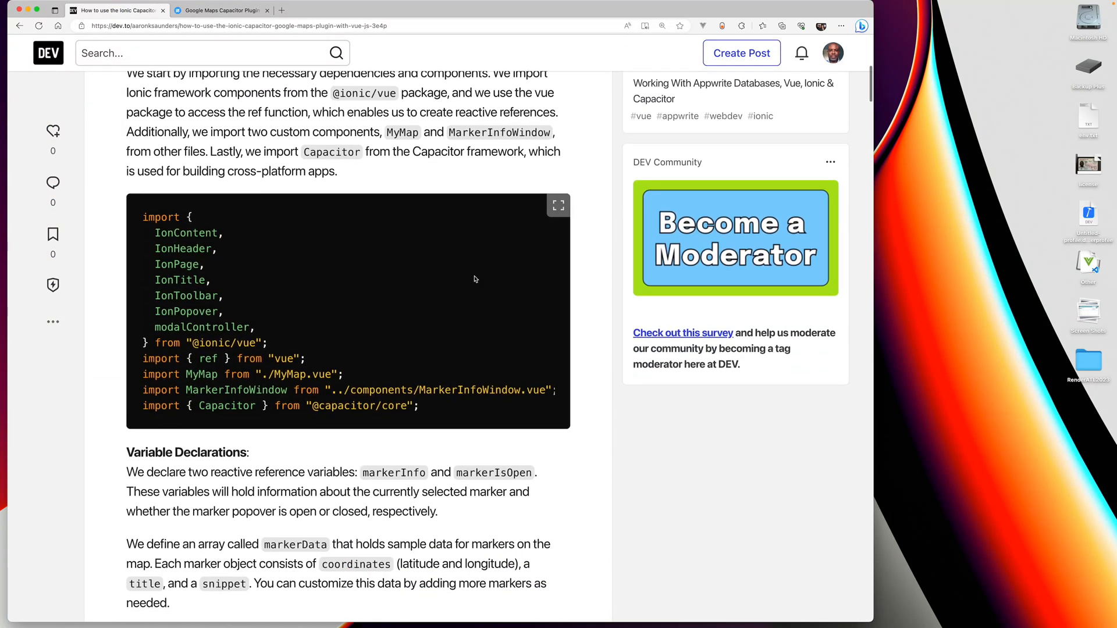
pyautogui.scroll(-3)
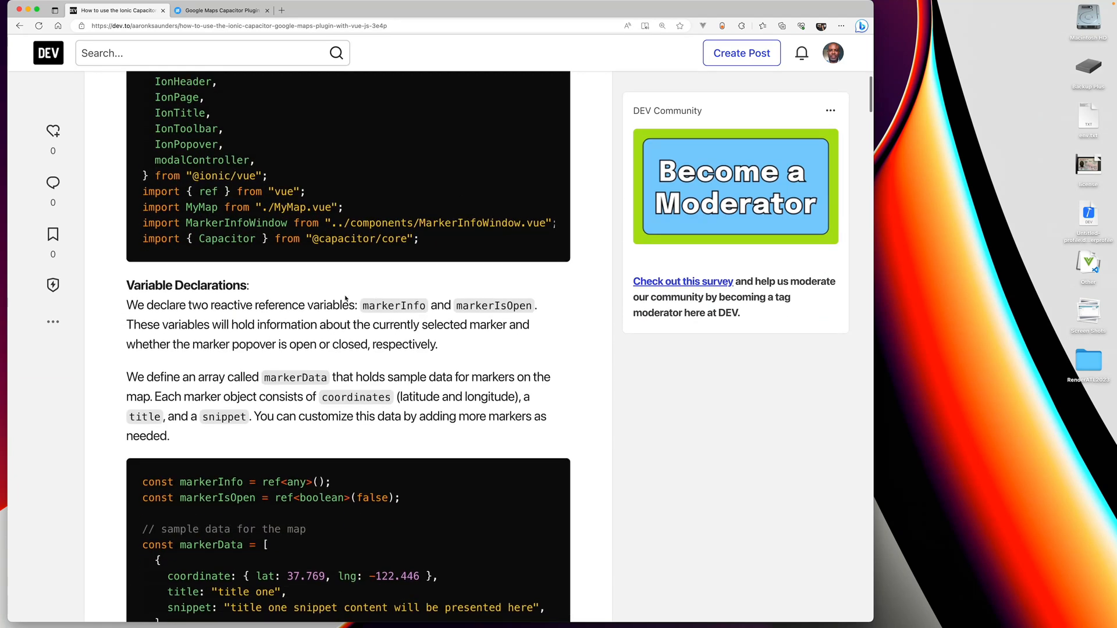
pyautogui.scroll(-3)
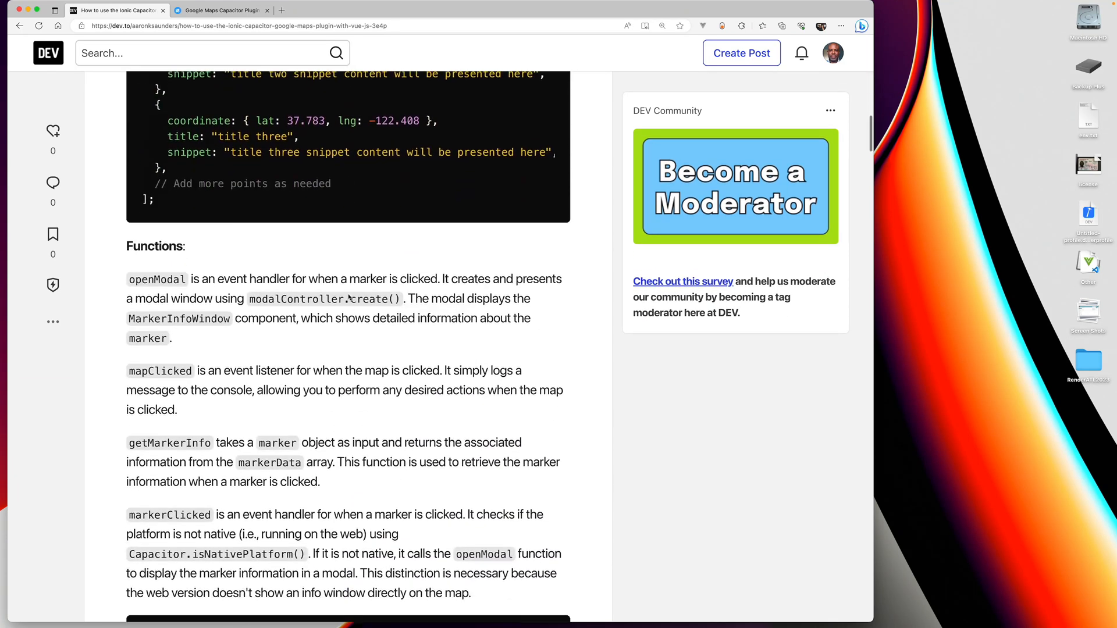
pyautogui.scroll(-3)
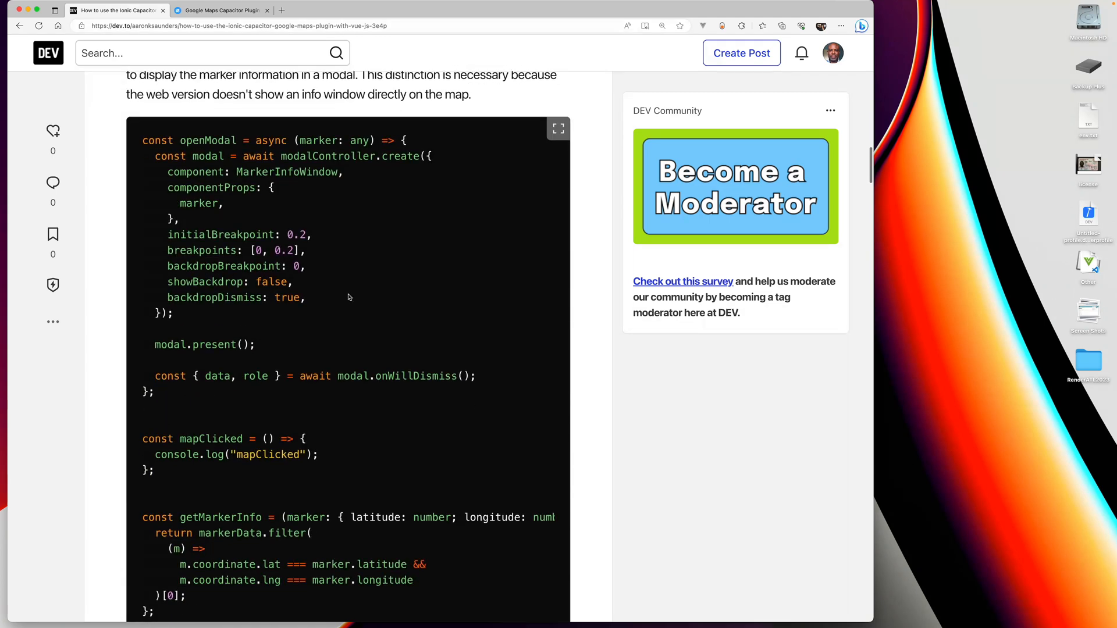
# Continue through the MyMap.vue section and follow the GitHub repository embed at the end.
pyautogui.scroll(-3)
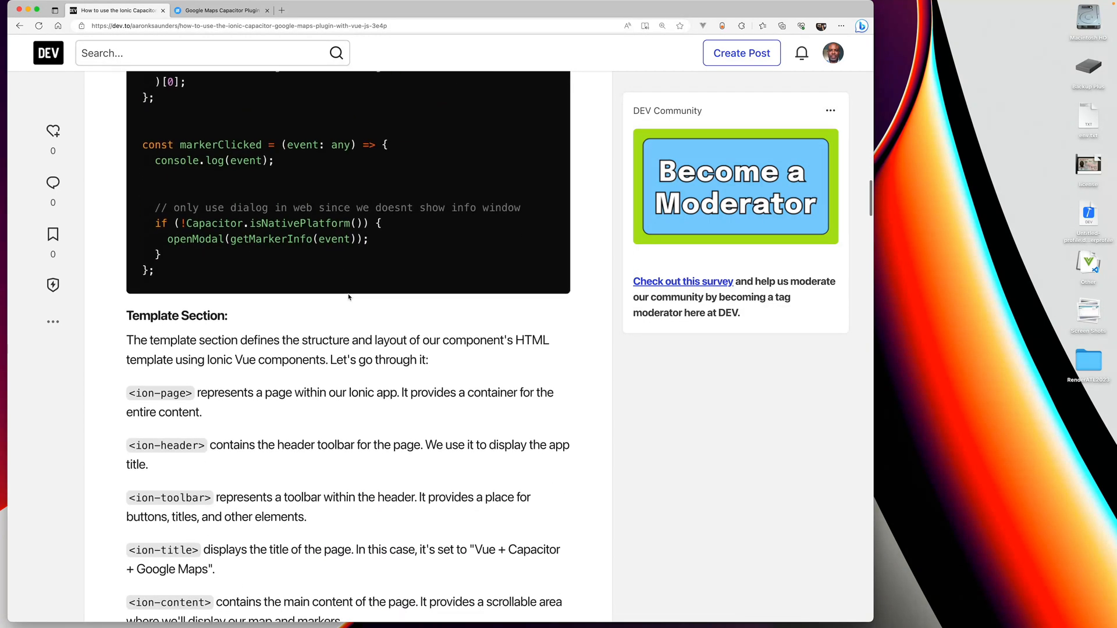
pyautogui.scroll(-3)
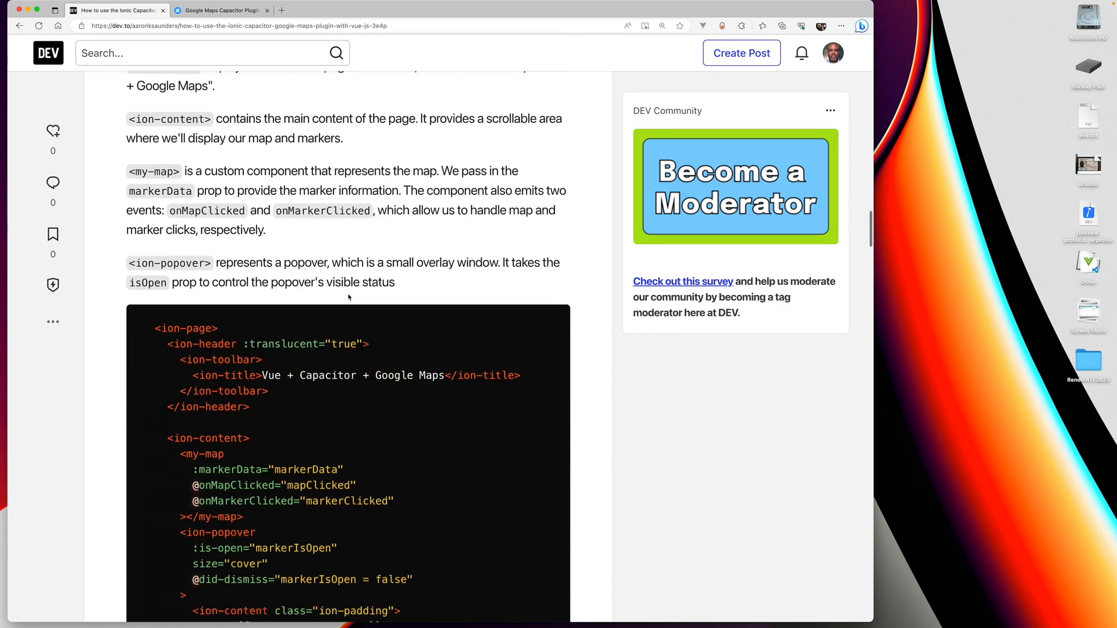
pyautogui.scroll(-3)
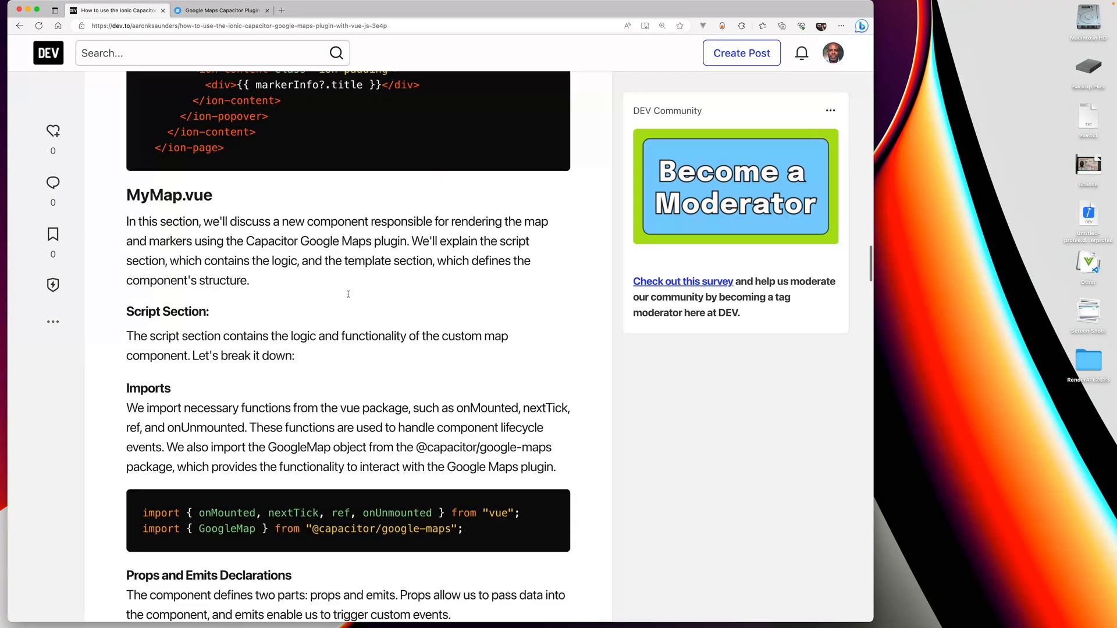
pyautogui.scroll(-3)
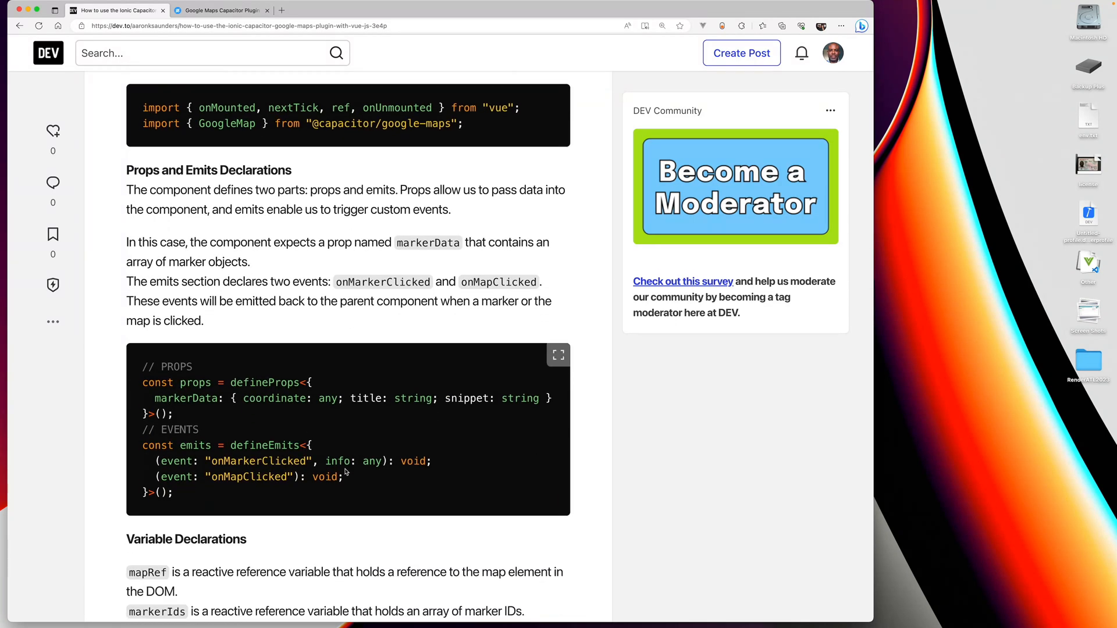
pyautogui.scroll(-3)
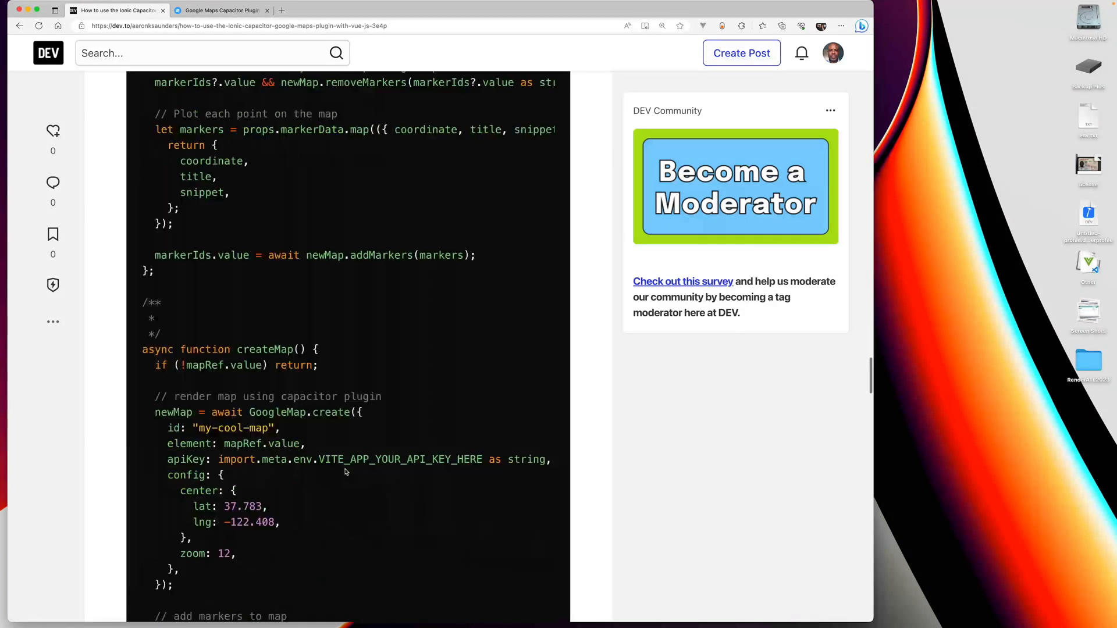
pyautogui.scroll(-3)
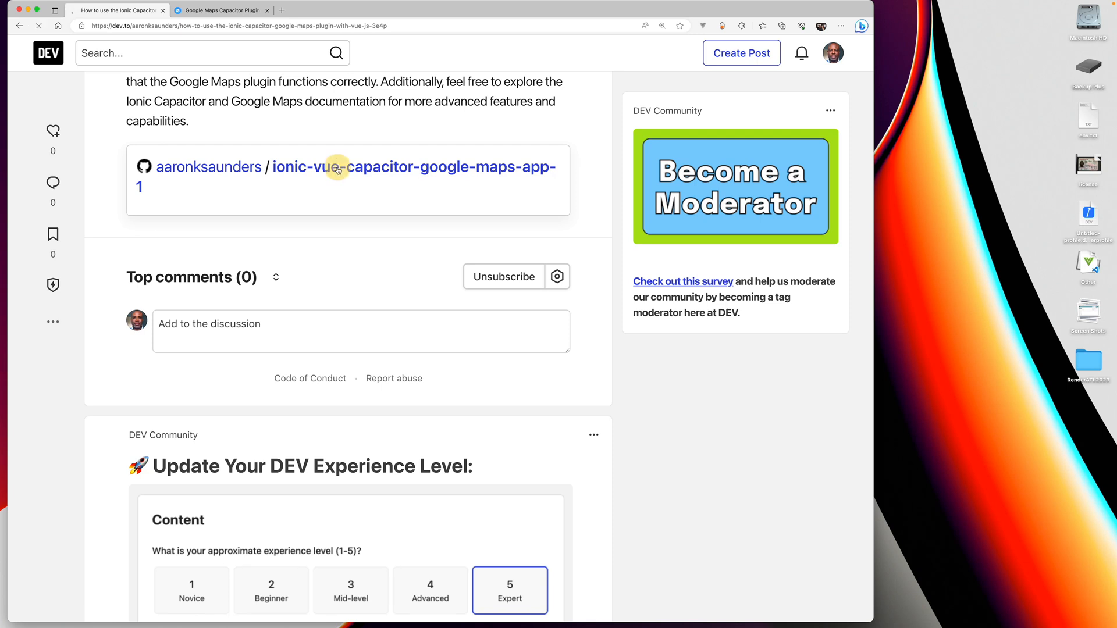
pyautogui.click(347, 166)
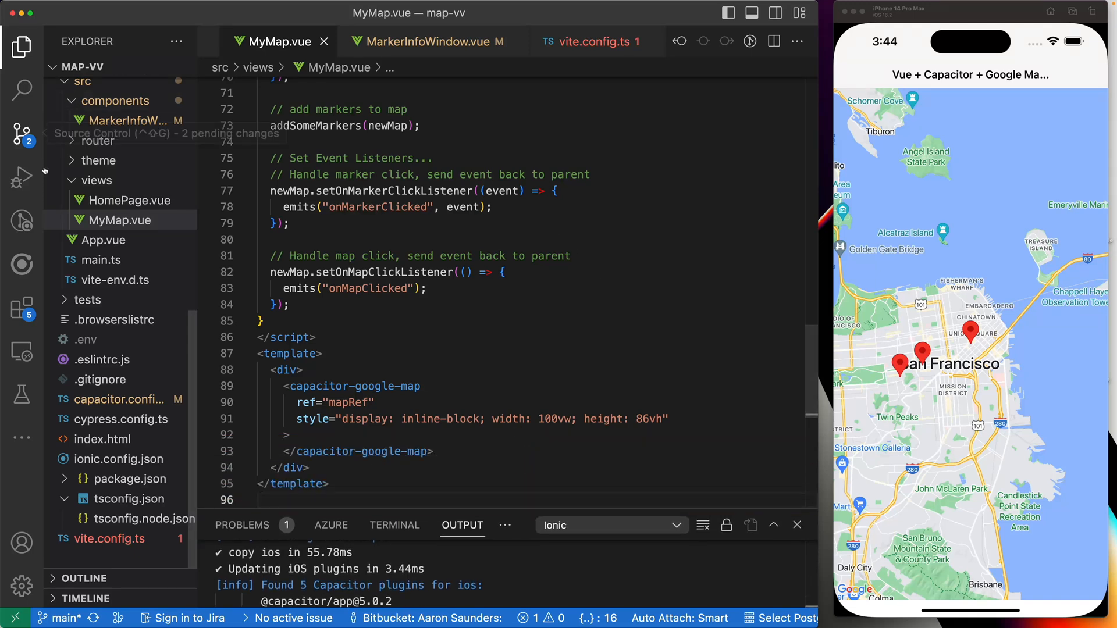
pyautogui.moveTo(22, 220)
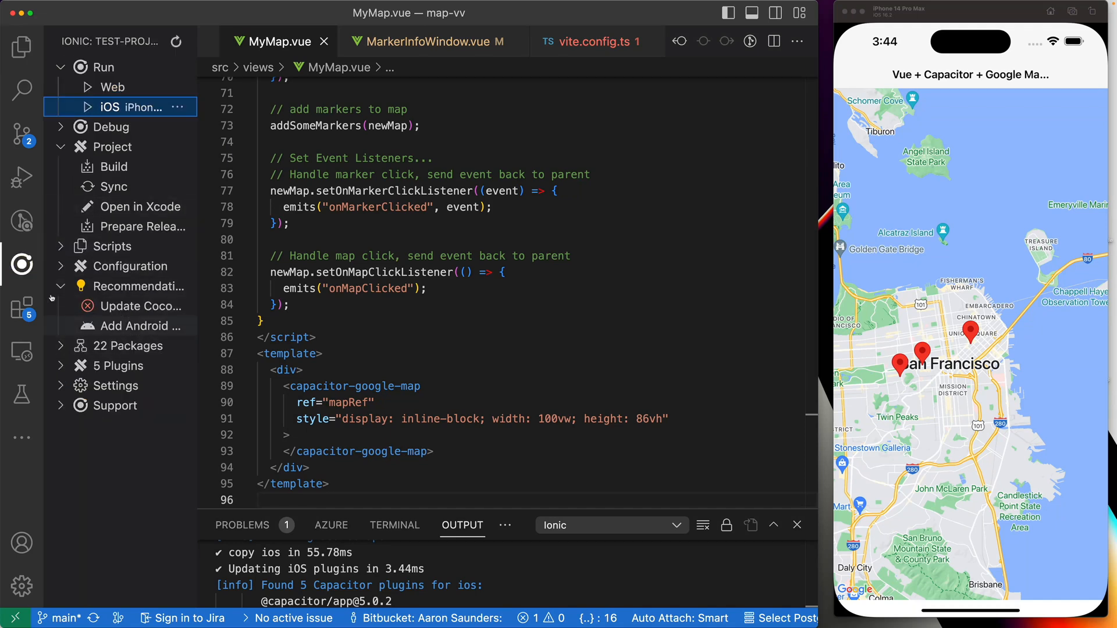
pyautogui.moveTo(22, 265)
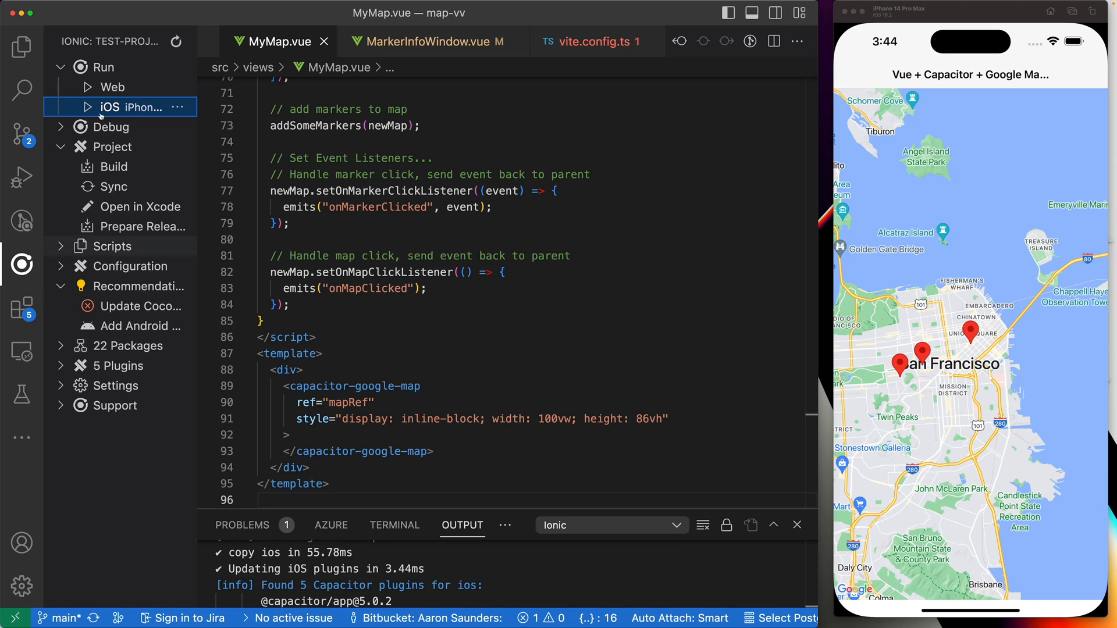
pyautogui.moveTo(104, 87)
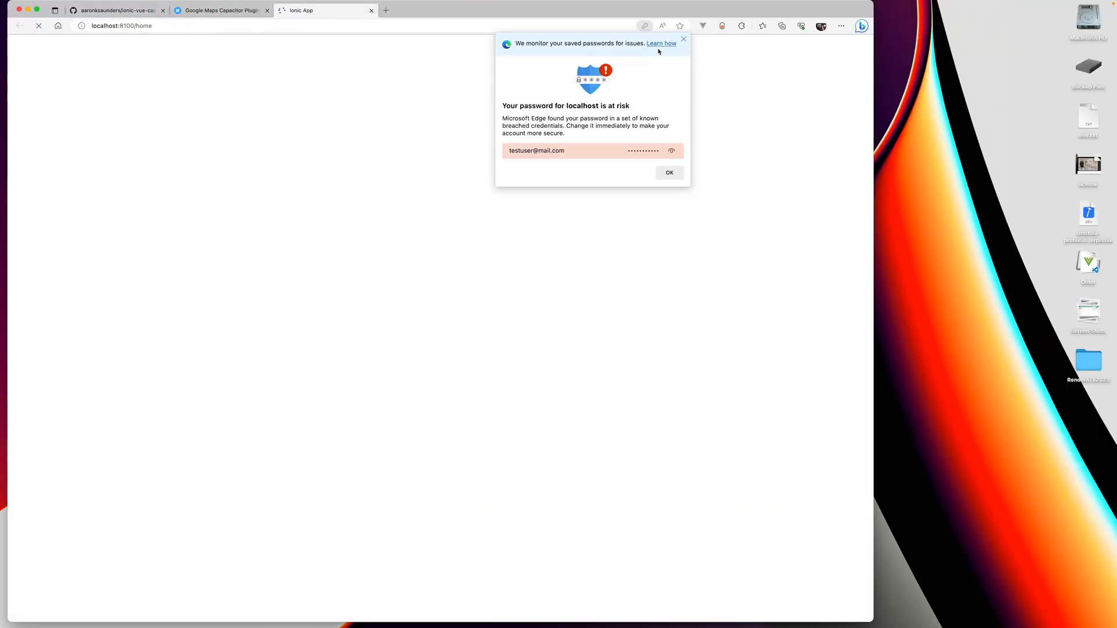
# Dismiss Edge's password-at-risk popup so the localhost:8100 map page loads with San Francisco markers.
pyautogui.click(668, 172)
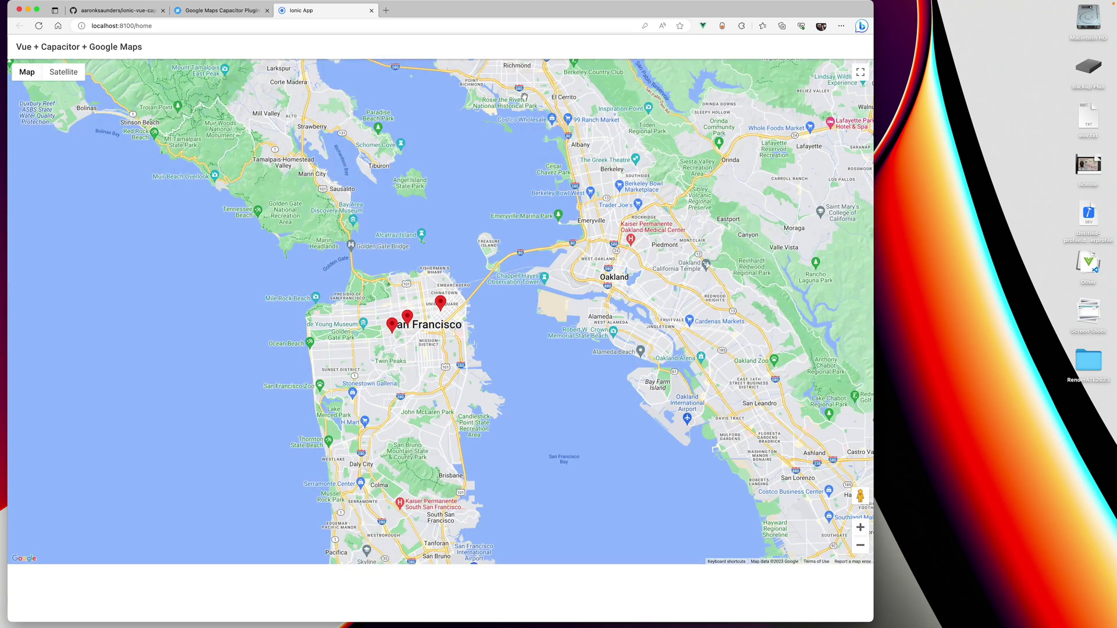
pyautogui.click(662, 25)
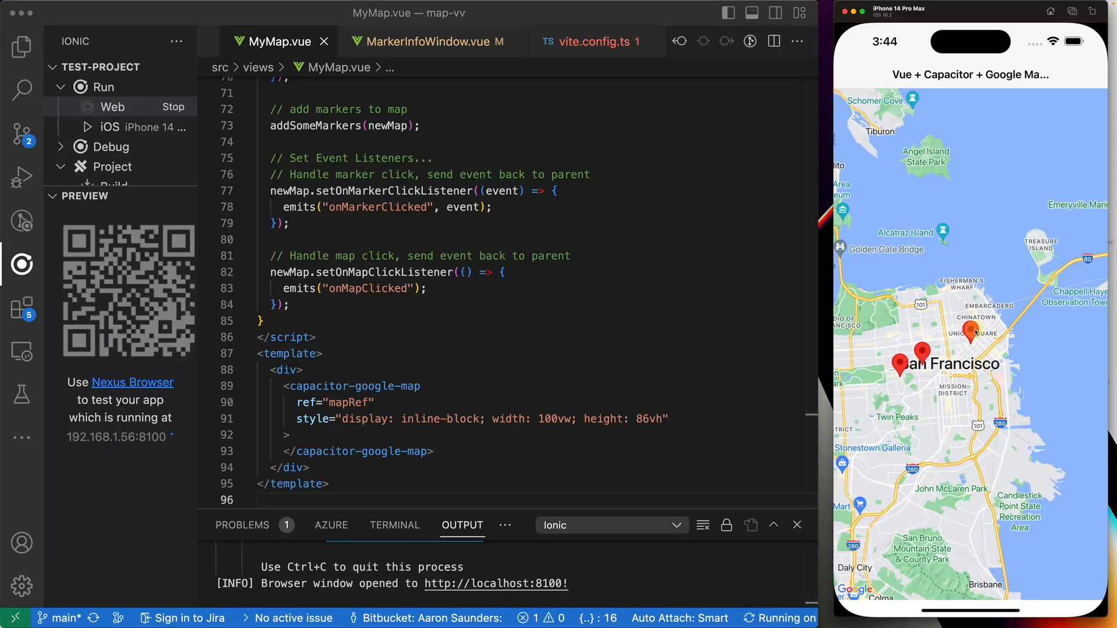
# Tap a marker in the iOS simulator to show its 'title three' info window.
pyautogui.click(971, 329)
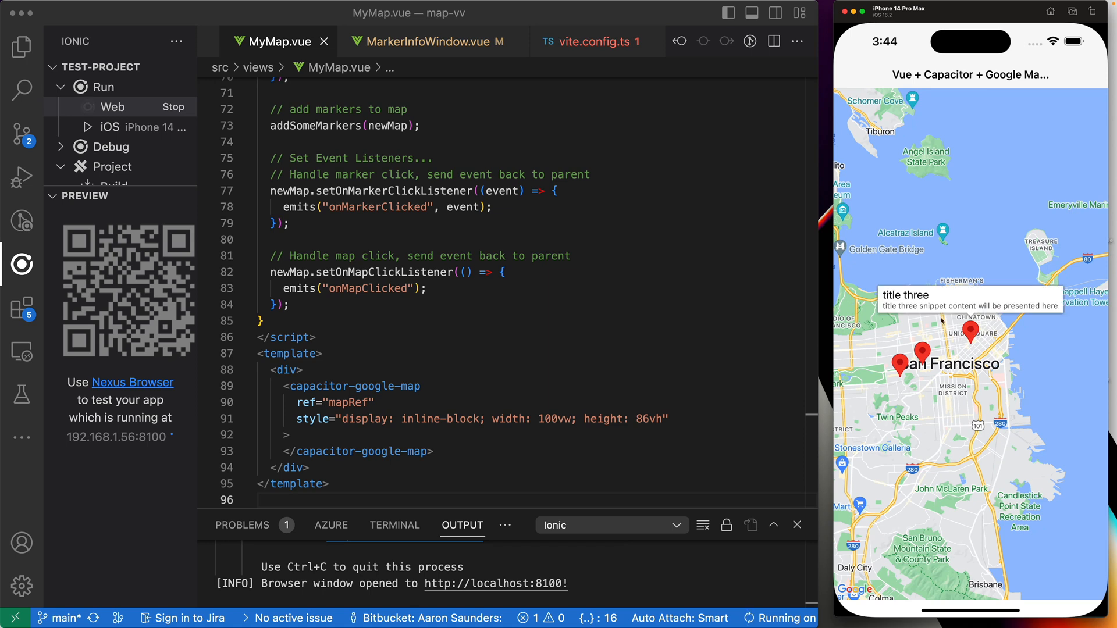
pyautogui.moveTo(940, 299)
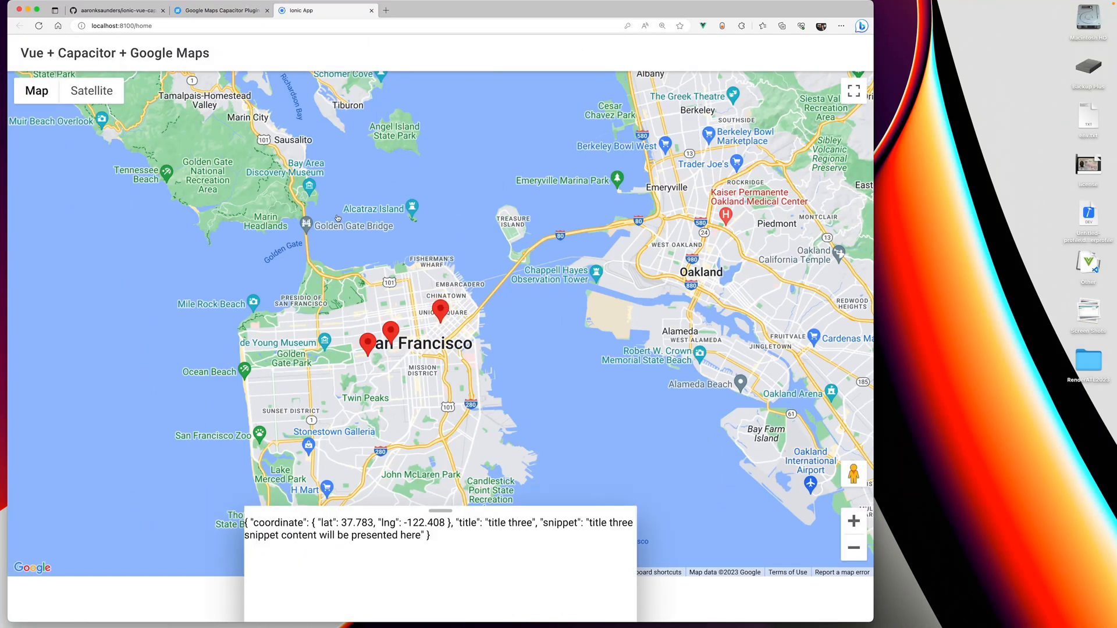
pyautogui.moveTo(576, 562)
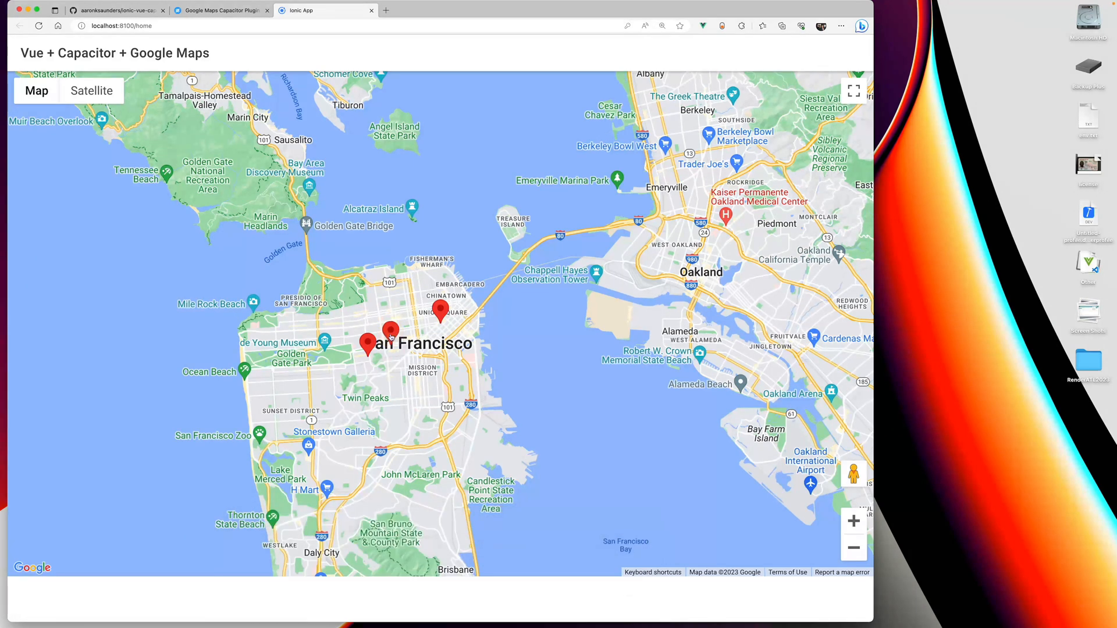
pyautogui.click(388, 334)
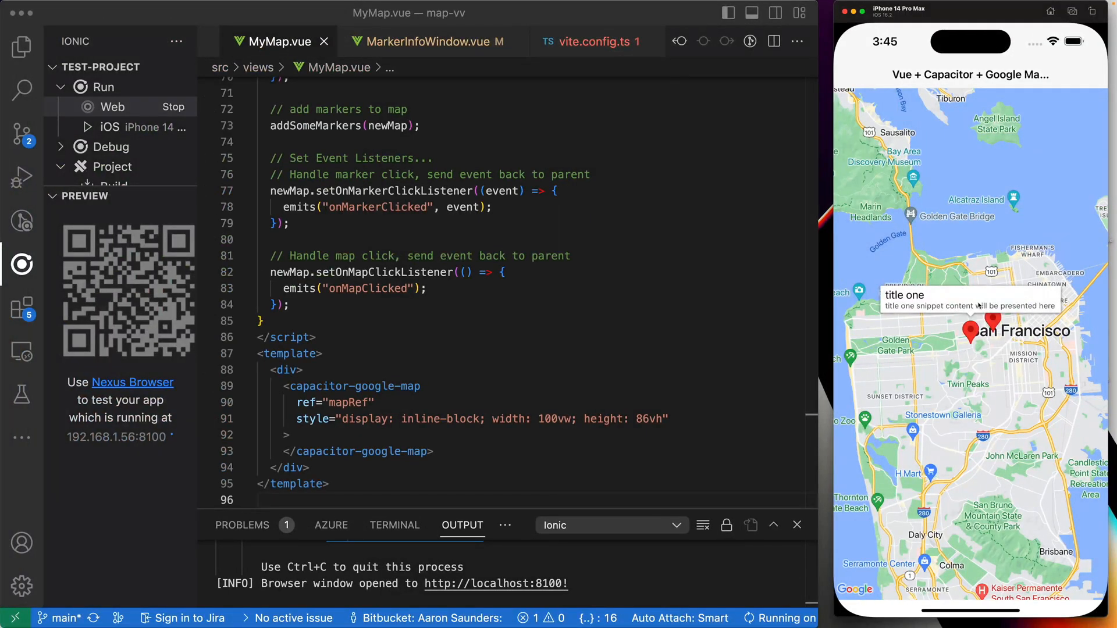
pyautogui.moveTo(618, 317)
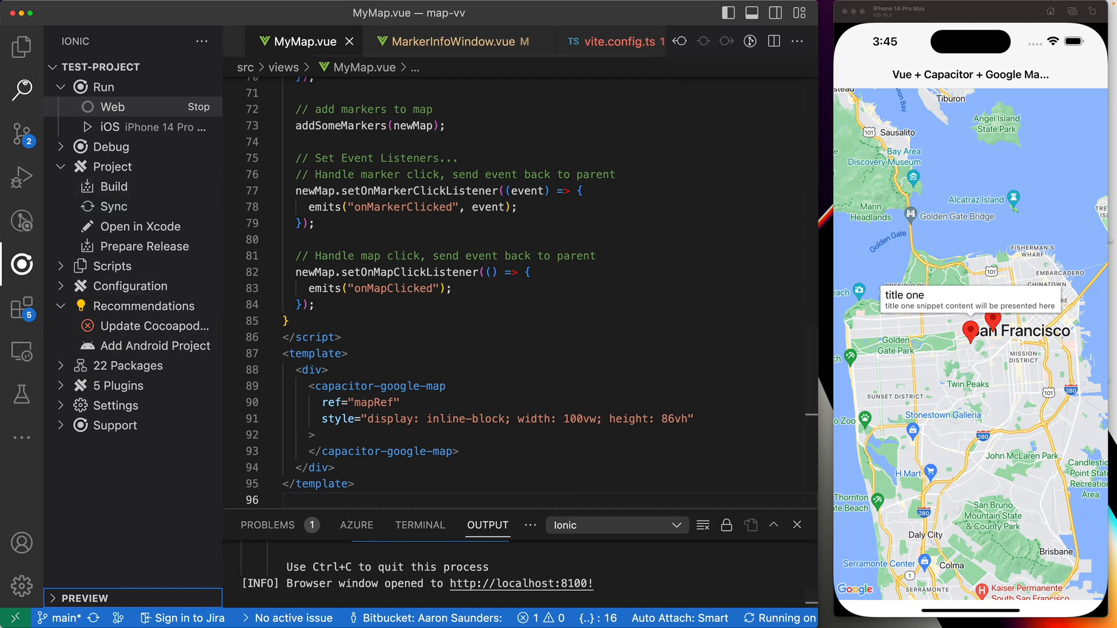
pyautogui.moveTo(21, 46)
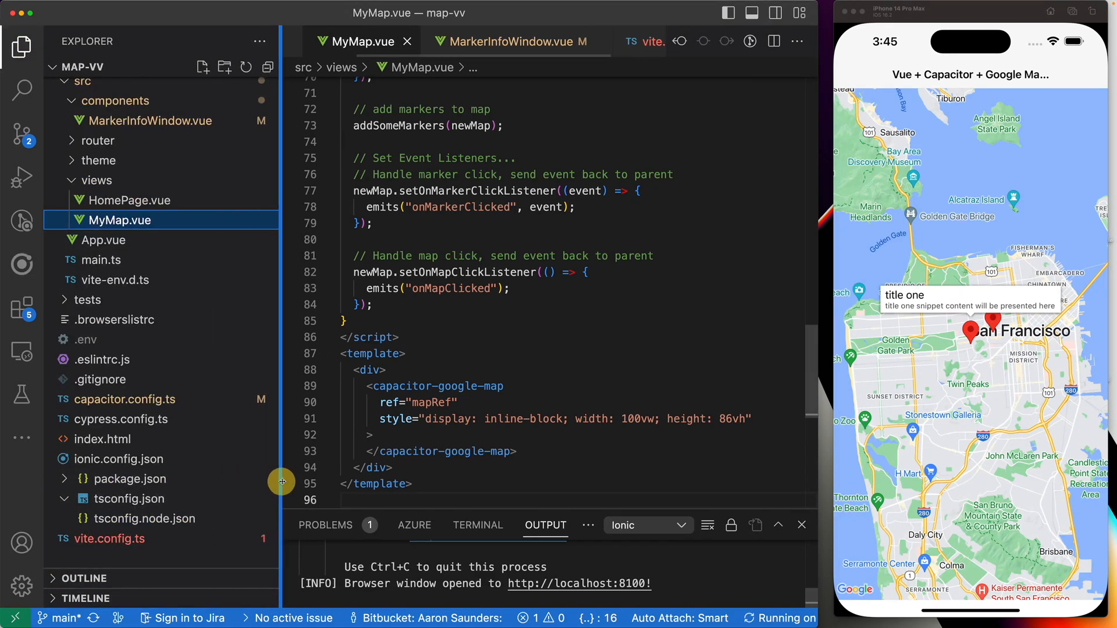
# Show vite.config.ts from the top, with its legacy, vue, path and defineConfig imports.
pyautogui.click(110, 539)
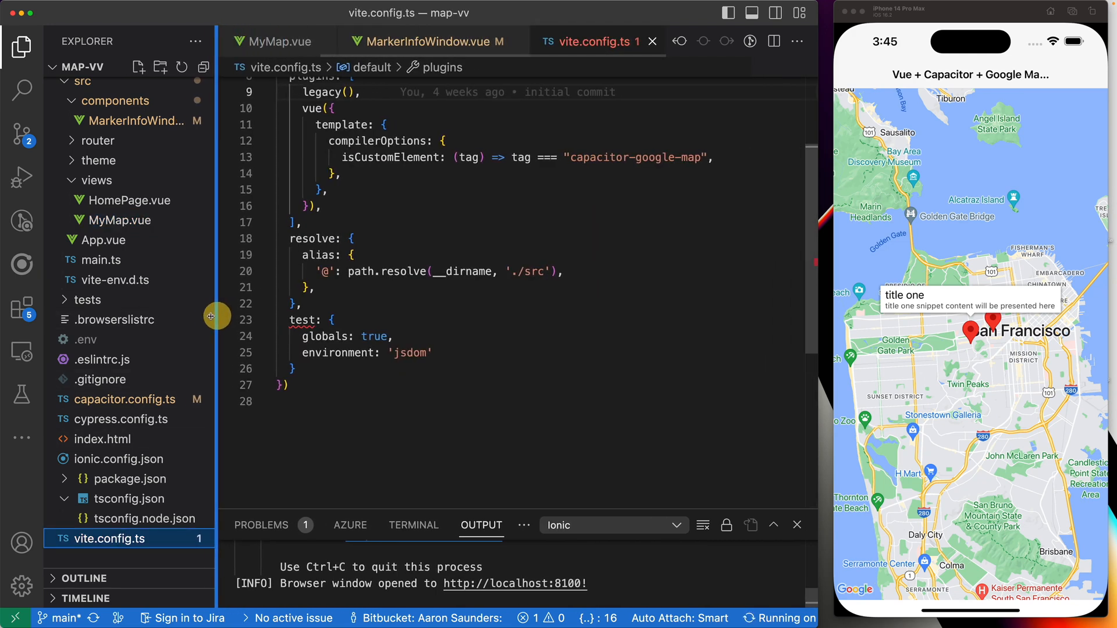
pyautogui.scroll(3)
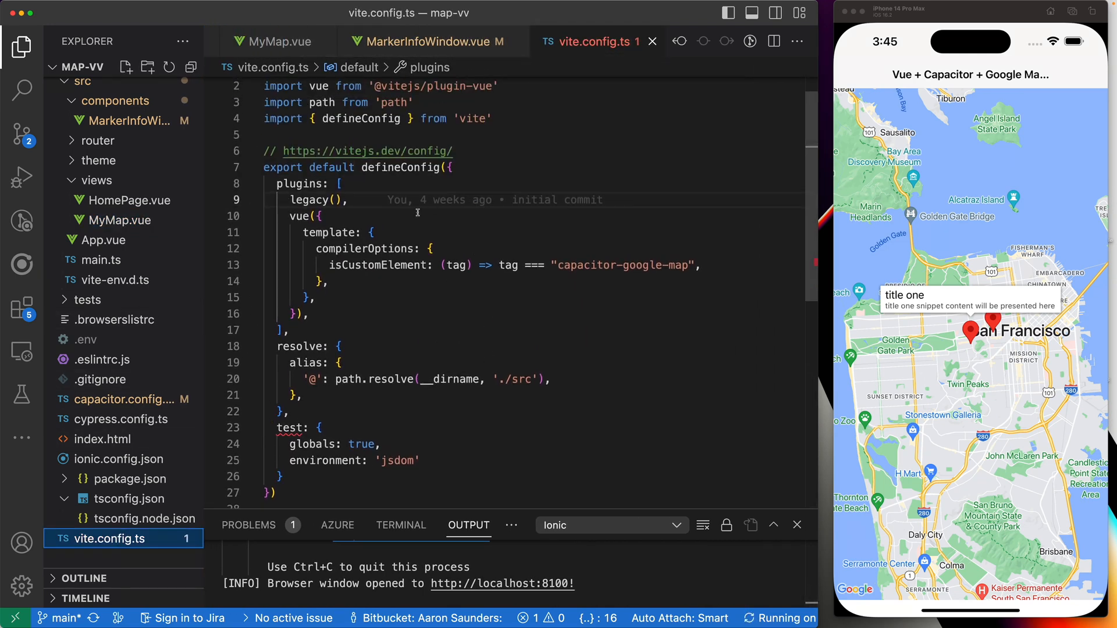
pyautogui.scroll(3)
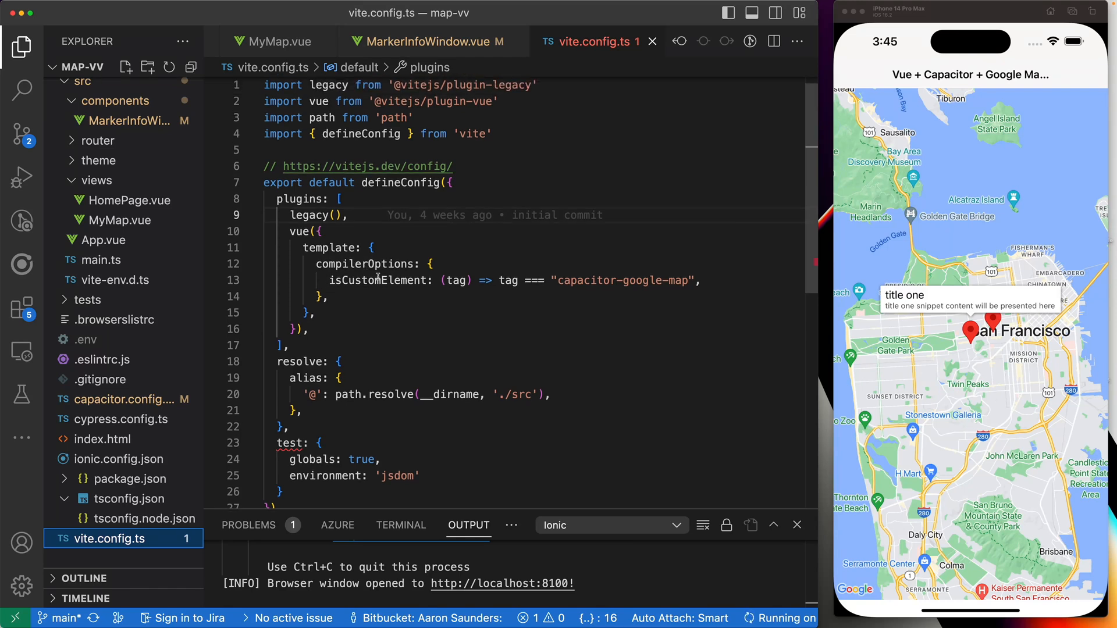
pyautogui.moveTo(645, 288)
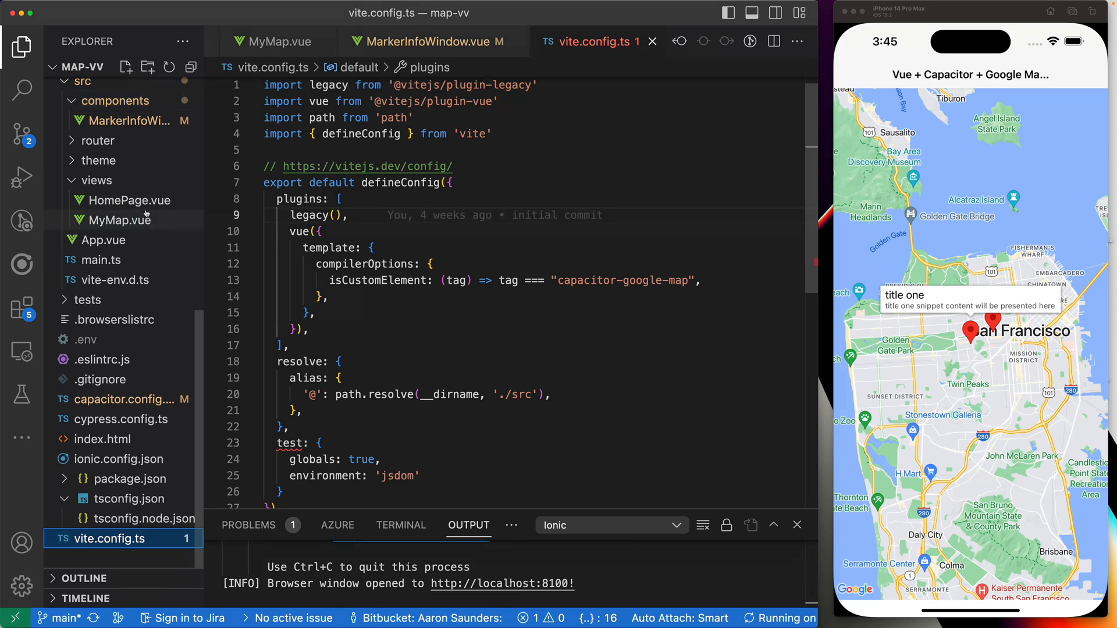
# Return to MyMap.vue at the createMap function where GoogleMap.create reads the env API key.
pyautogui.click(119, 220)
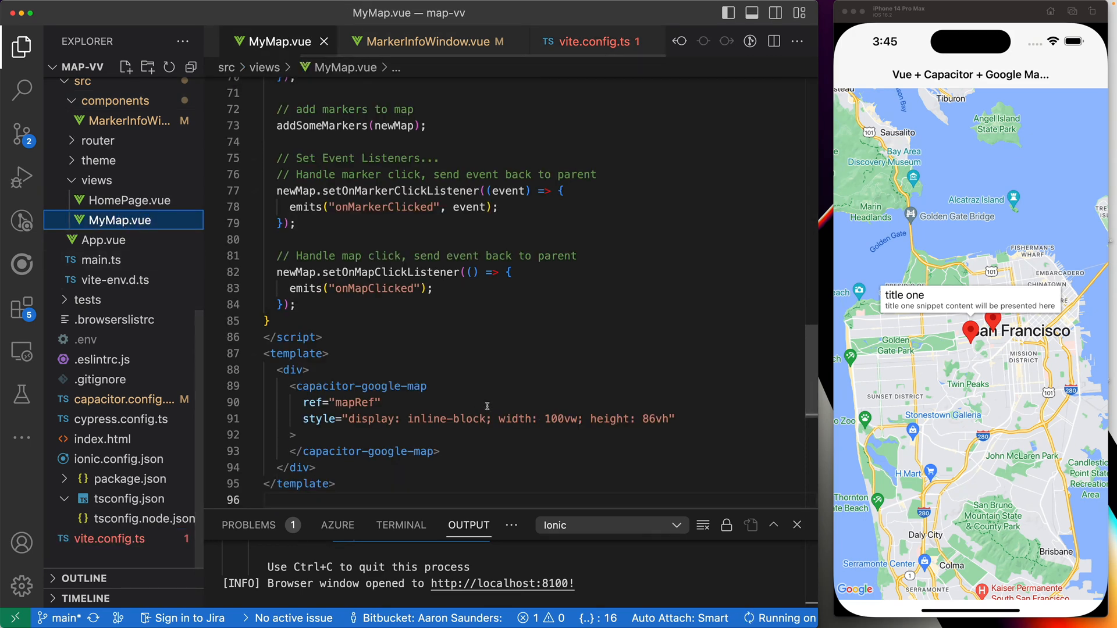
pyautogui.scroll(-3)
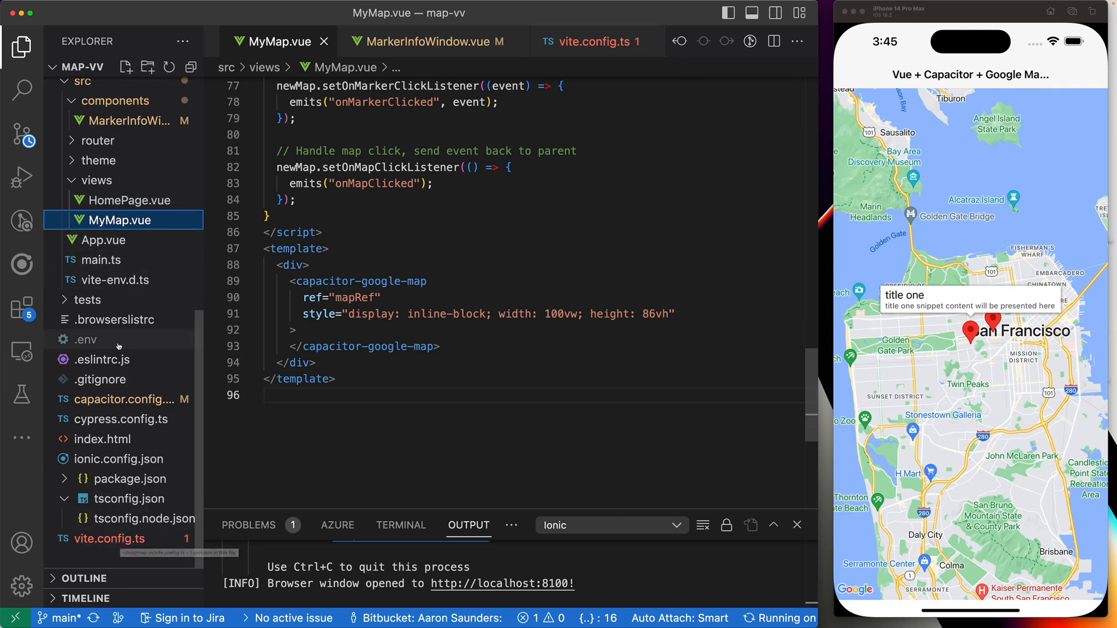
pyautogui.moveTo(85, 340)
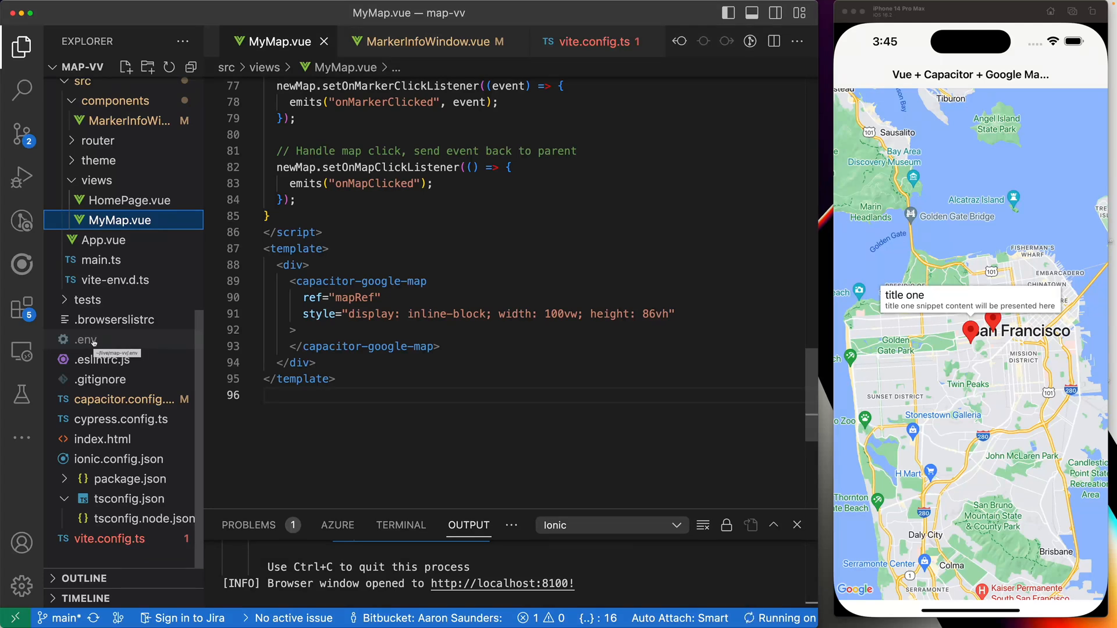
pyautogui.moveTo(105, 239)
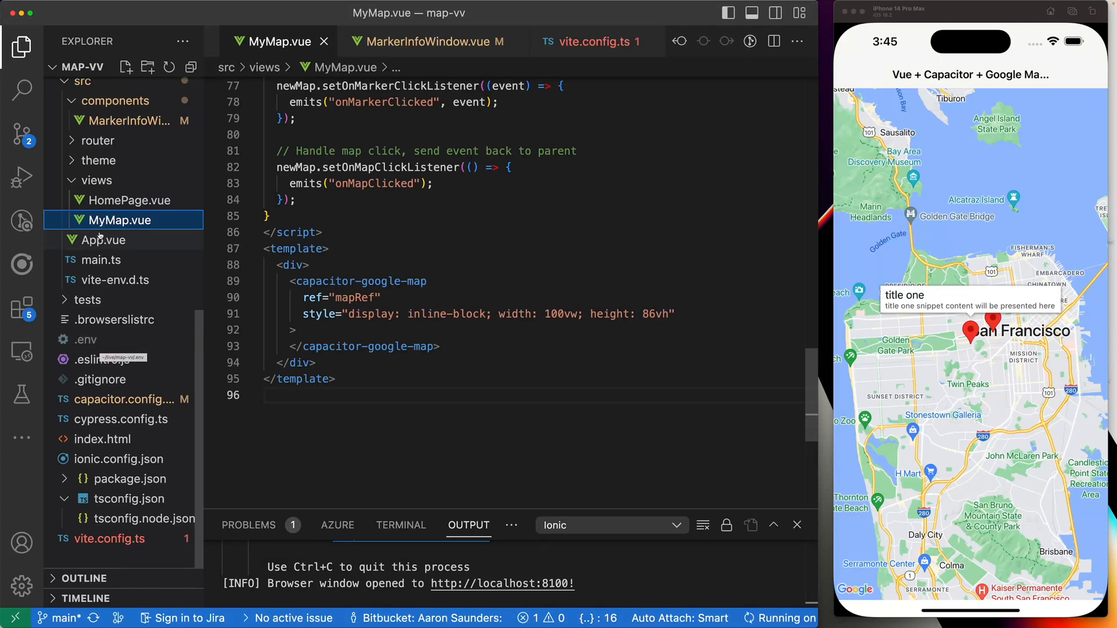
pyautogui.scroll(3)
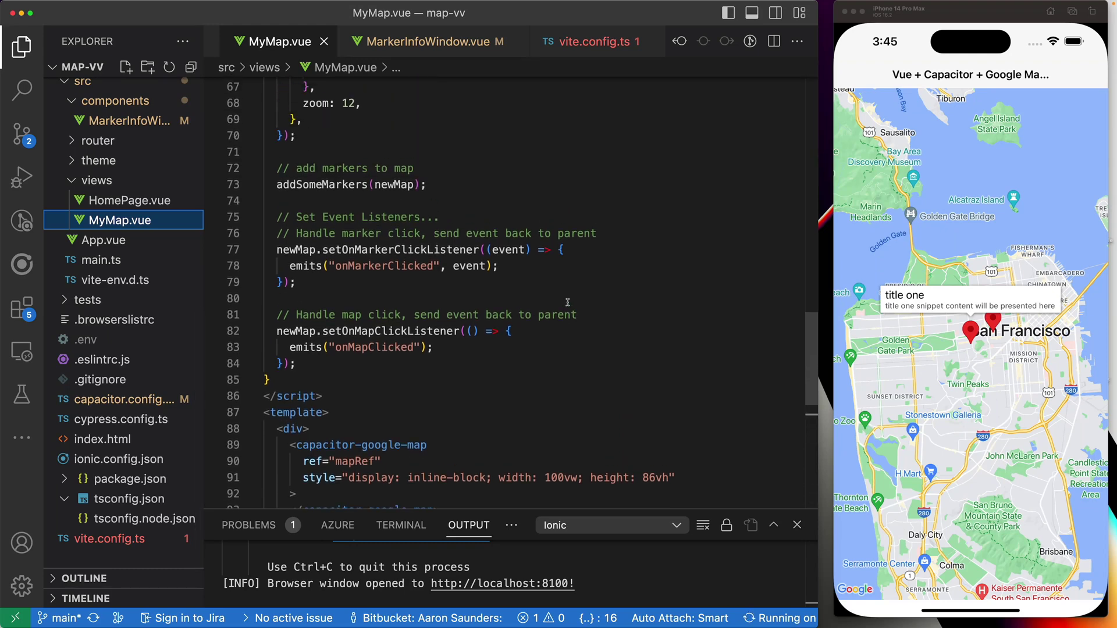
pyautogui.scroll(3)
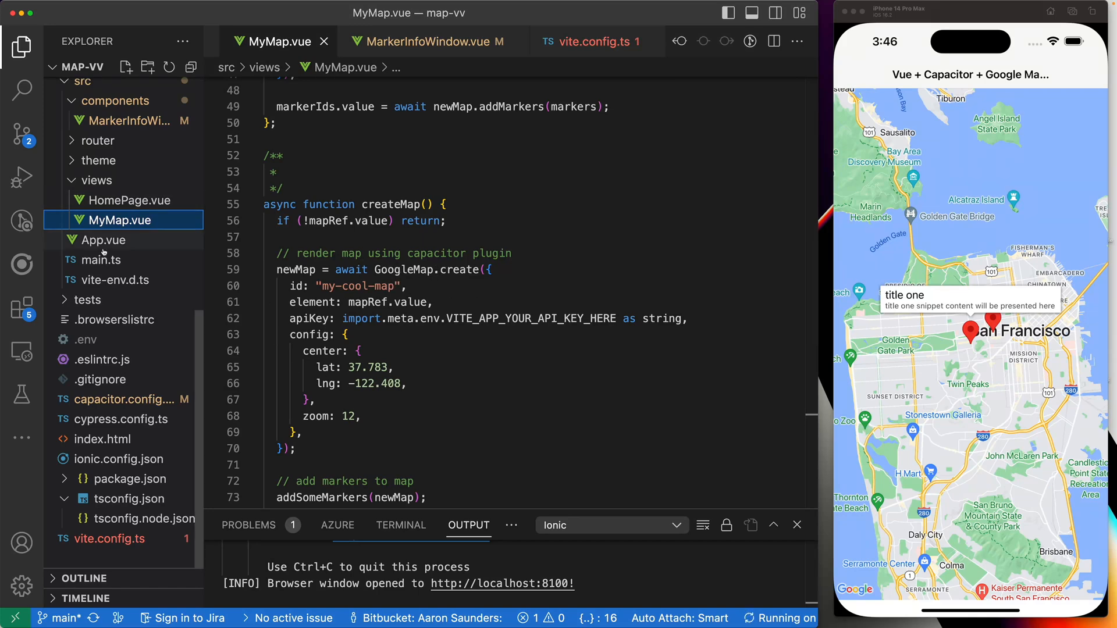
# Look through main.ts, then bring up App.vue with its ion-app and router-outlet template.
pyautogui.click(100, 259)
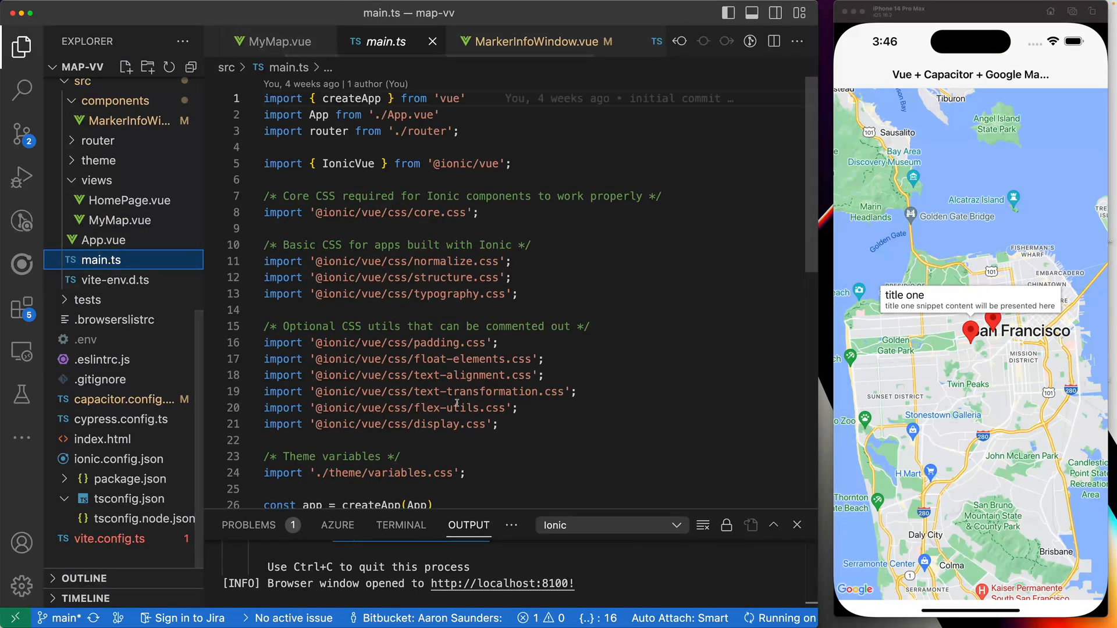
pyautogui.scroll(-3)
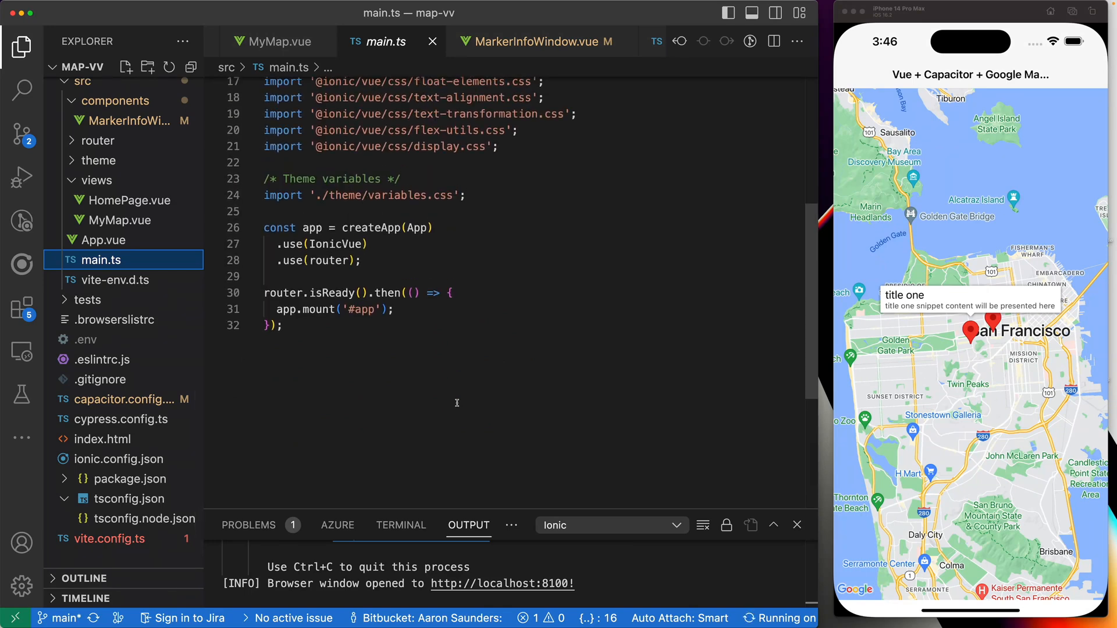
pyautogui.scroll(3)
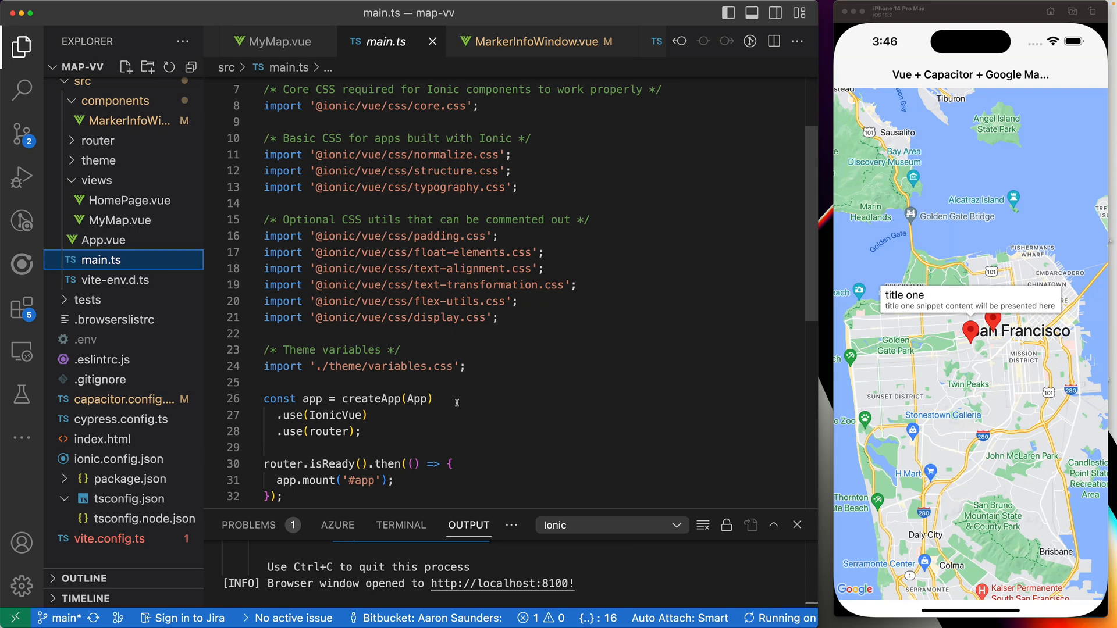
pyautogui.moveTo(443, 414)
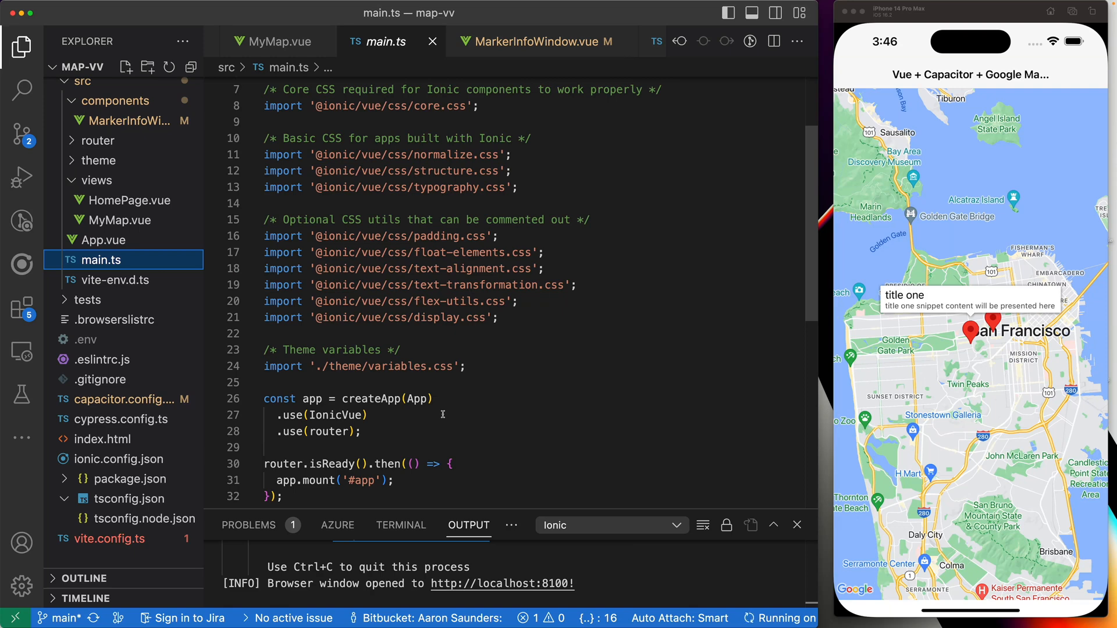
pyautogui.scroll(-3)
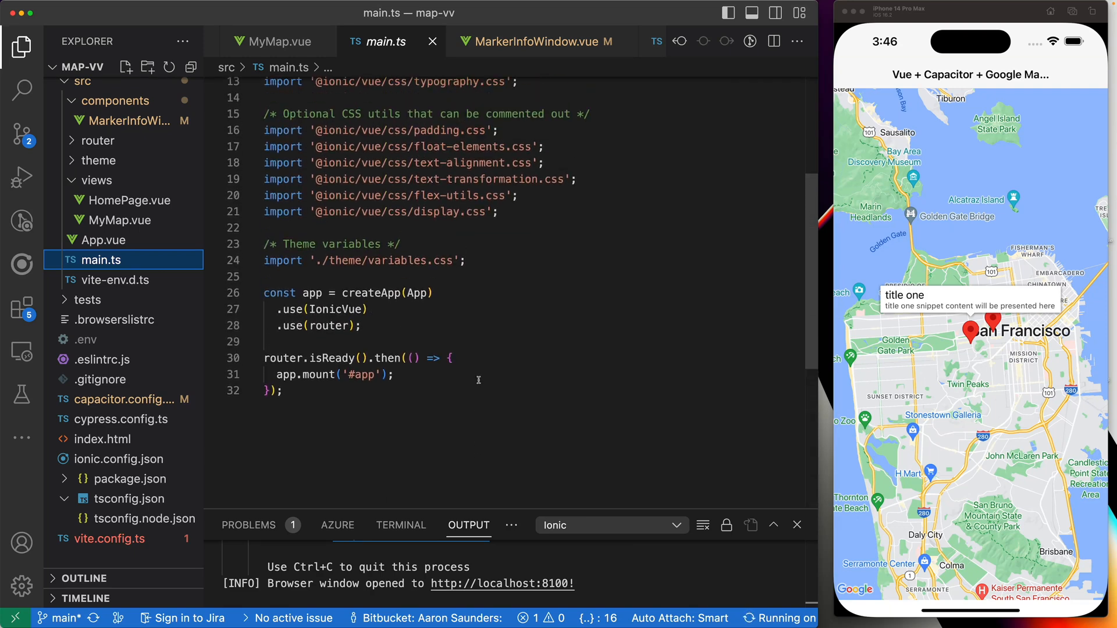
pyautogui.click(104, 240)
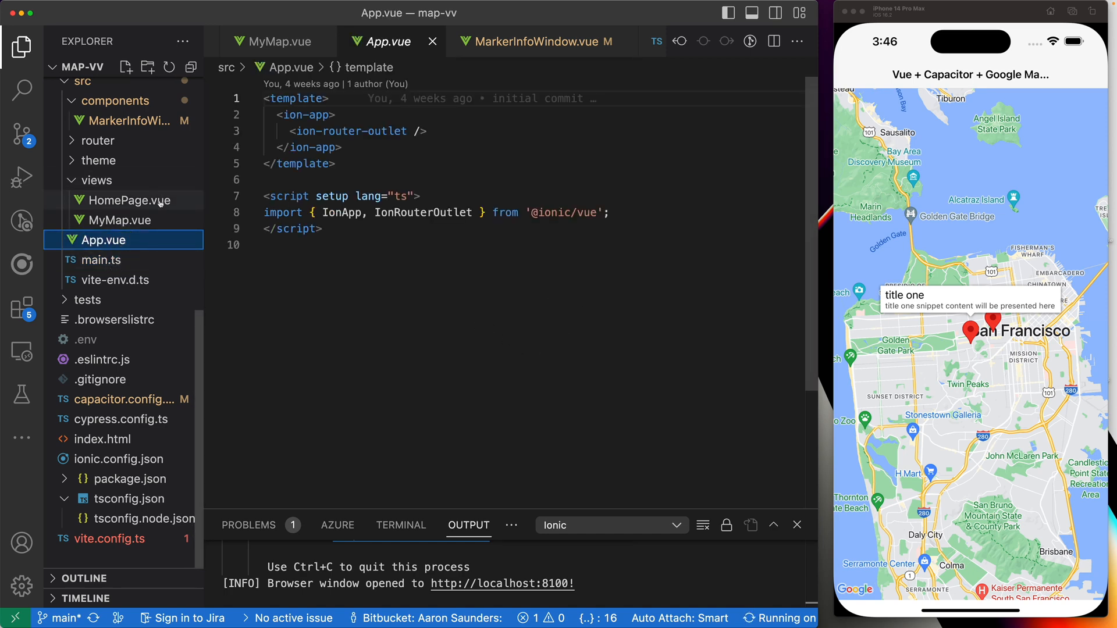
# Review HomePage.vue's my-map and ion-popover template and its sample marker data.
pyautogui.click(131, 201)
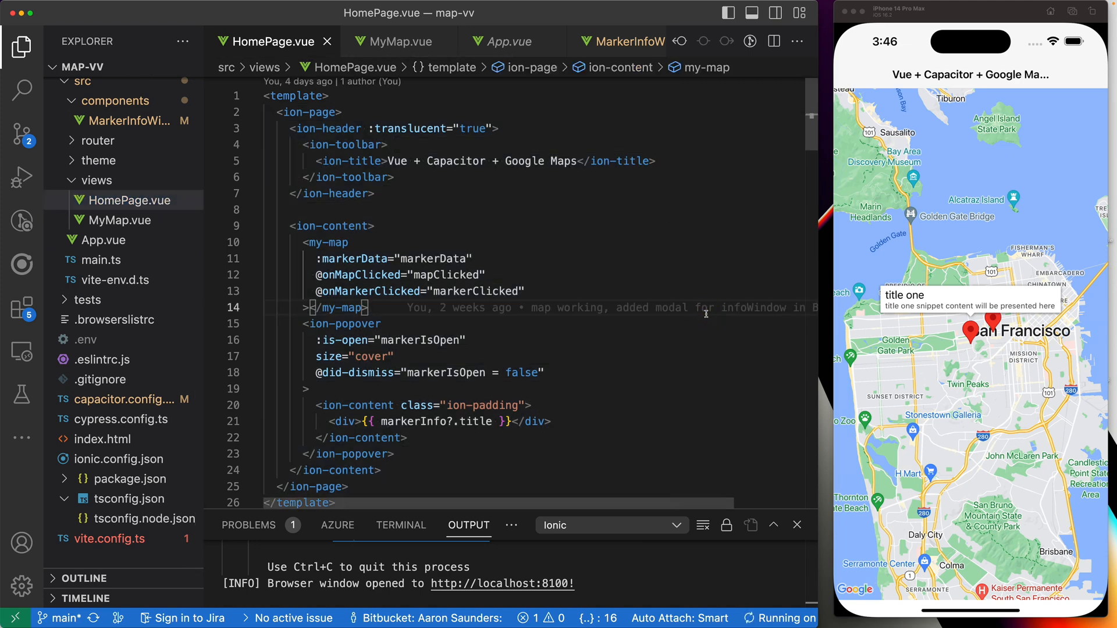
pyautogui.scroll(-3)
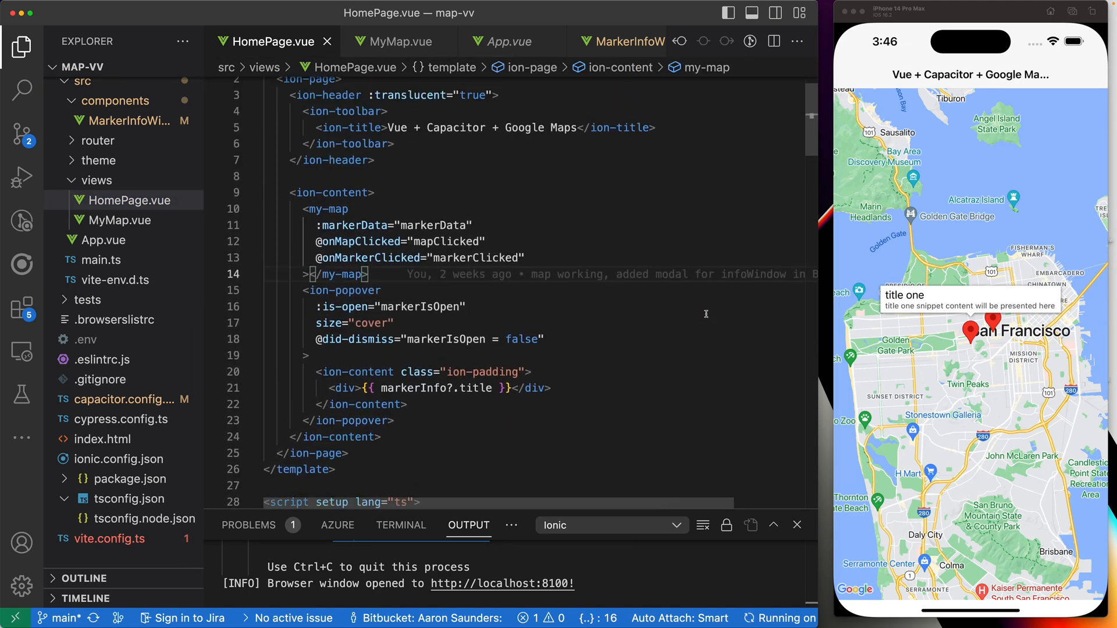
pyautogui.moveTo(282, 187)
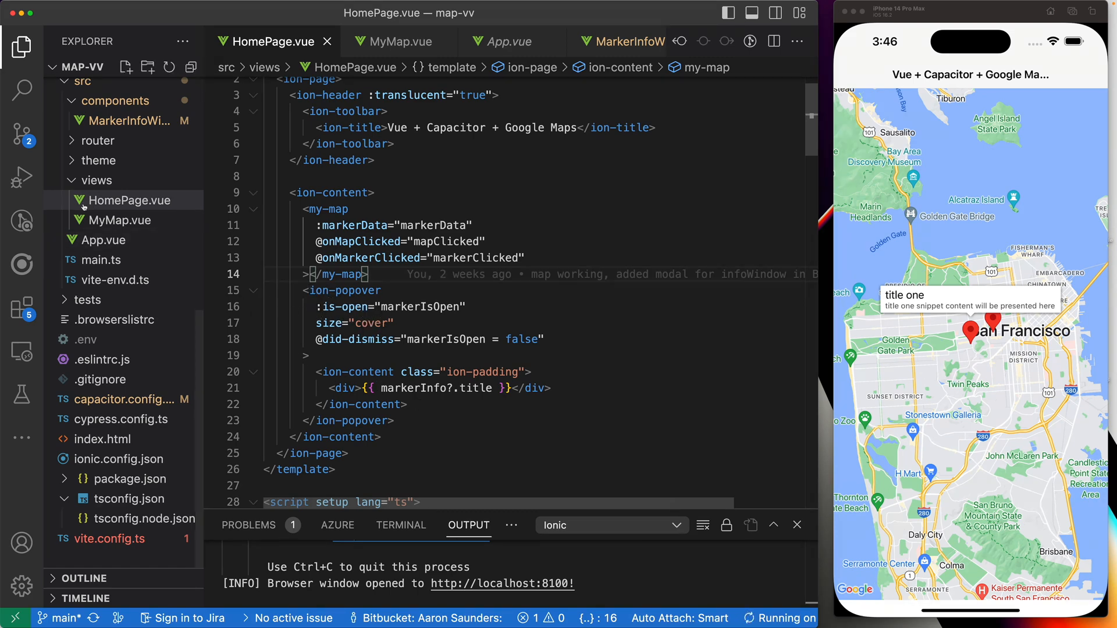
pyautogui.click(302, 291)
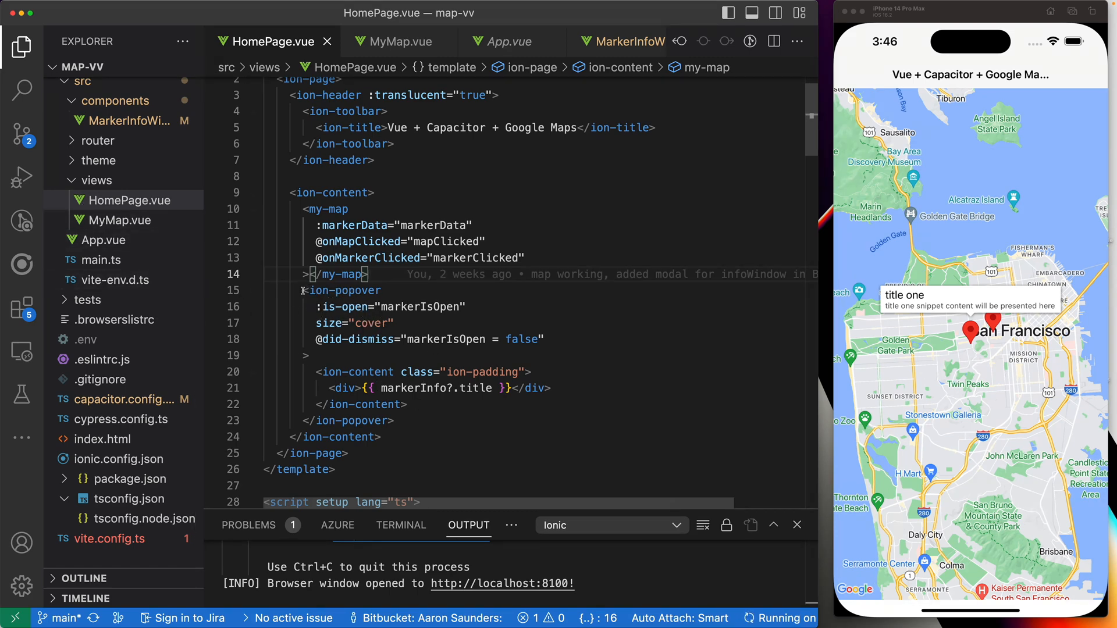
pyautogui.scroll(-3)
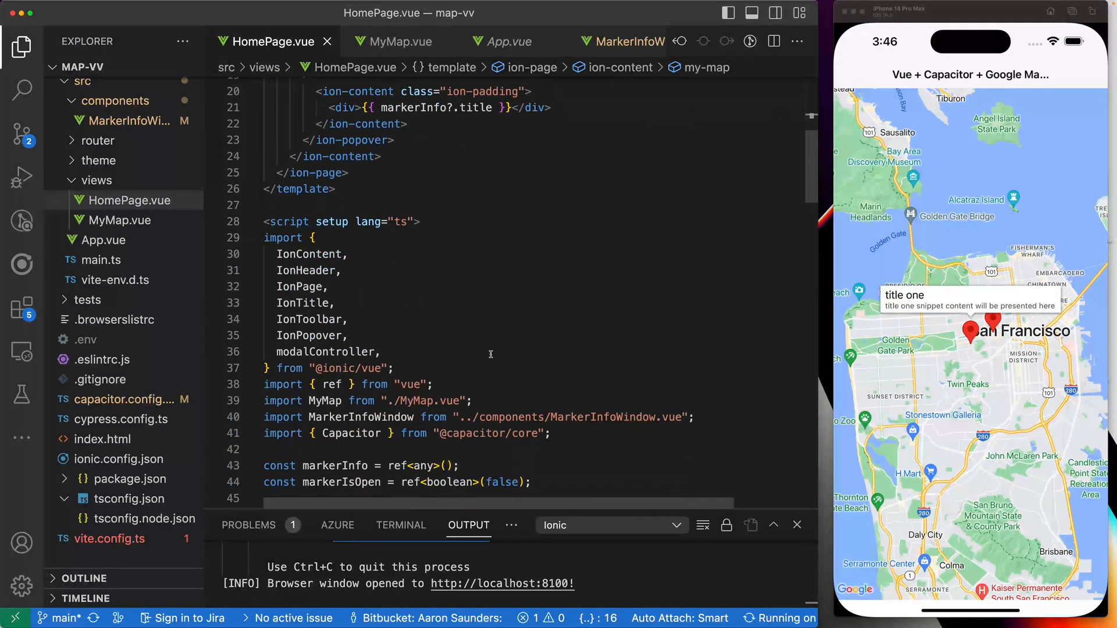
pyautogui.scroll(-3)
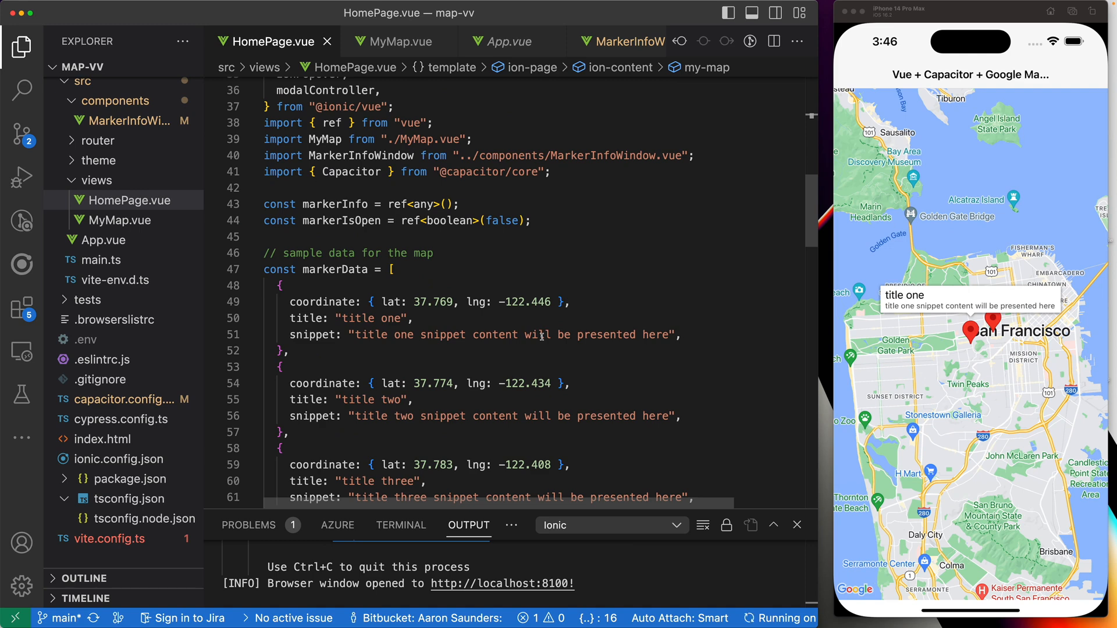
pyautogui.scroll(3)
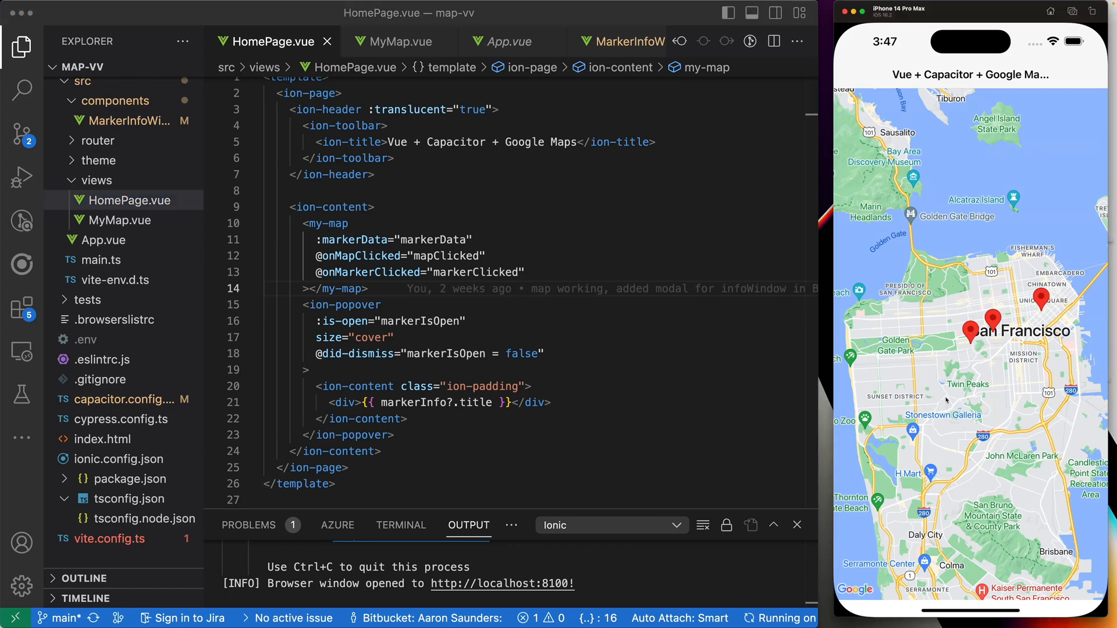
pyautogui.moveTo(329, 268)
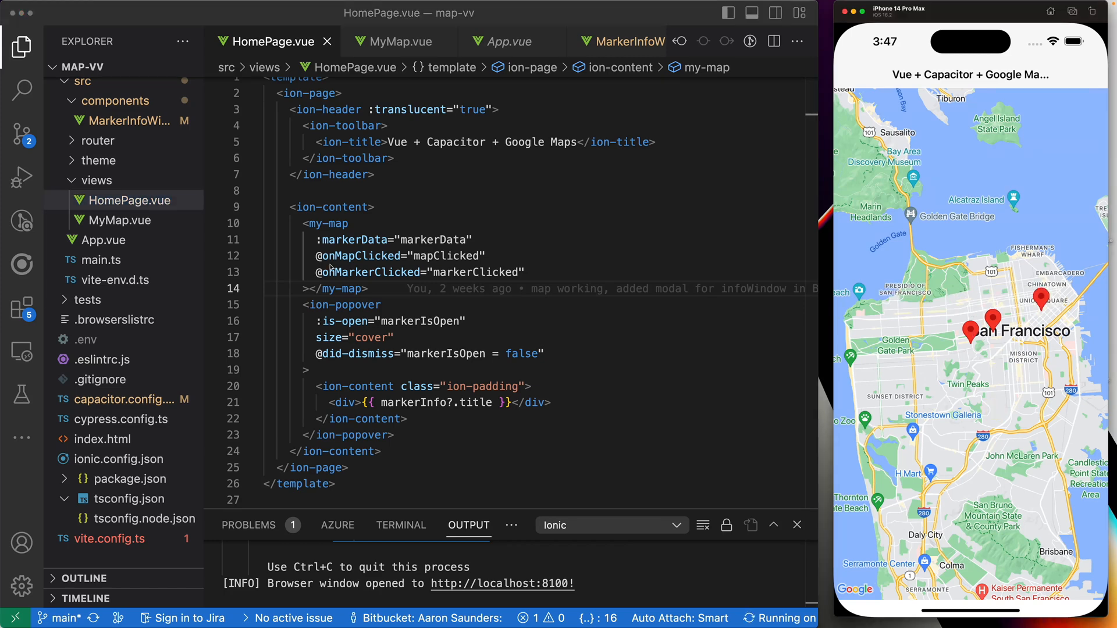
pyautogui.moveTo(436, 263)
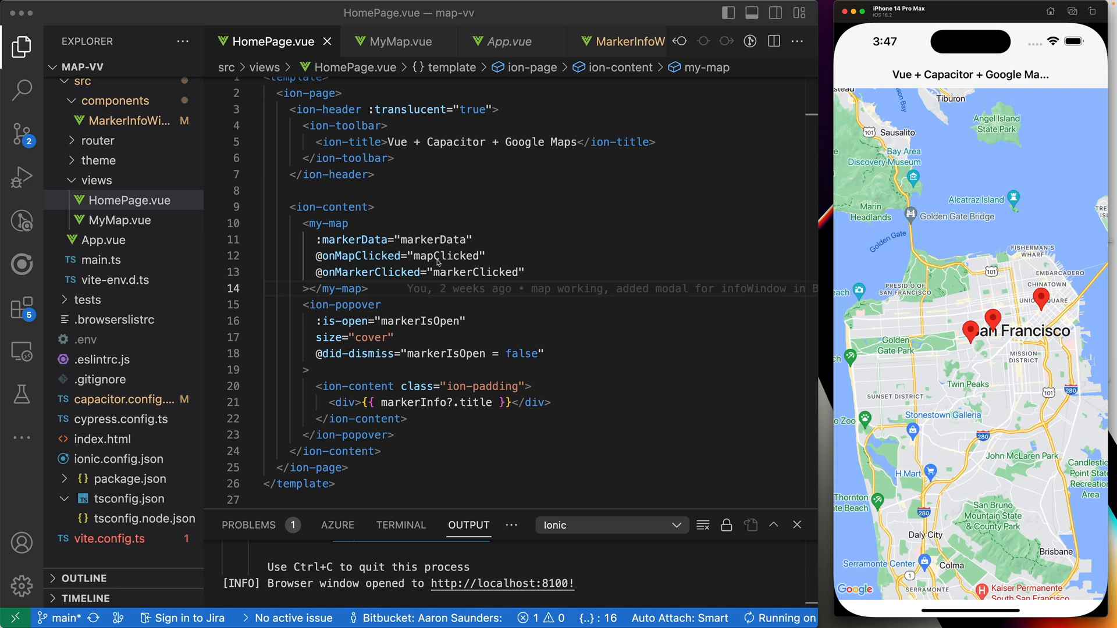
pyautogui.moveTo(511, 281)
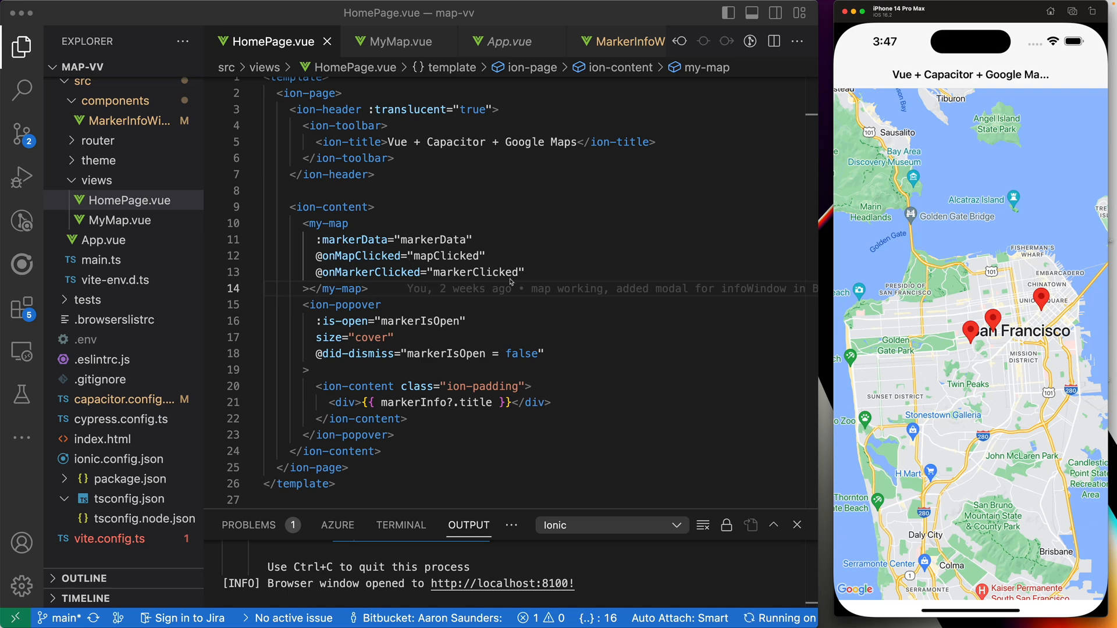
pyautogui.moveTo(312, 205)
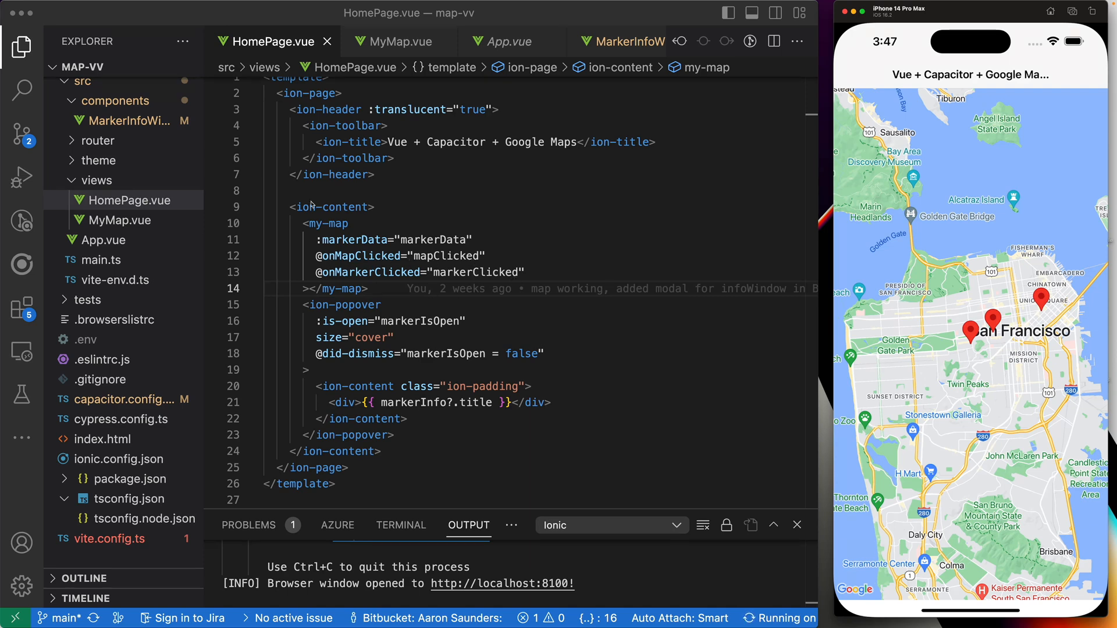
pyautogui.moveTo(342, 303)
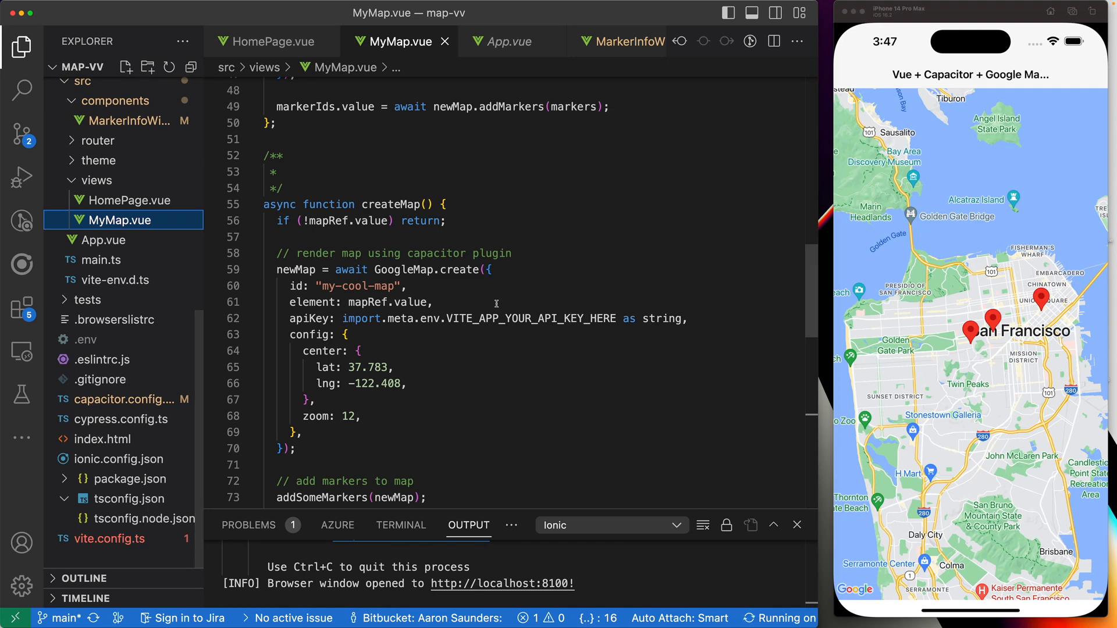
pyautogui.scroll(-3)
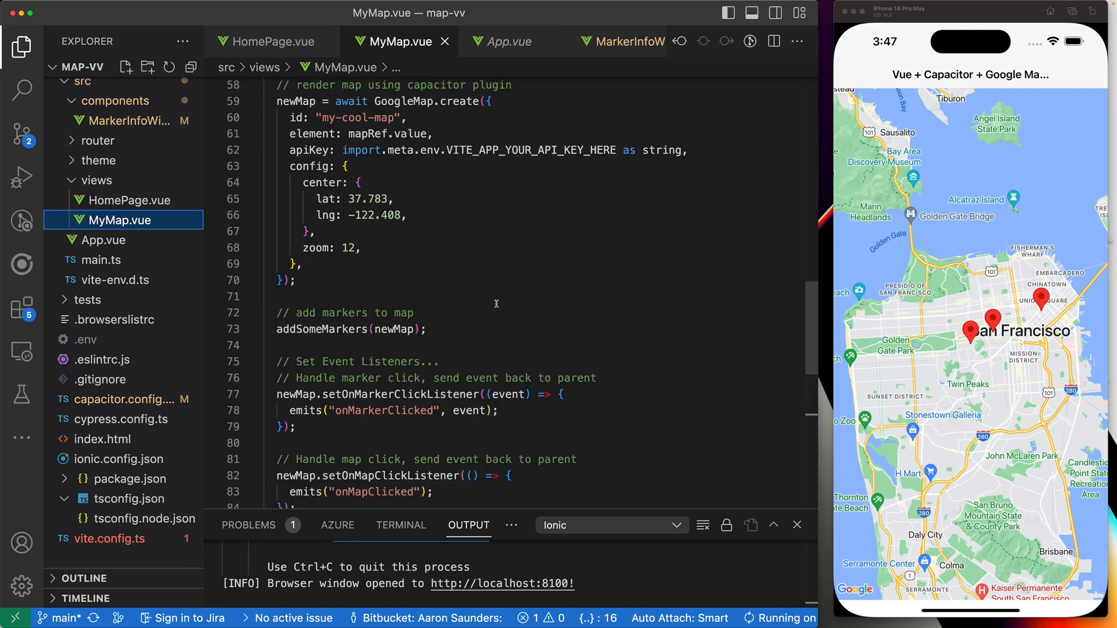
pyautogui.scroll(3)
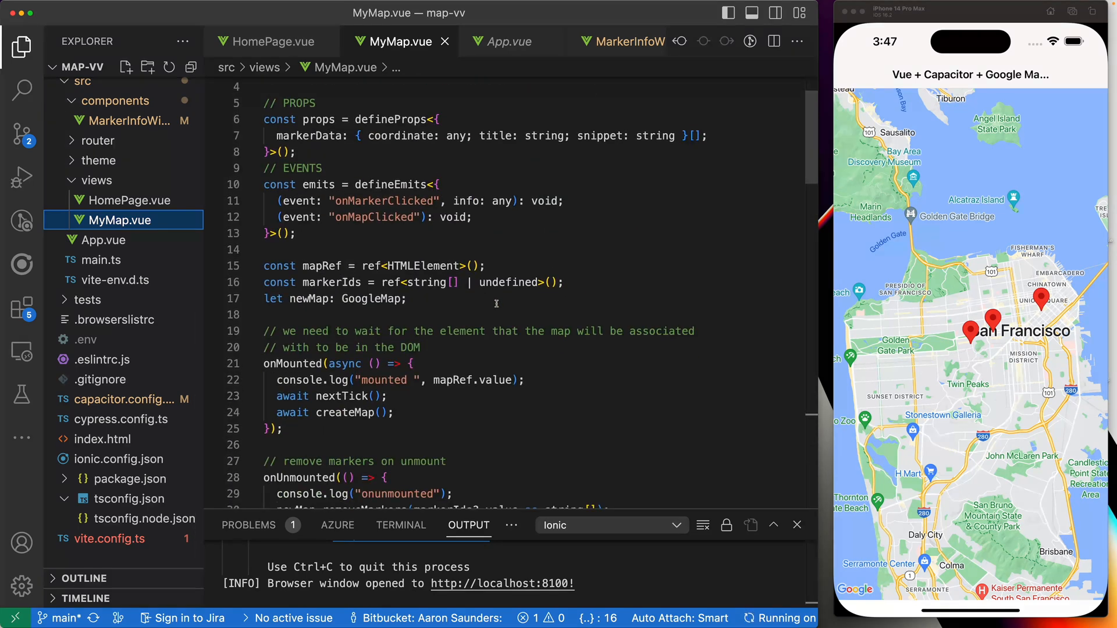
pyautogui.scroll(-3)
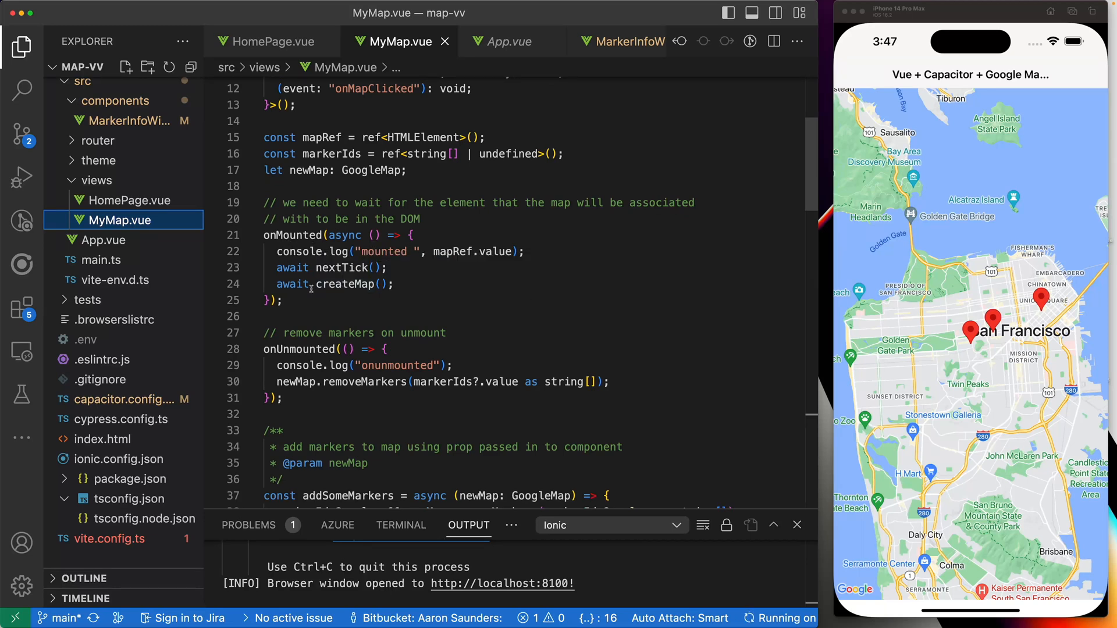
pyautogui.scroll(-3)
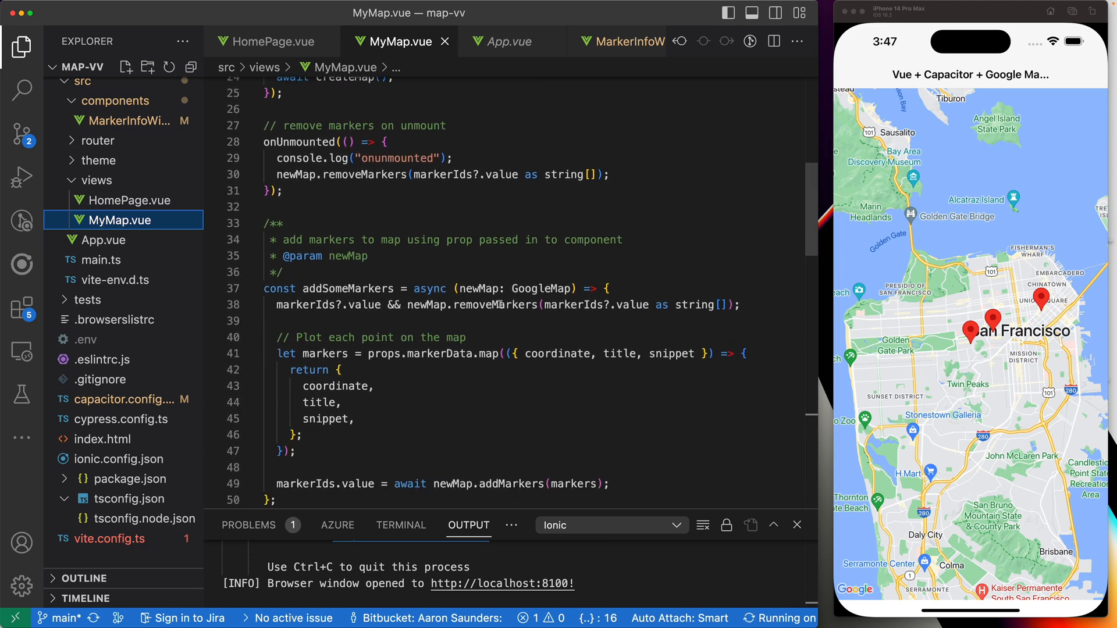
pyautogui.scroll(-3)
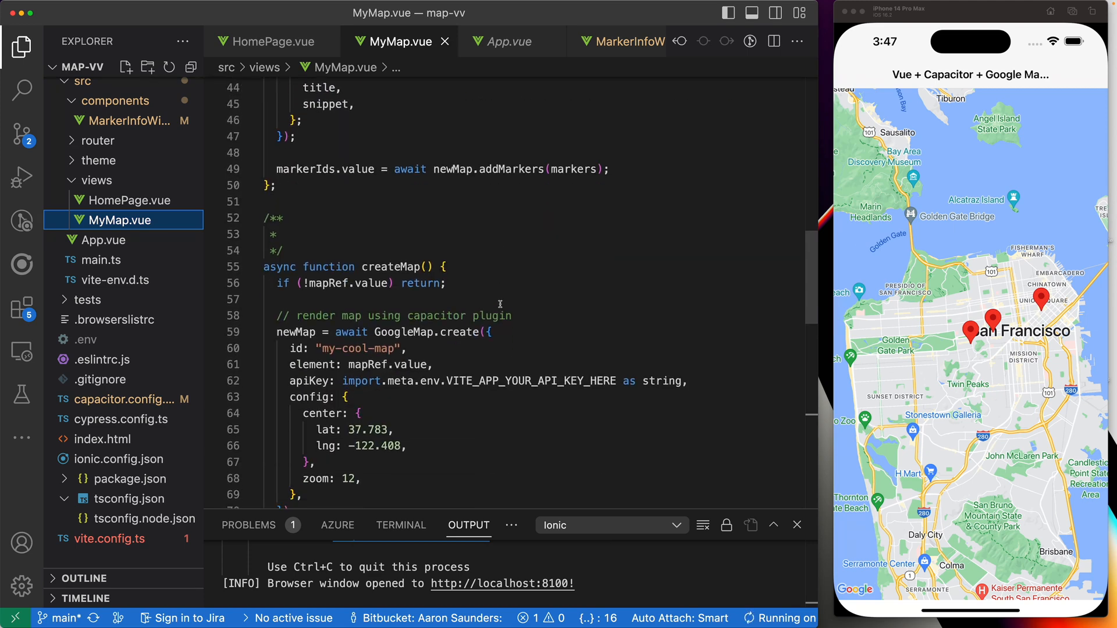
pyautogui.scroll(-3)
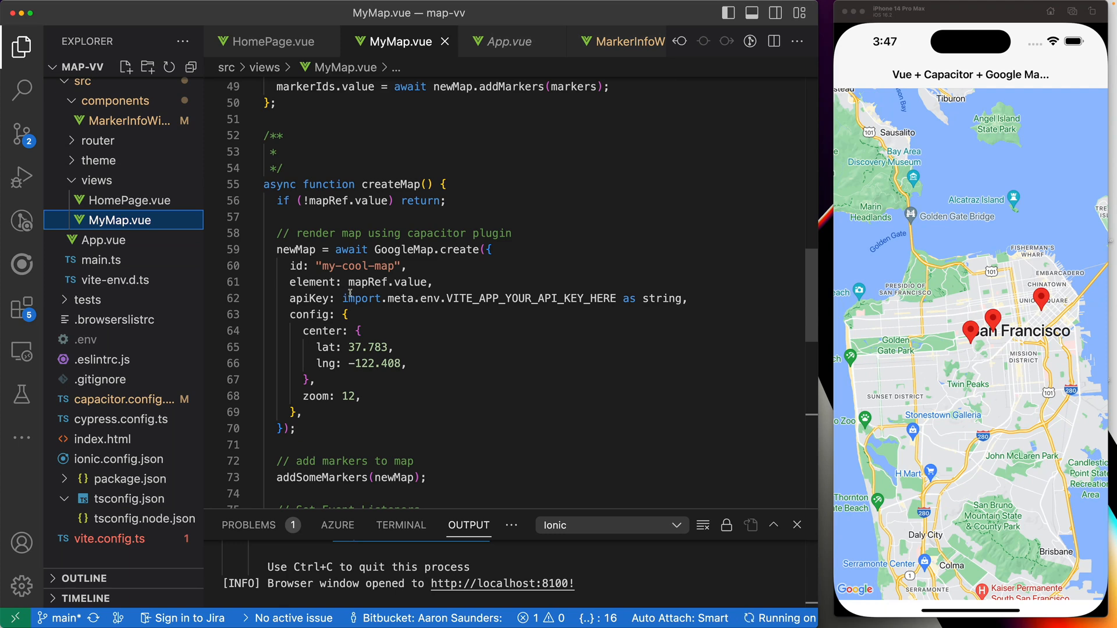
pyautogui.moveTo(321, 299)
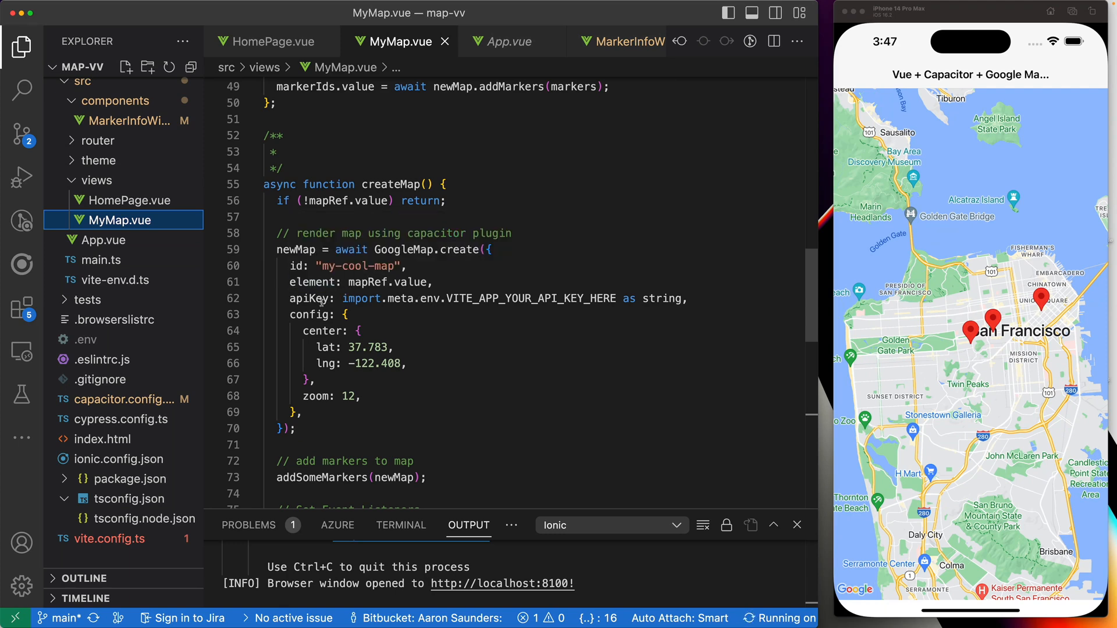
pyautogui.moveTo(440, 331)
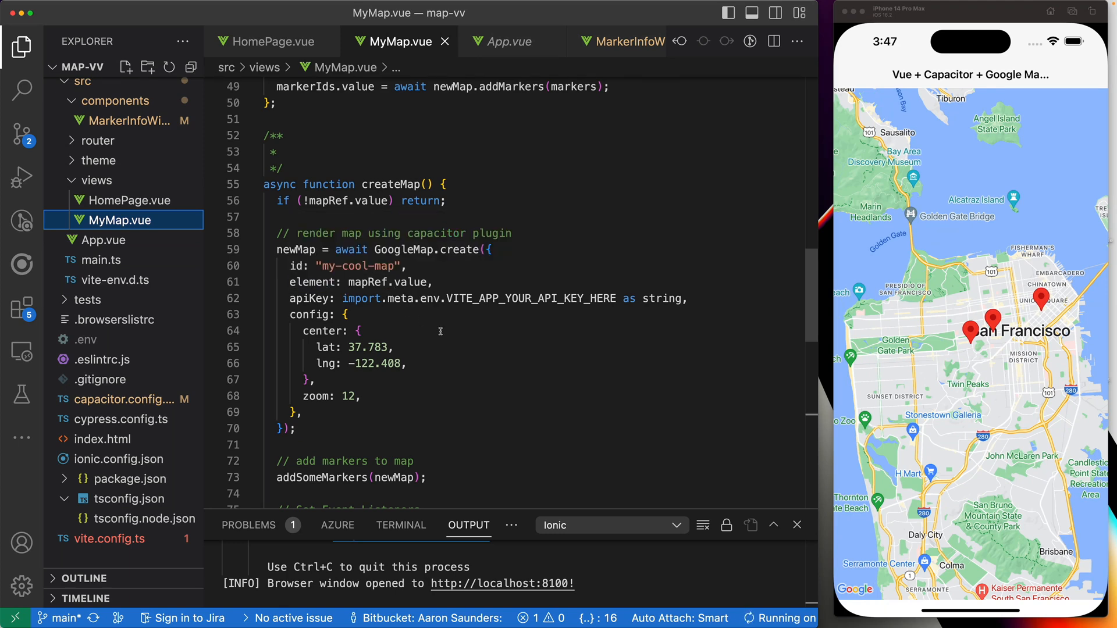
pyautogui.scroll(3)
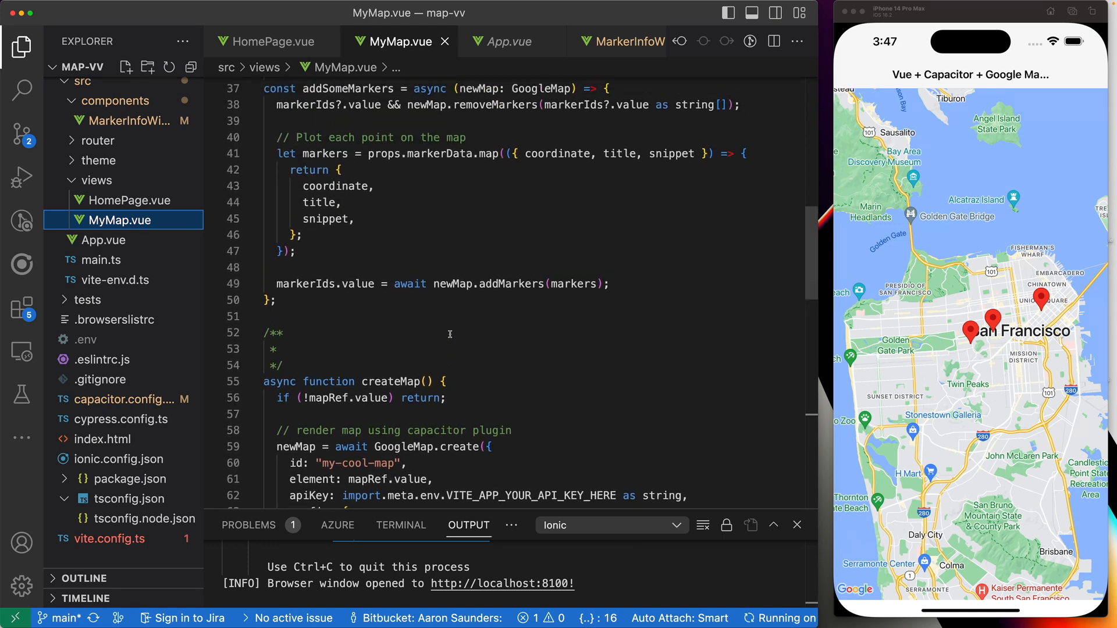
pyautogui.scroll(-3)
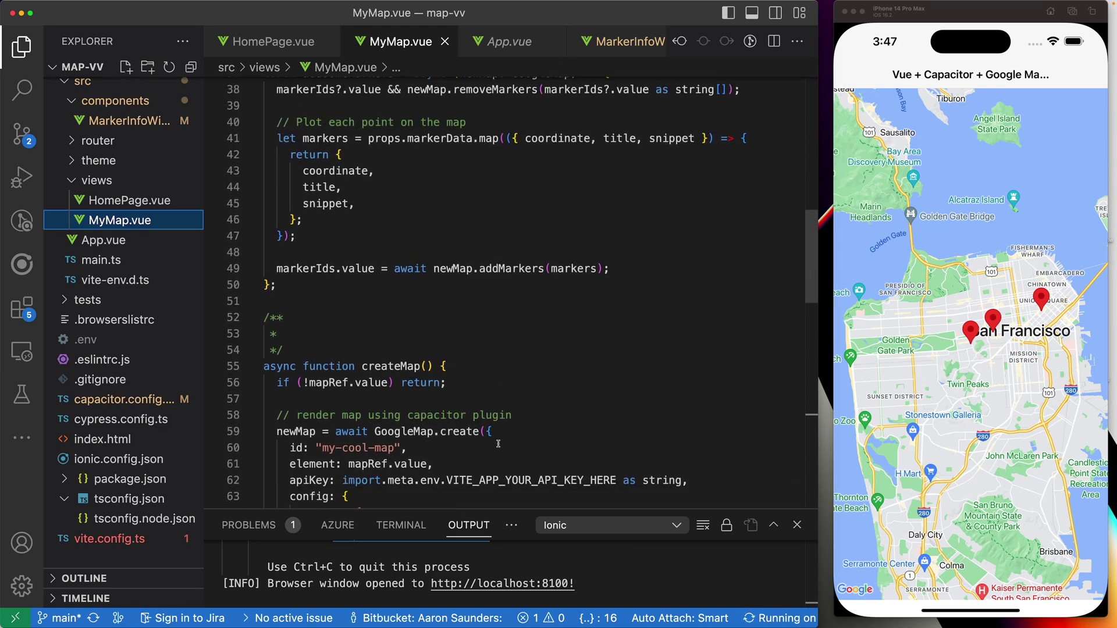
pyautogui.scroll(3)
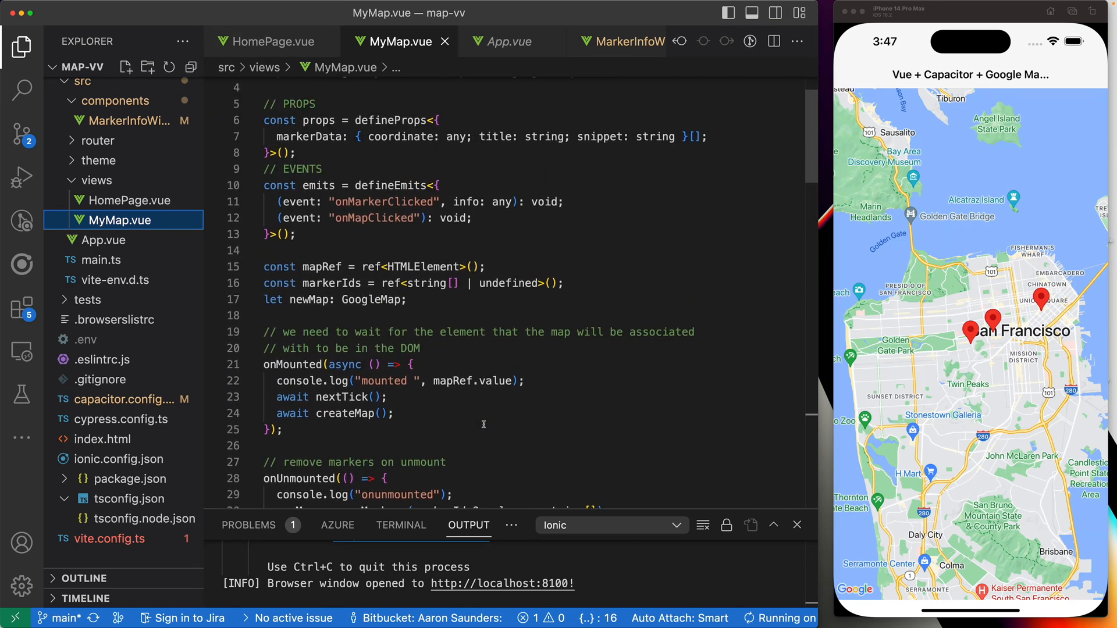
pyautogui.scroll(-3)
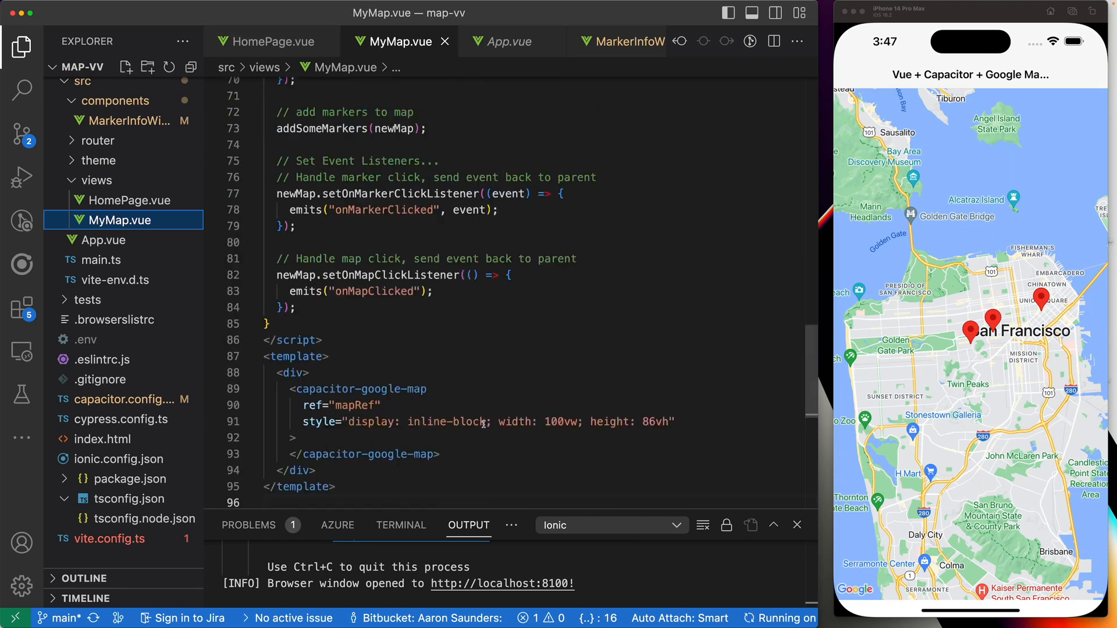
pyautogui.scroll(3)
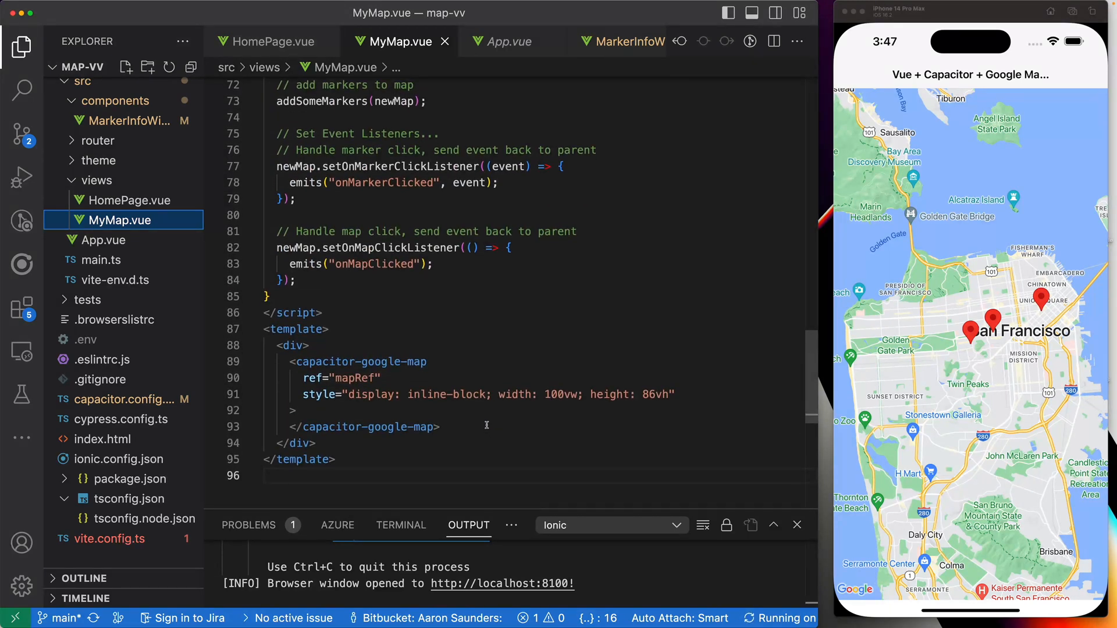
pyautogui.click(335, 376)
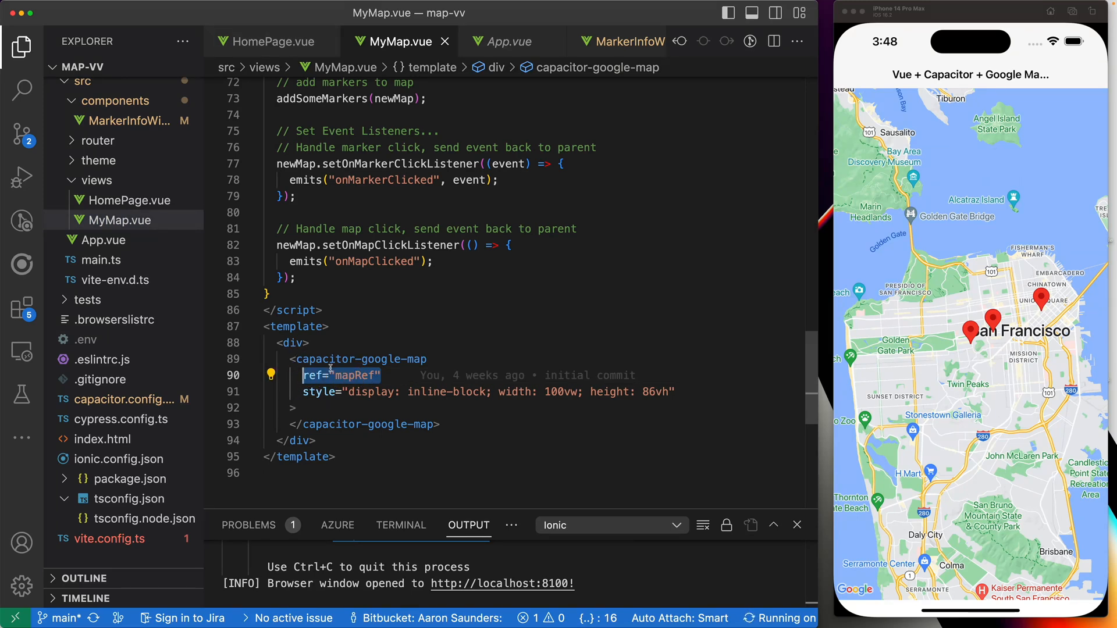
pyautogui.moveTo(349, 360)
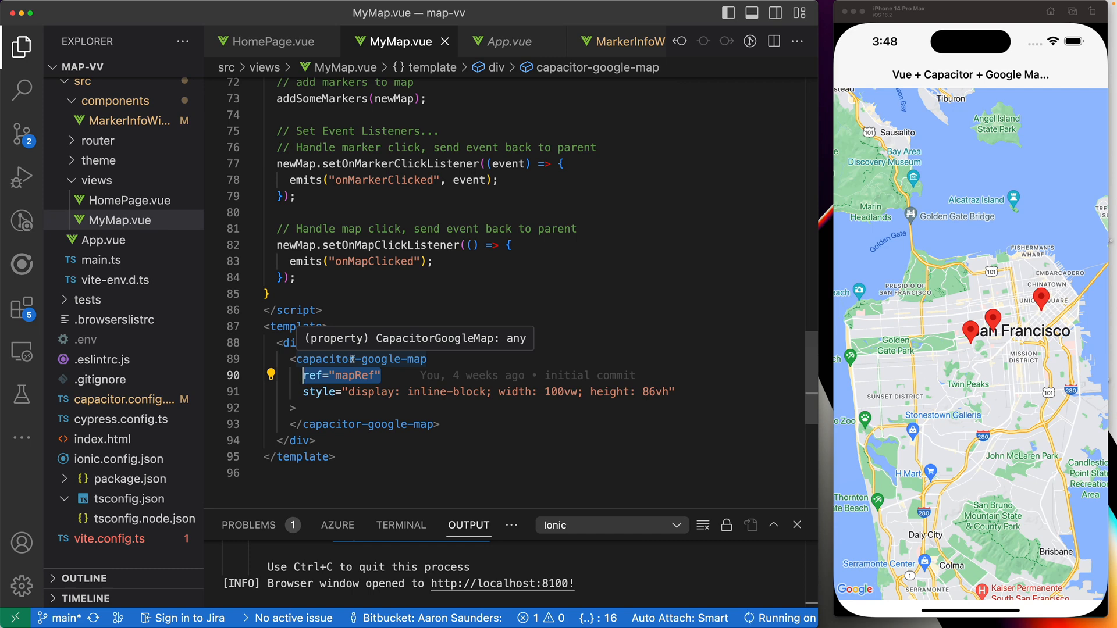
pyautogui.scroll(3)
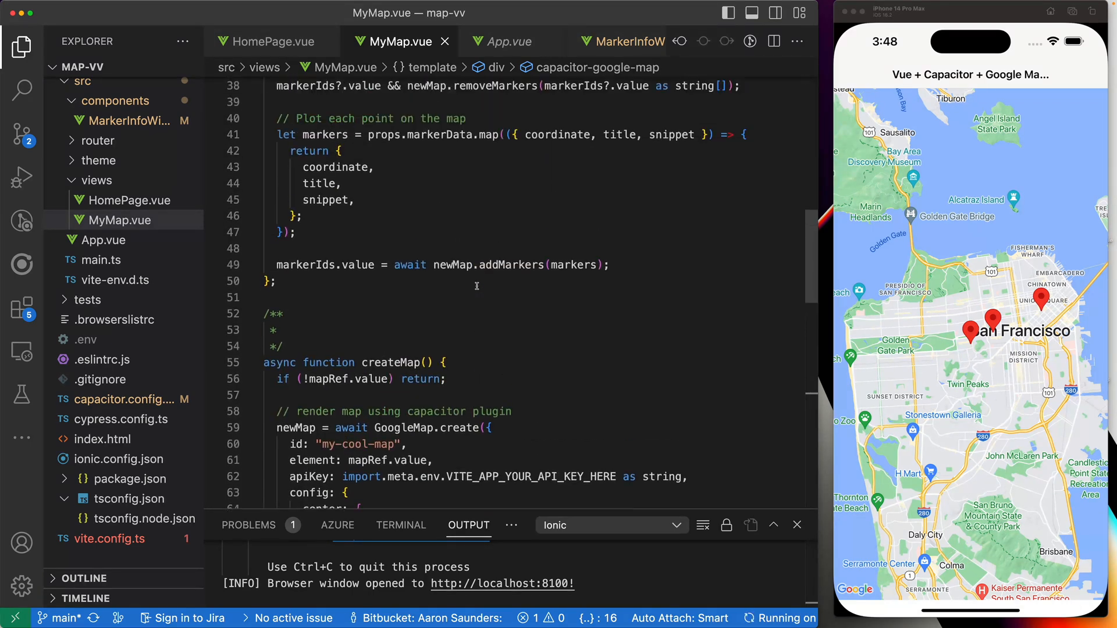
pyautogui.scroll(3)
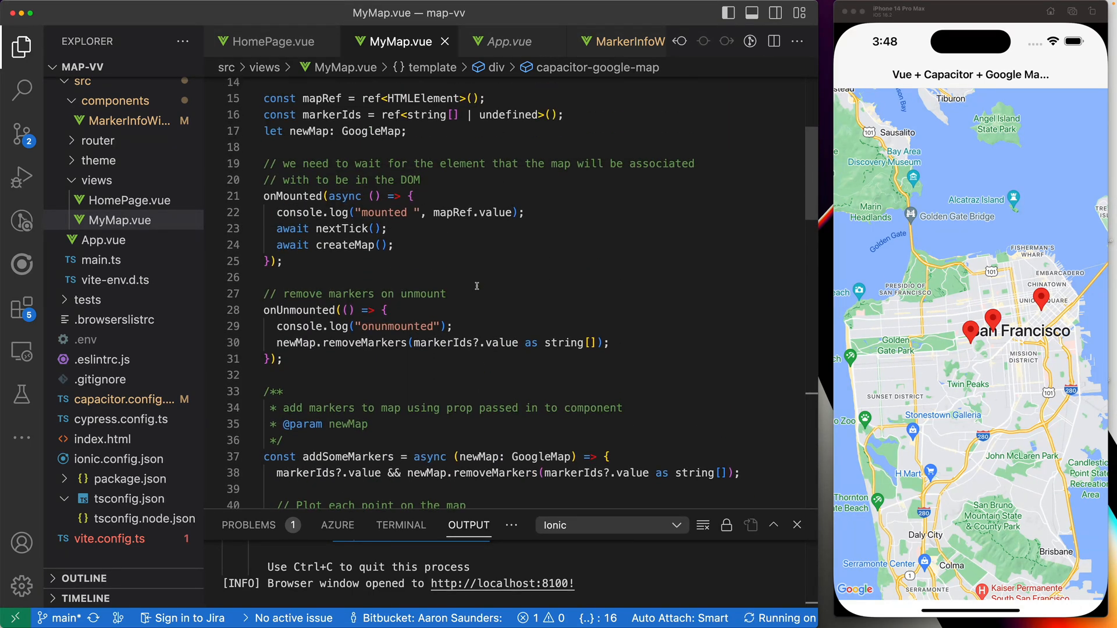
pyautogui.scroll(3)
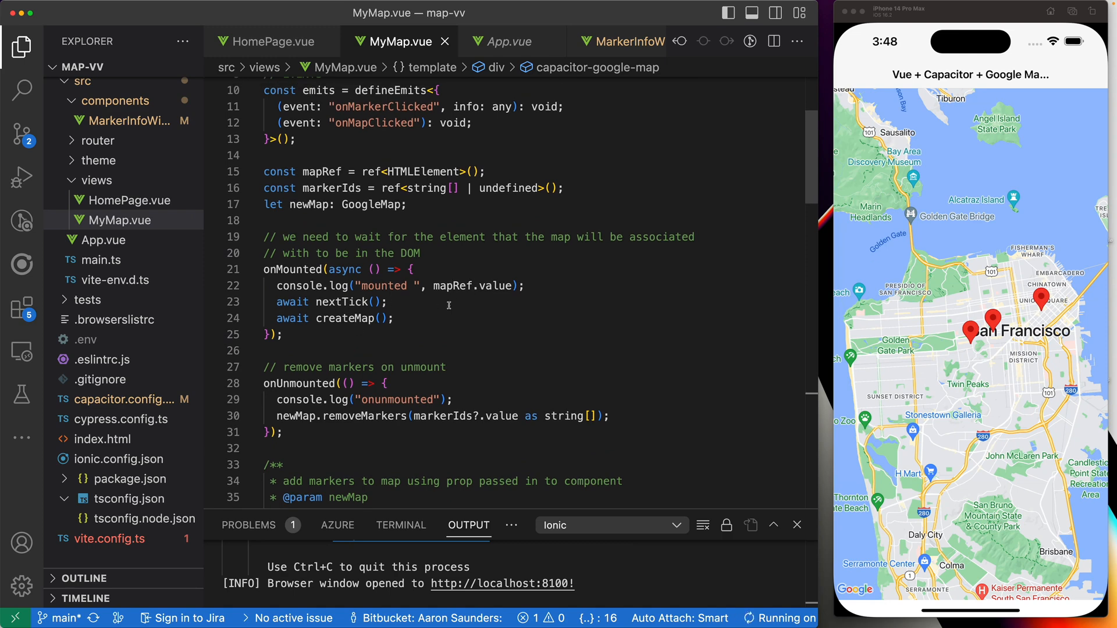
pyautogui.moveTo(346, 269)
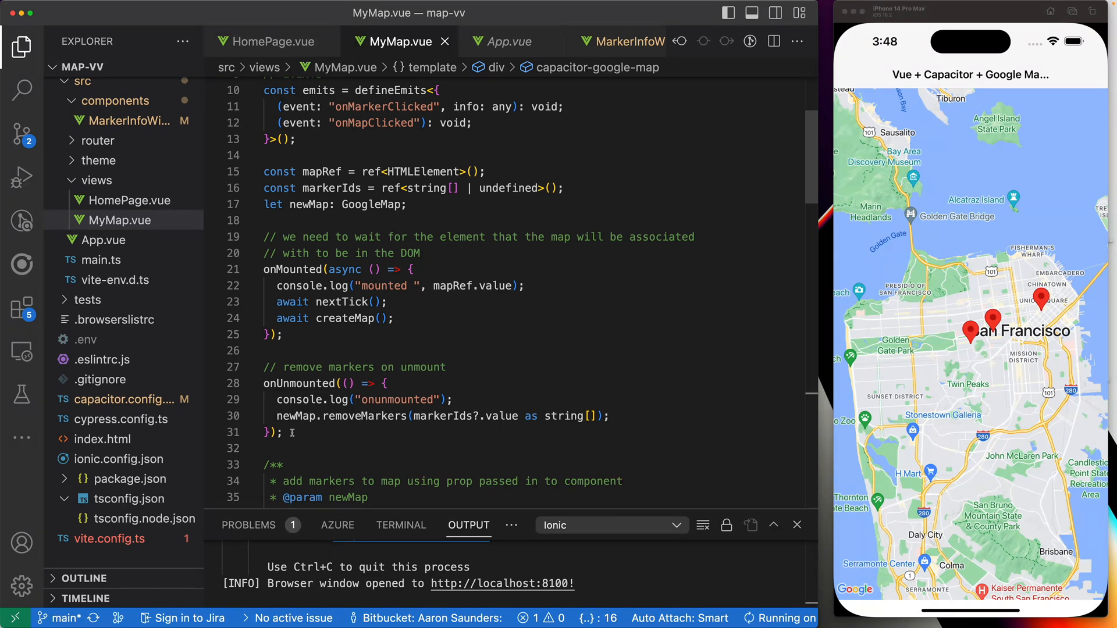
pyautogui.moveTo(295, 472)
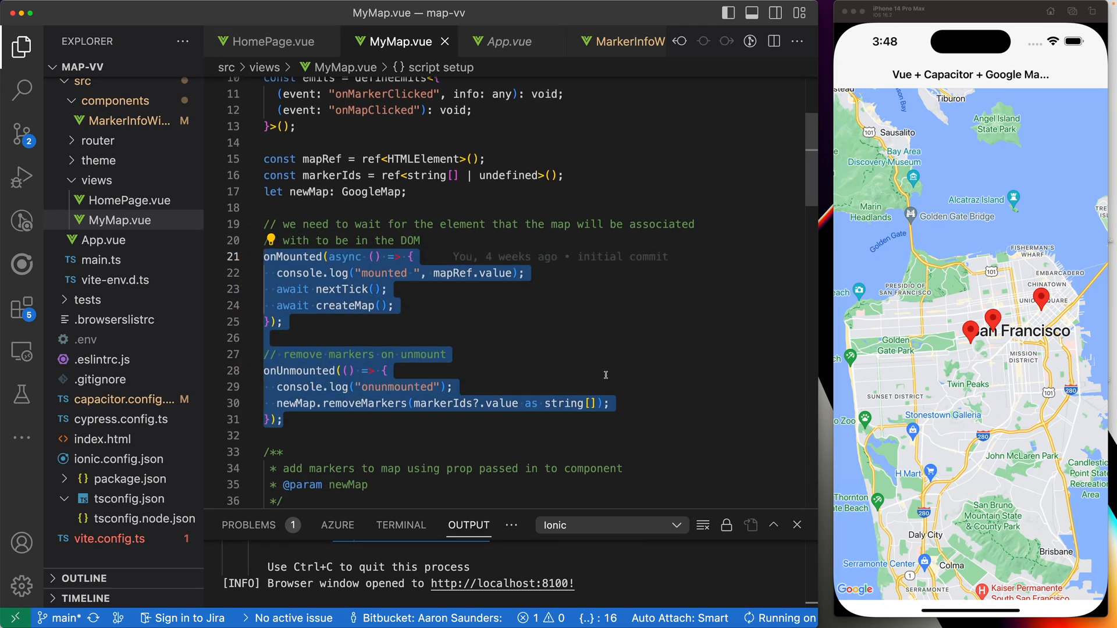
pyautogui.scroll(3)
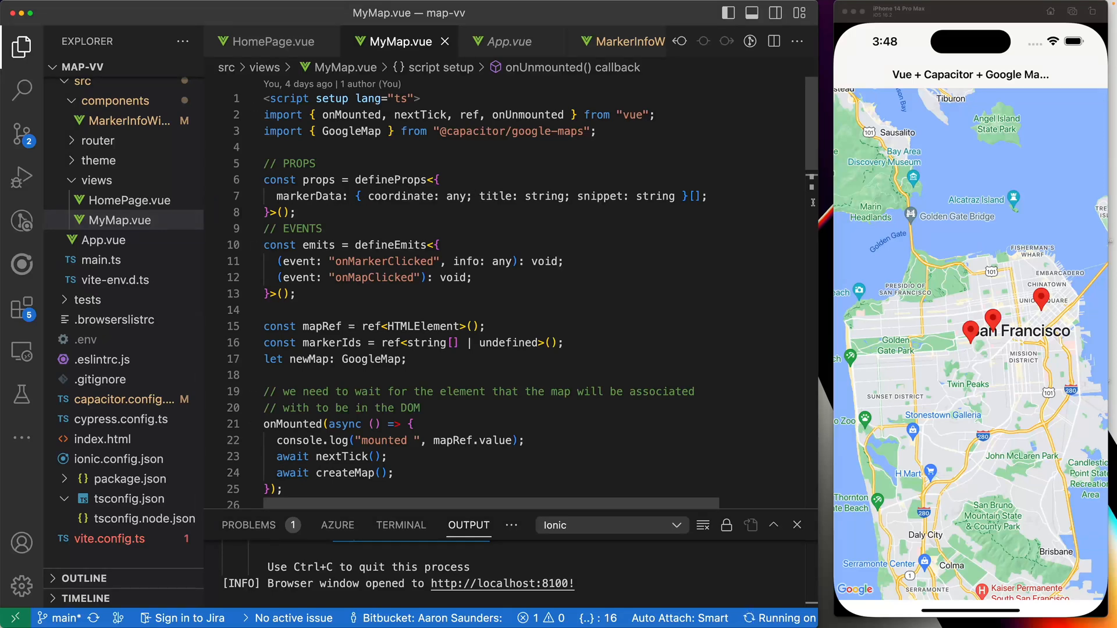
pyautogui.moveTo(371, 263)
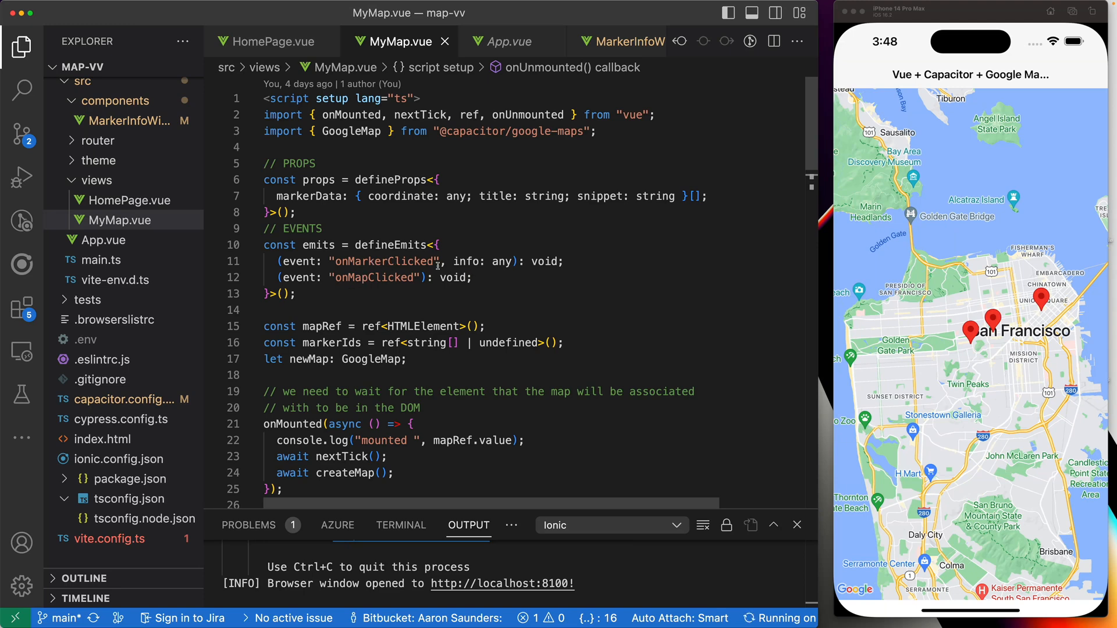
pyautogui.scroll(-3)
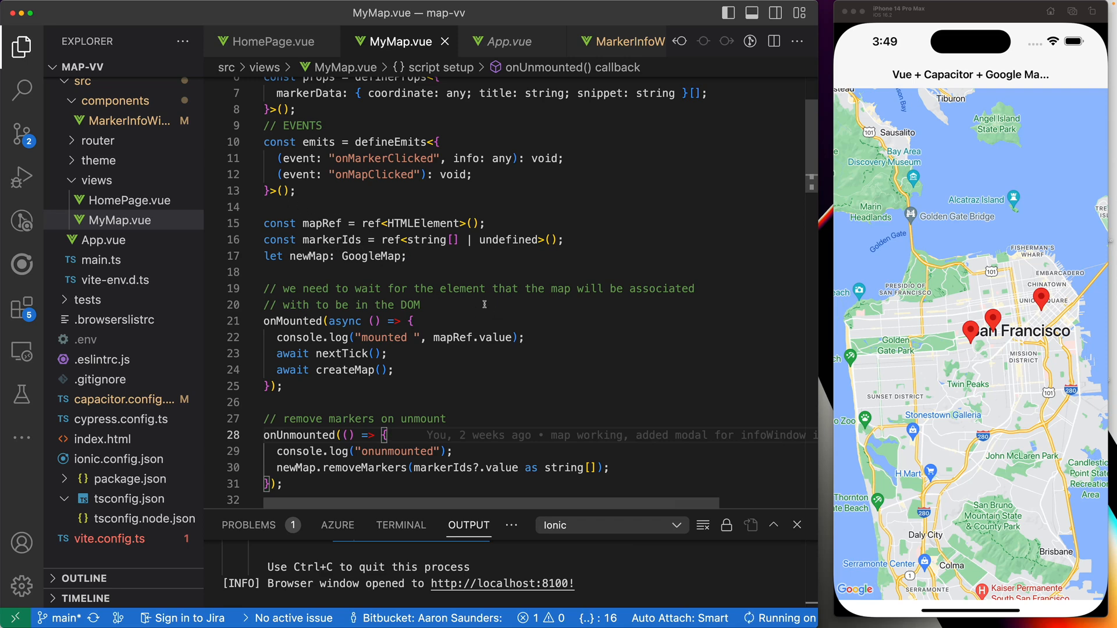
pyautogui.moveTo(329, 240)
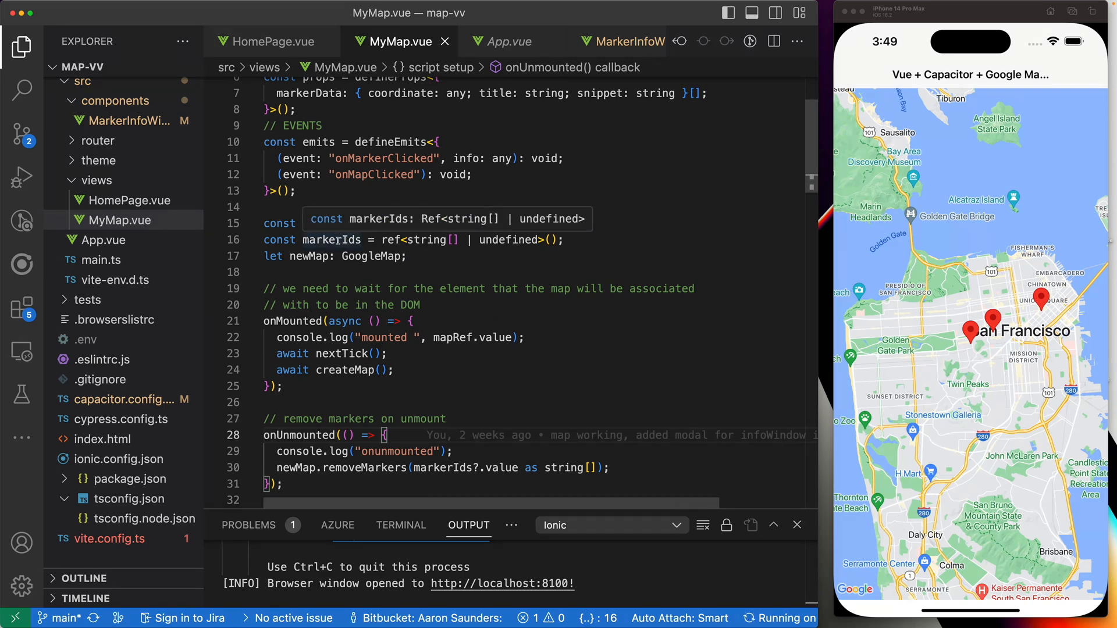
pyautogui.moveTo(543, 325)
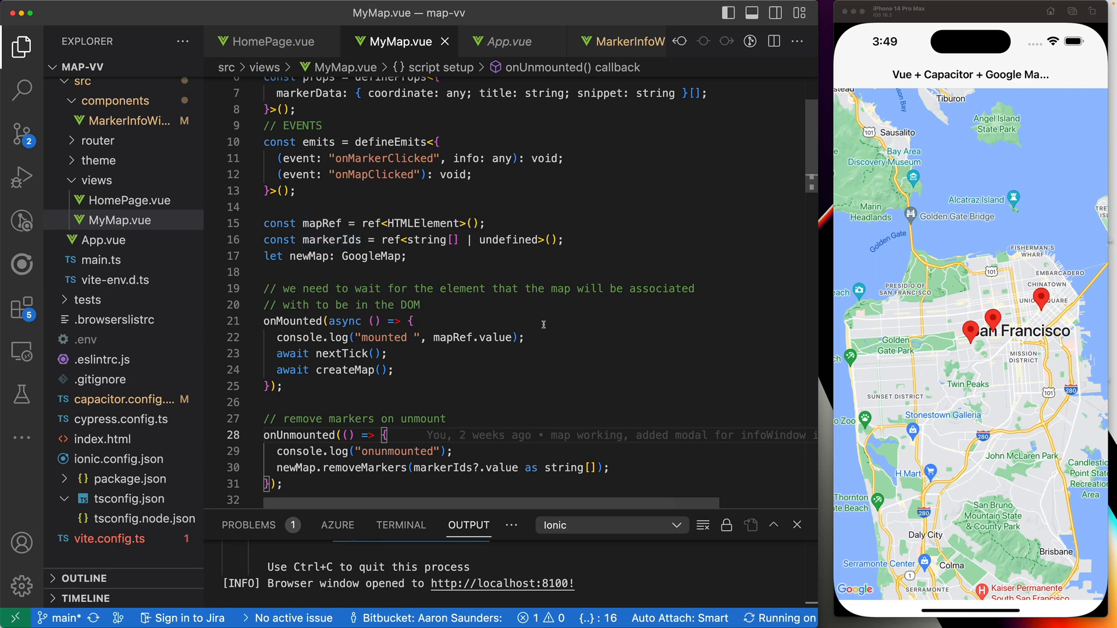
pyautogui.scroll(-3)
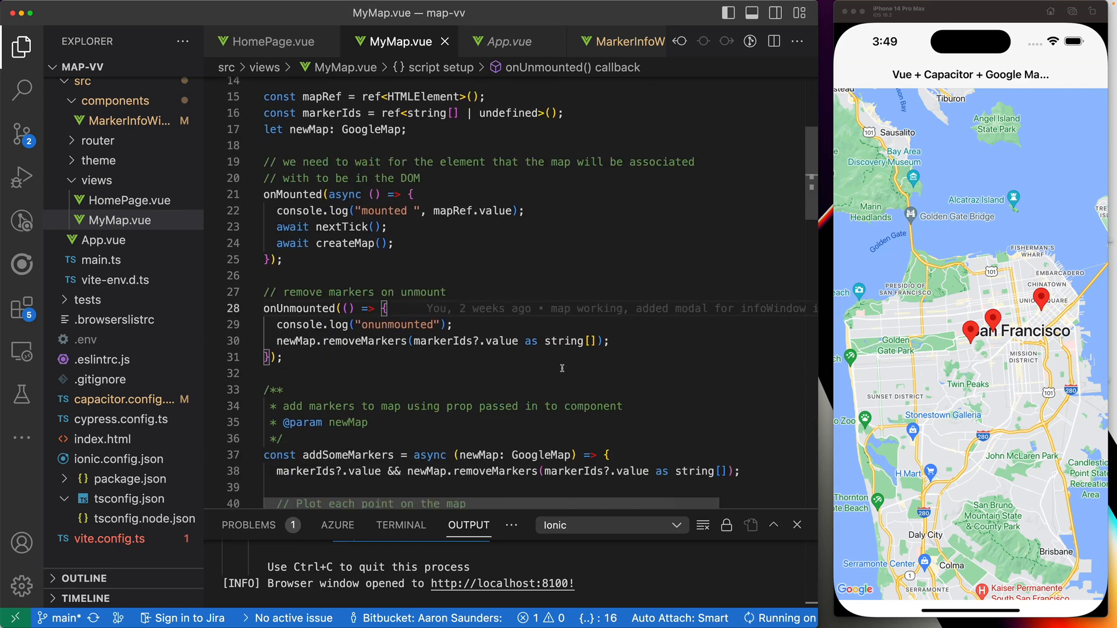
pyautogui.scroll(-3)
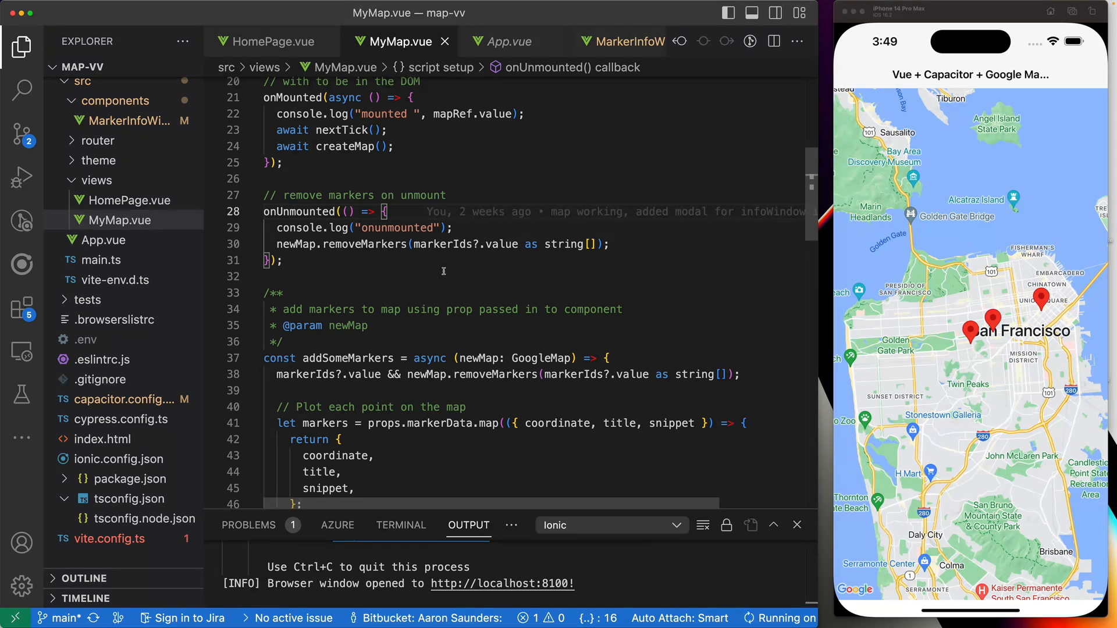
pyautogui.scroll(-3)
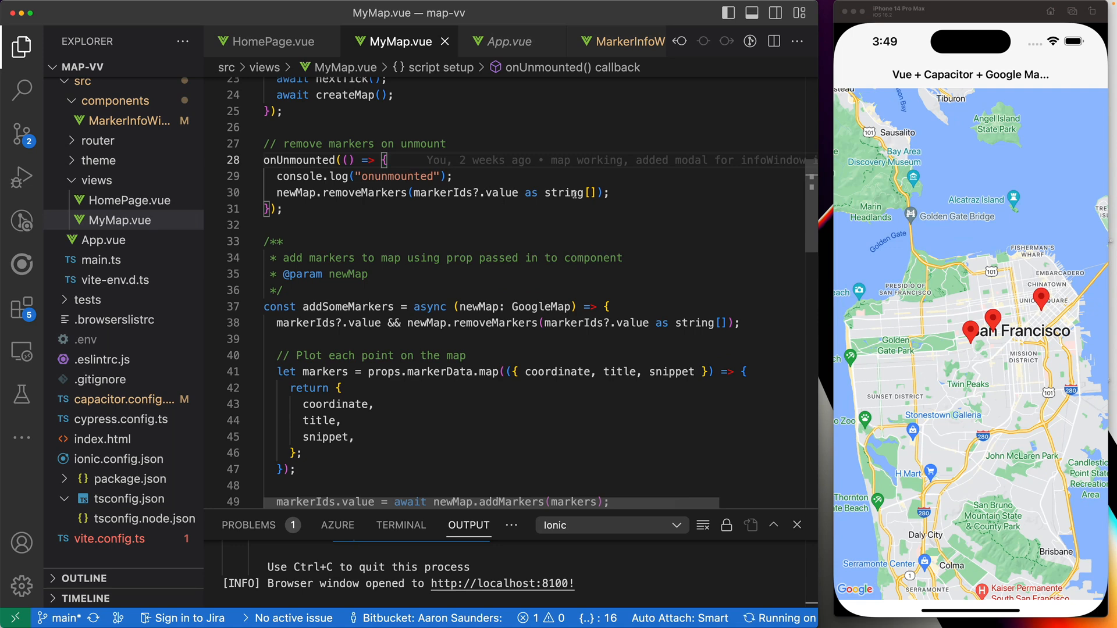
pyautogui.scroll(-3)
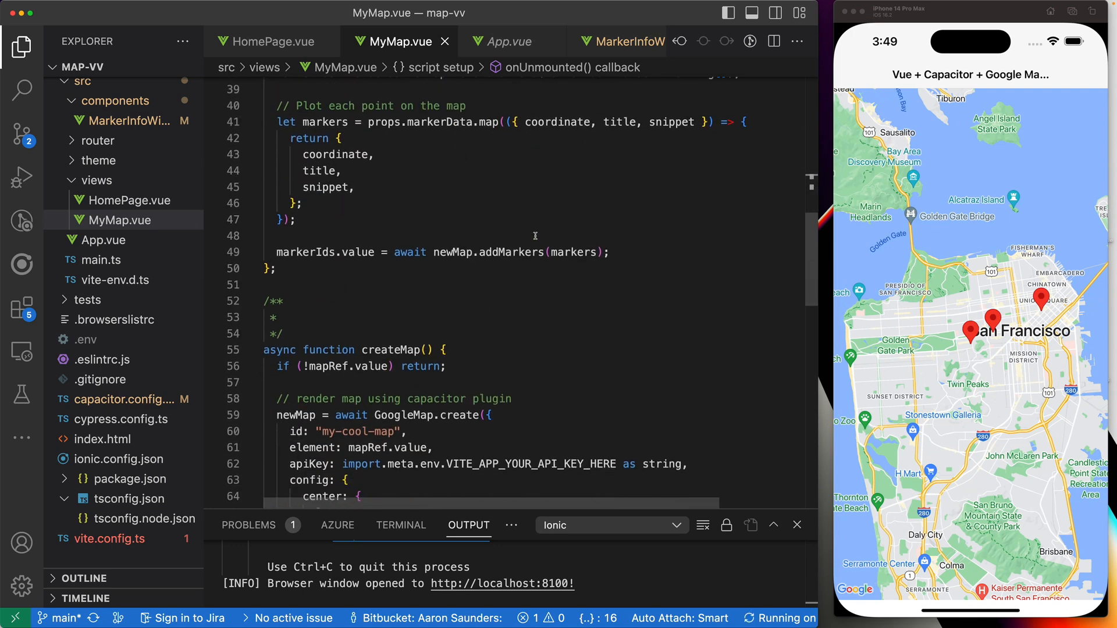
pyautogui.scroll(-3)
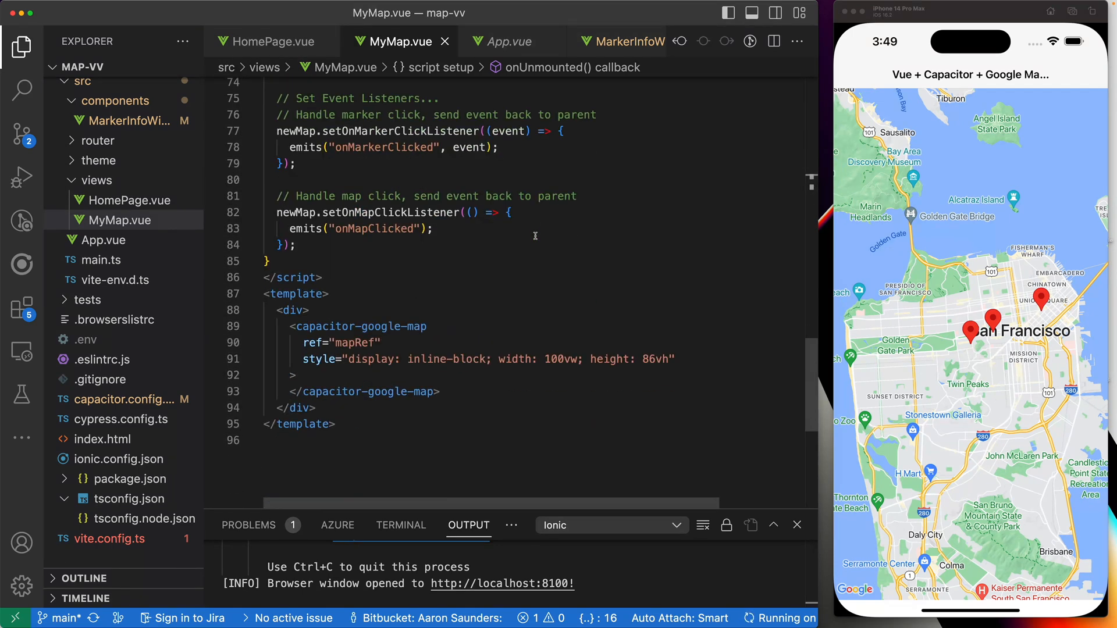
pyautogui.scroll(3)
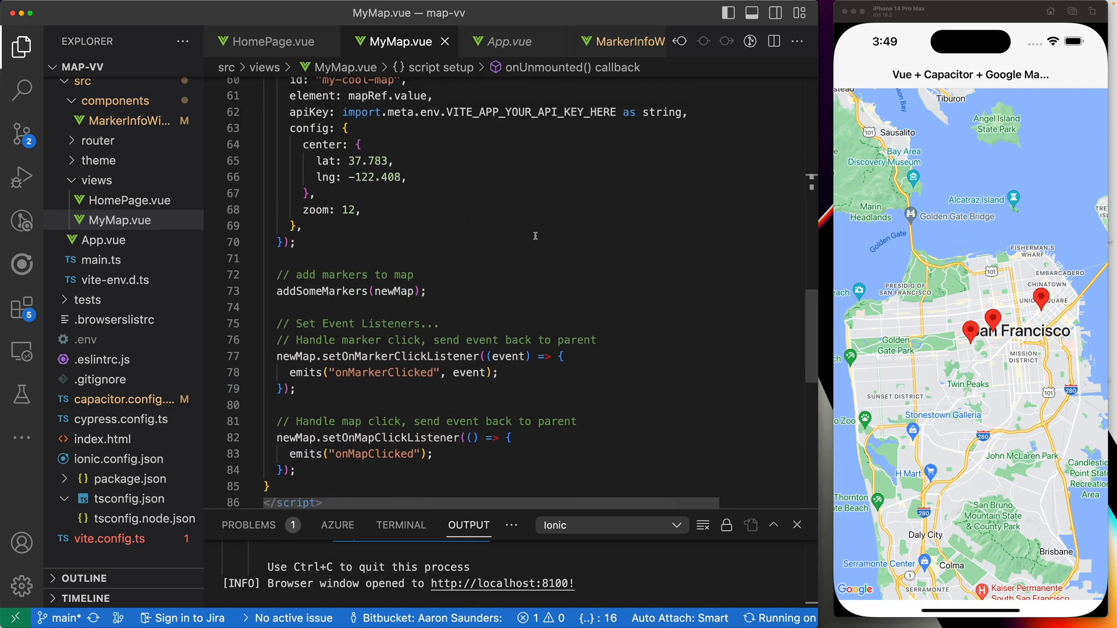
pyautogui.scroll(3)
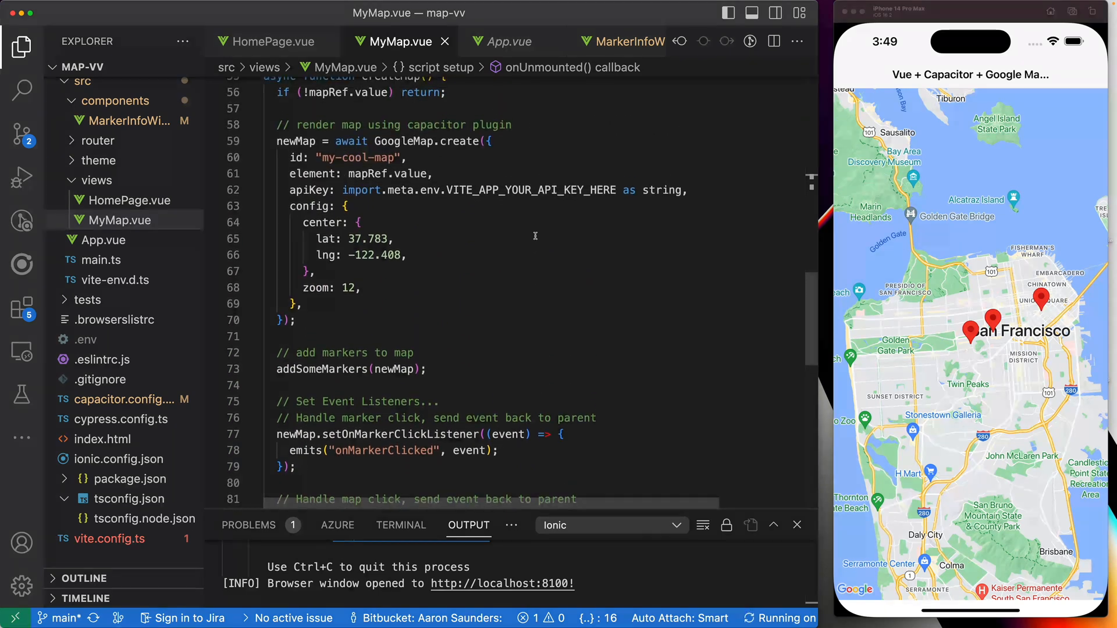
pyautogui.scroll(3)
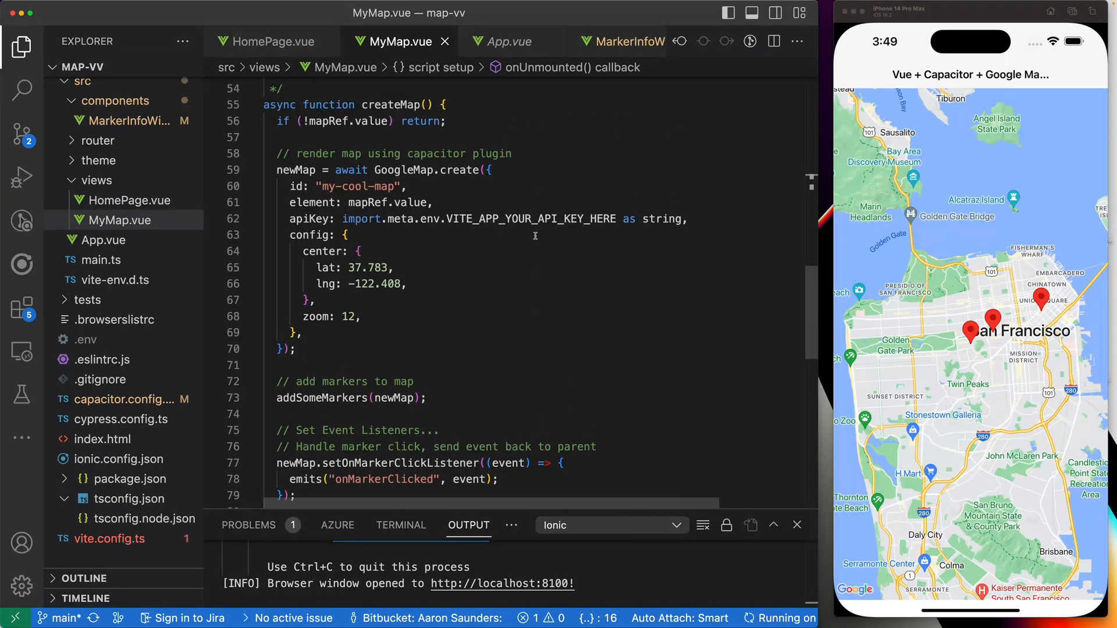
pyautogui.scroll(3)
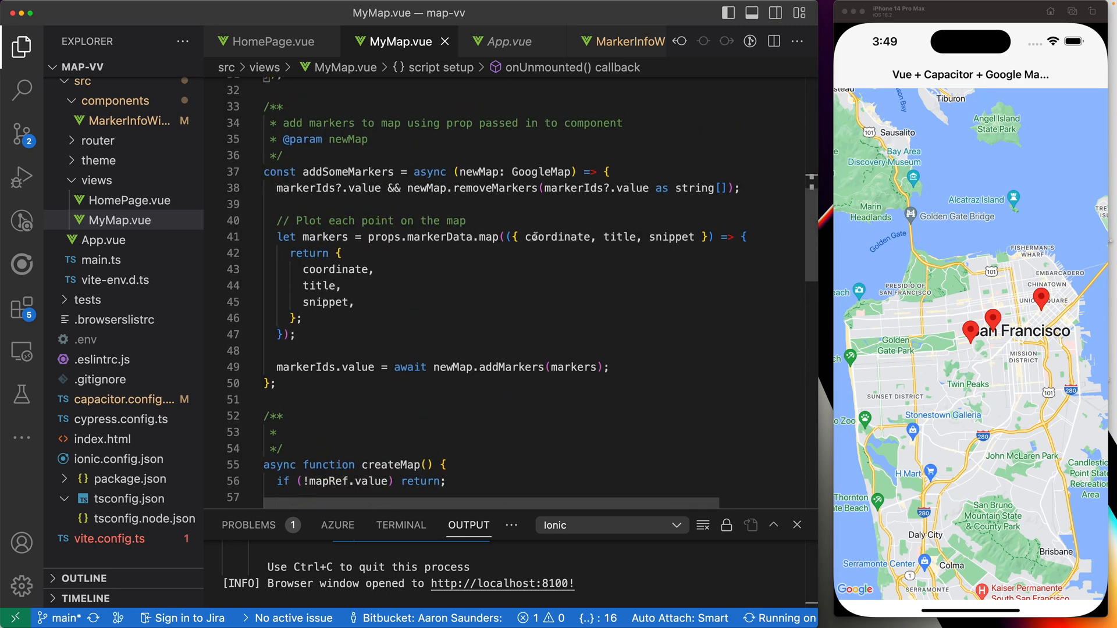
pyautogui.scroll(3)
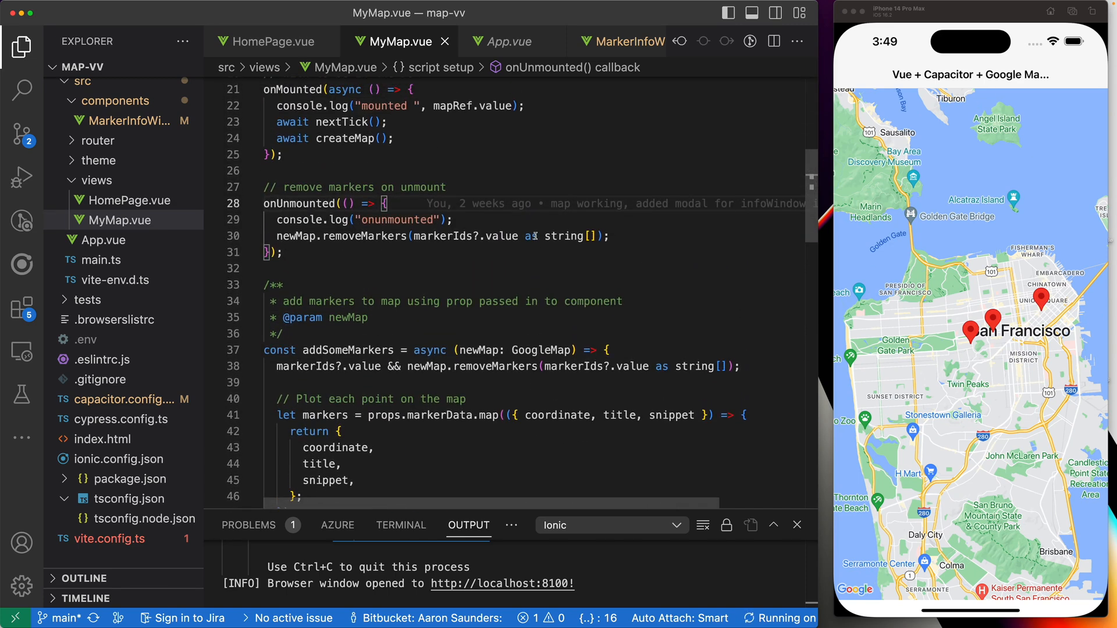
pyautogui.scroll(-3)
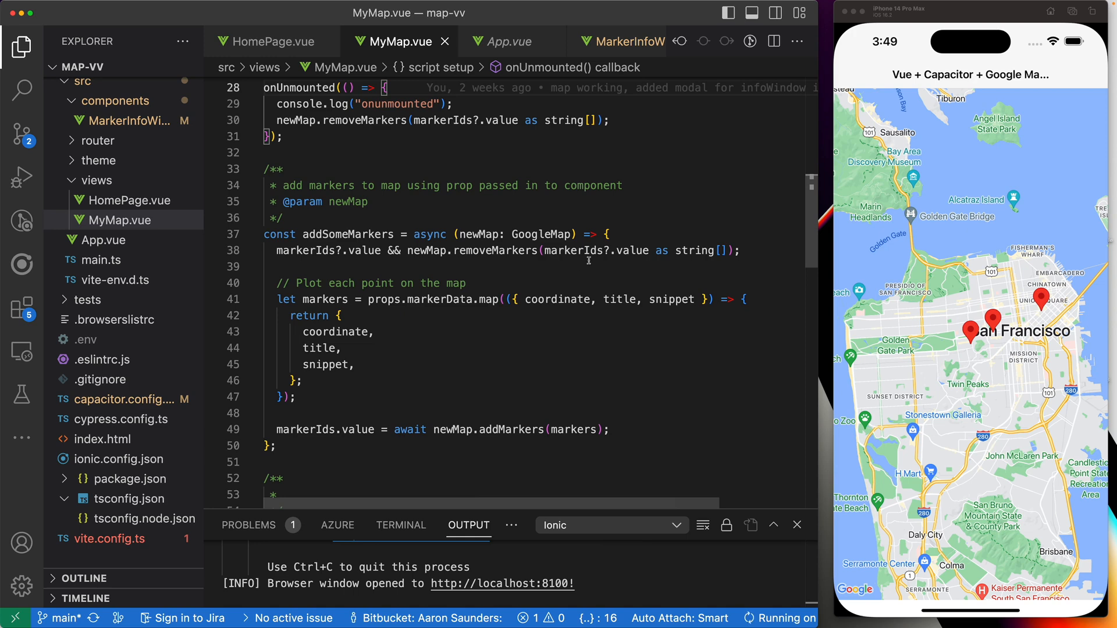
pyautogui.moveTo(456, 304)
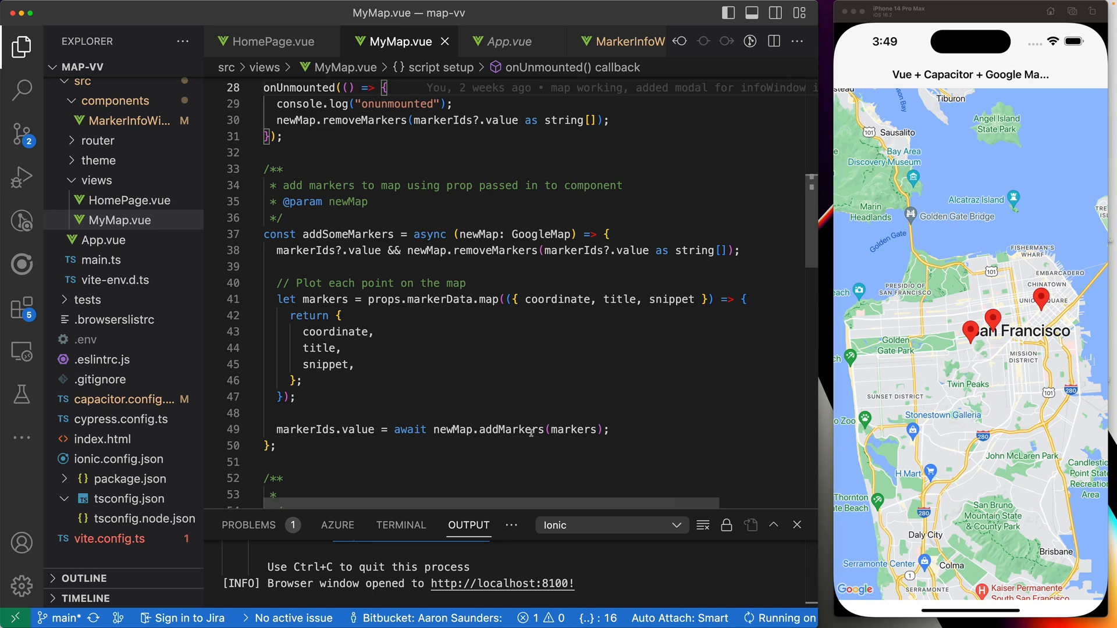
pyautogui.doubleClick(512, 429)
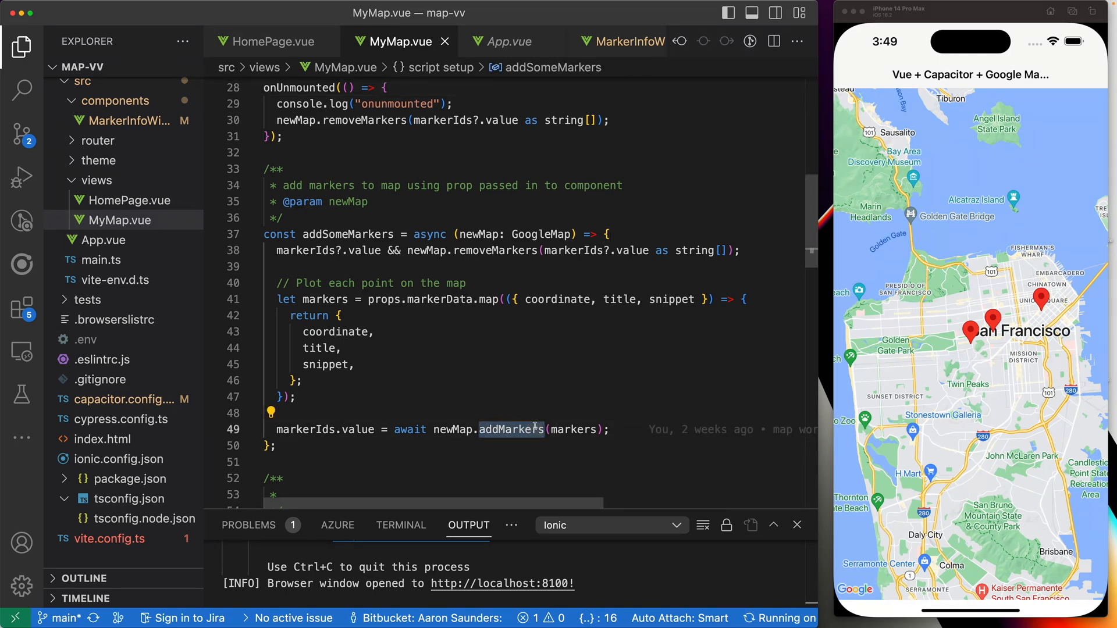
pyautogui.scroll(-3)
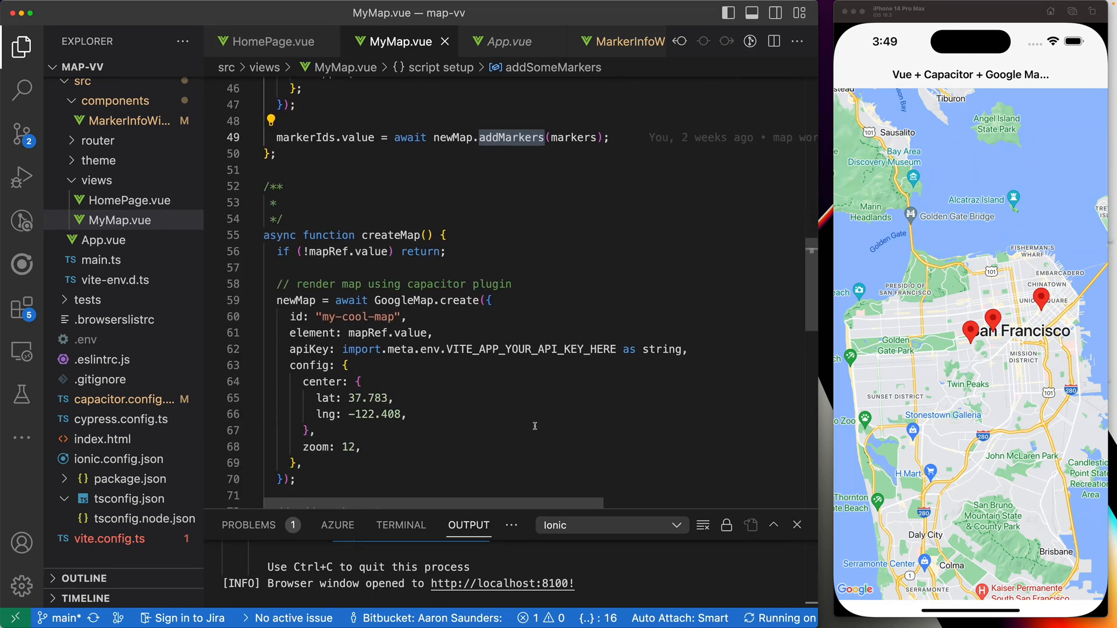
pyautogui.scroll(-3)
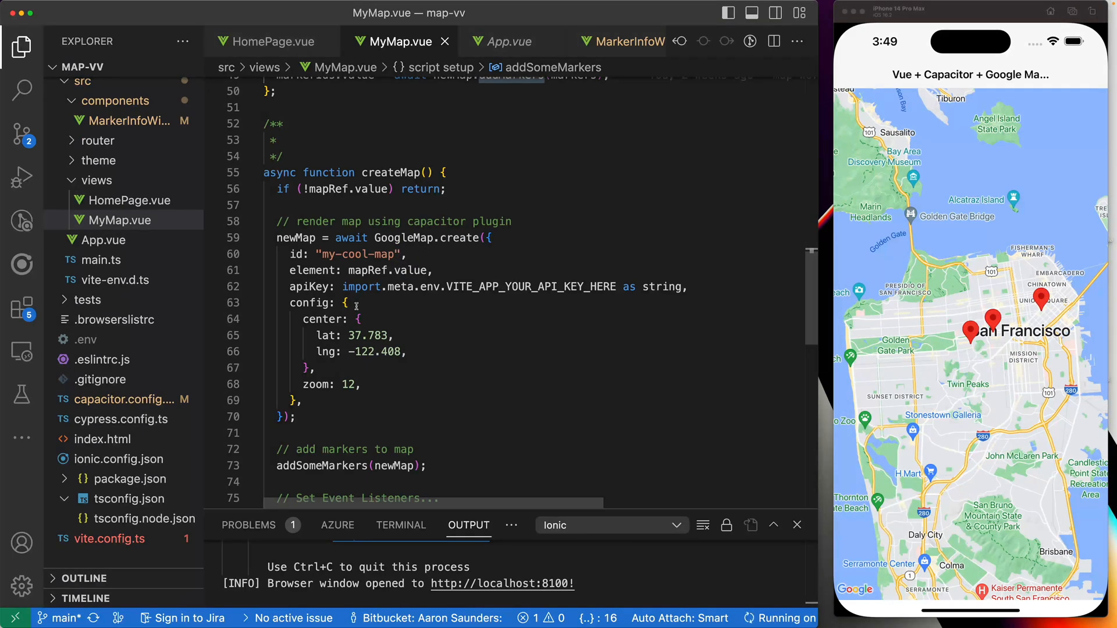
pyautogui.scroll(-3)
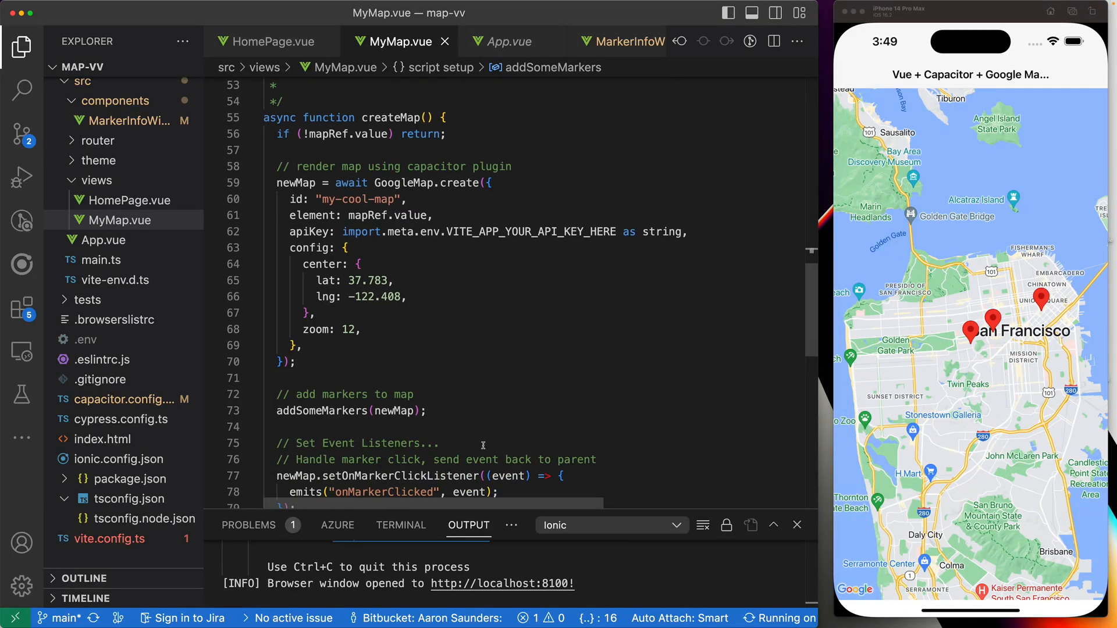
pyautogui.scroll(-3)
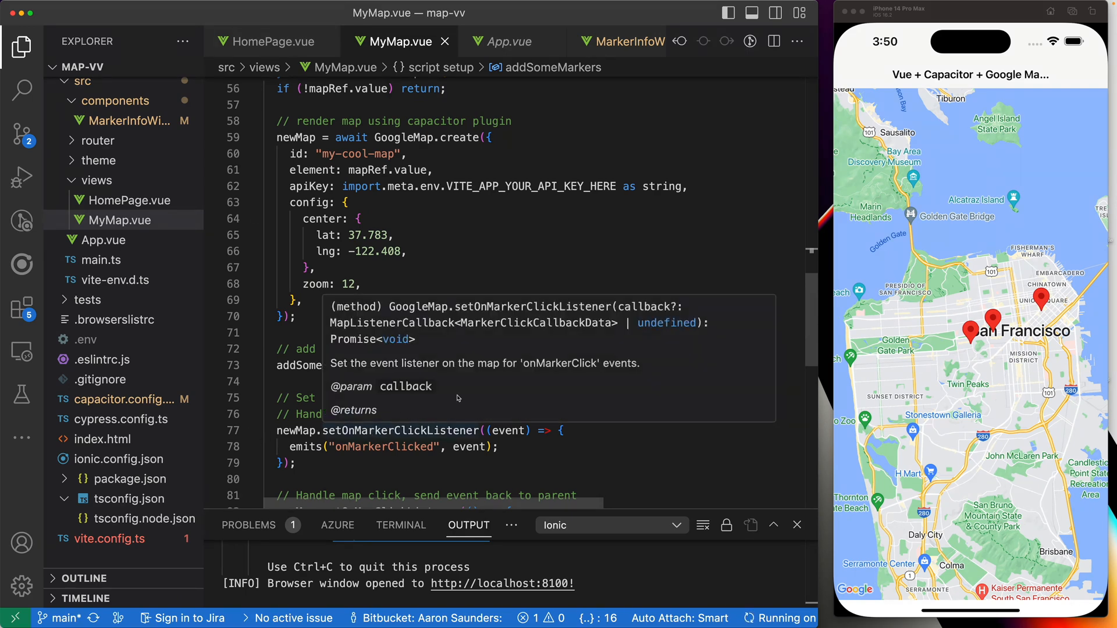
pyautogui.scroll(-3)
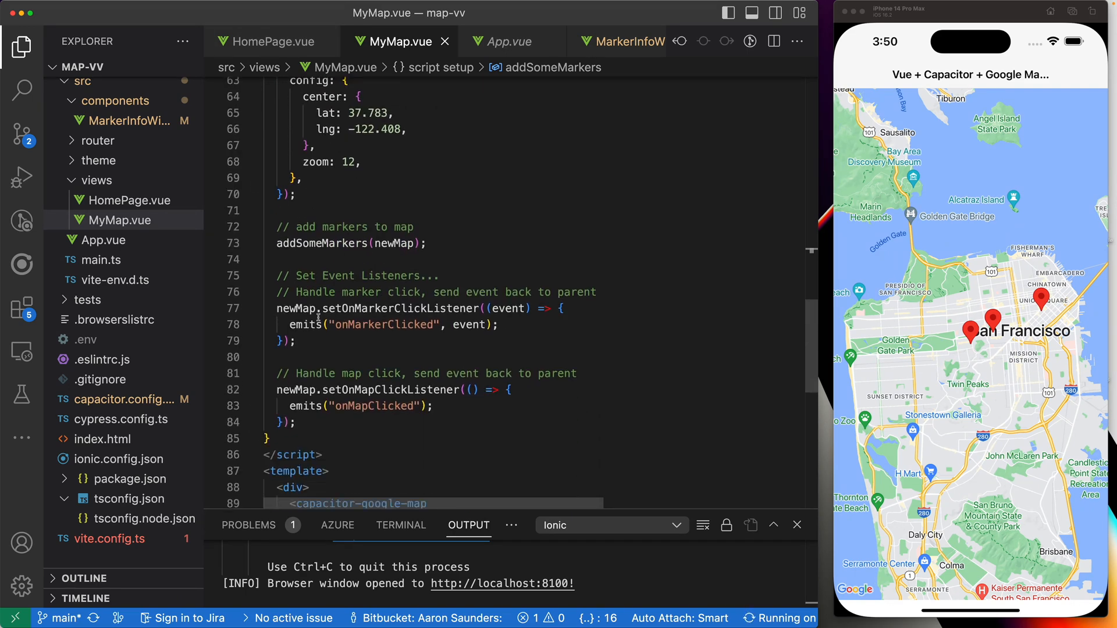
pyautogui.moveTo(406, 309)
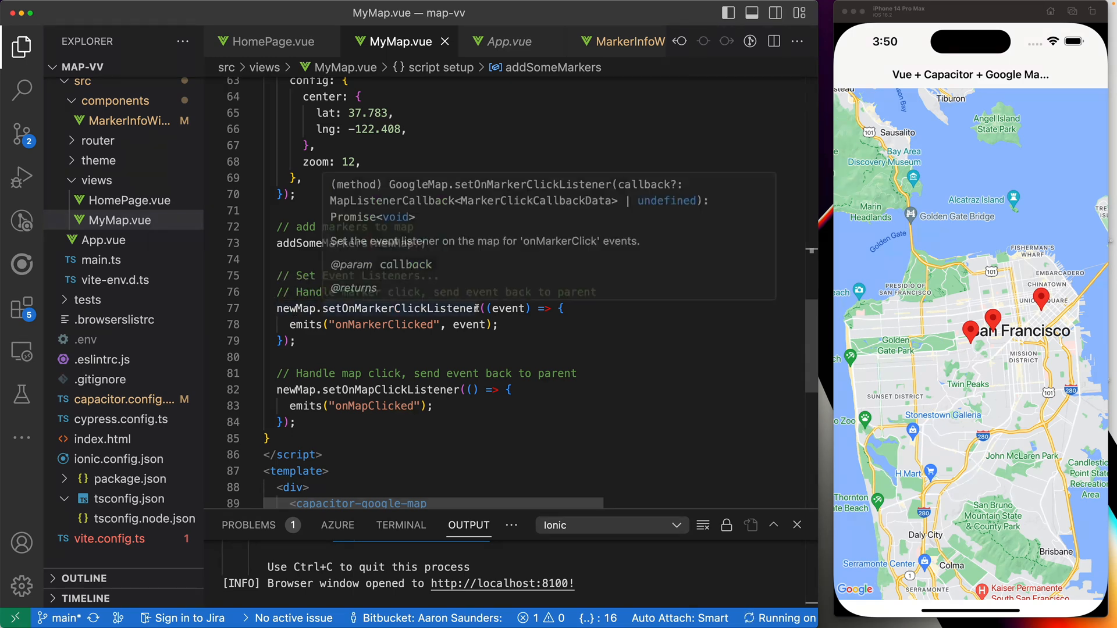
pyautogui.moveTo(539, 337)
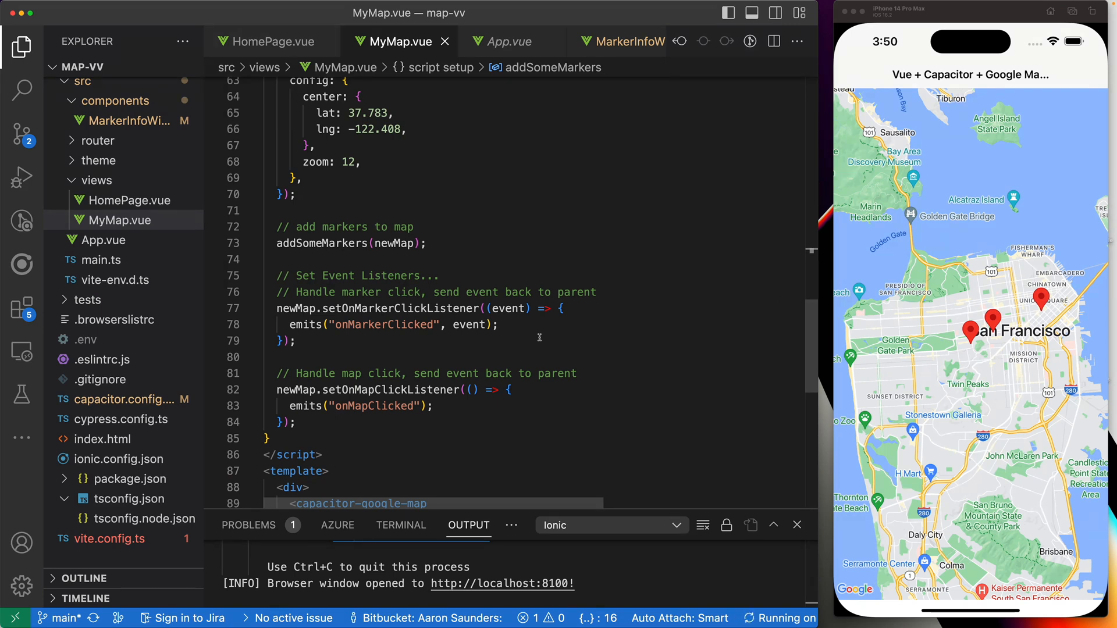
pyautogui.moveTo(628, 396)
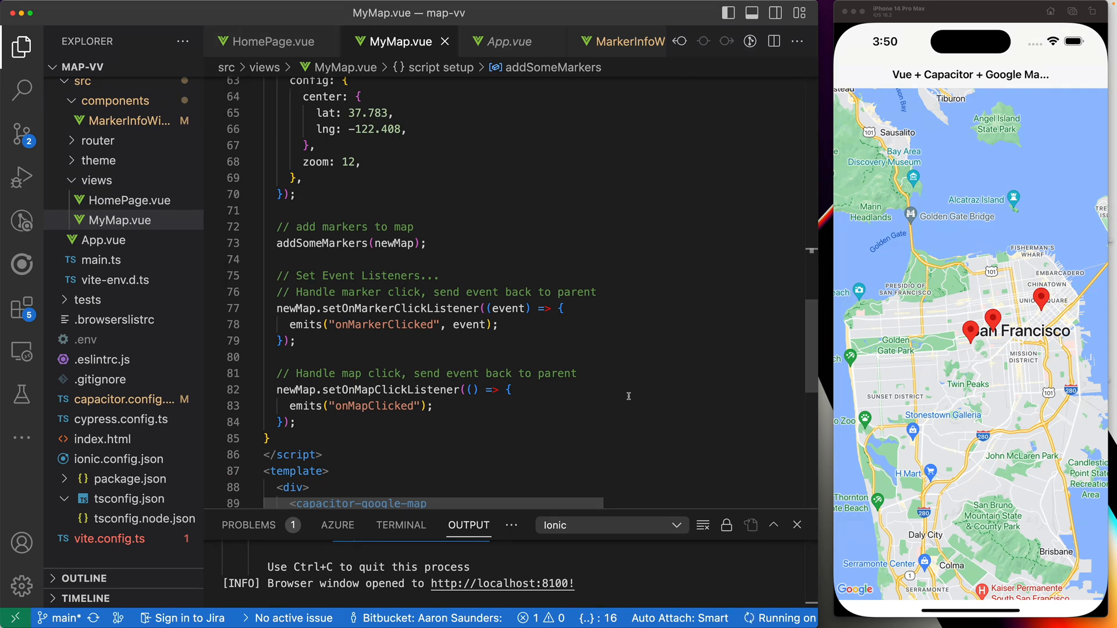
pyautogui.moveTo(419, 386)
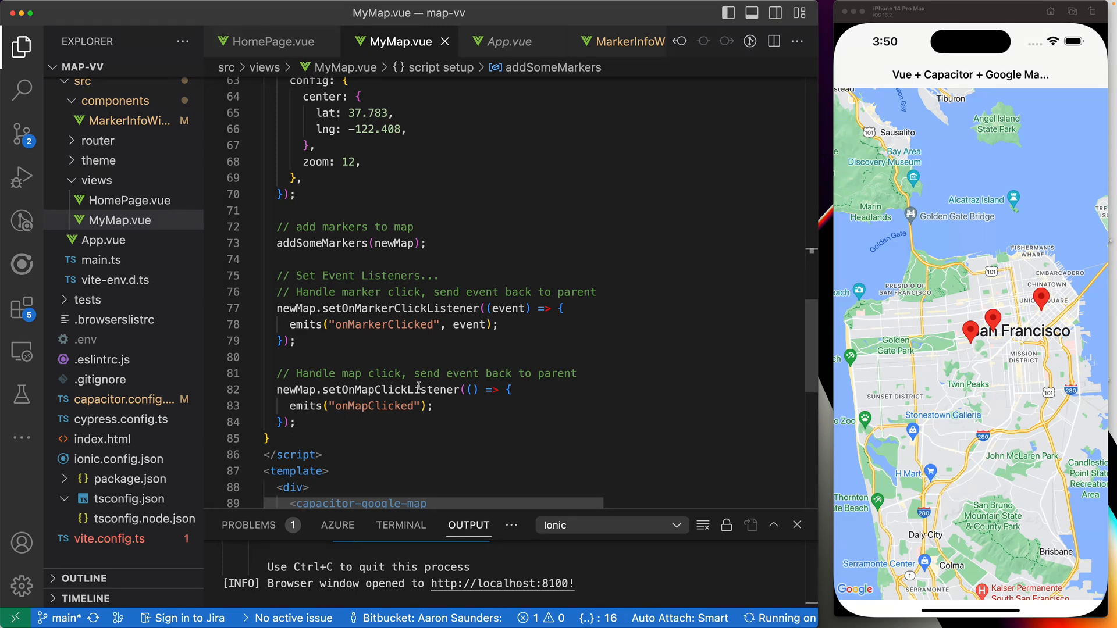
pyautogui.moveTo(388, 420)
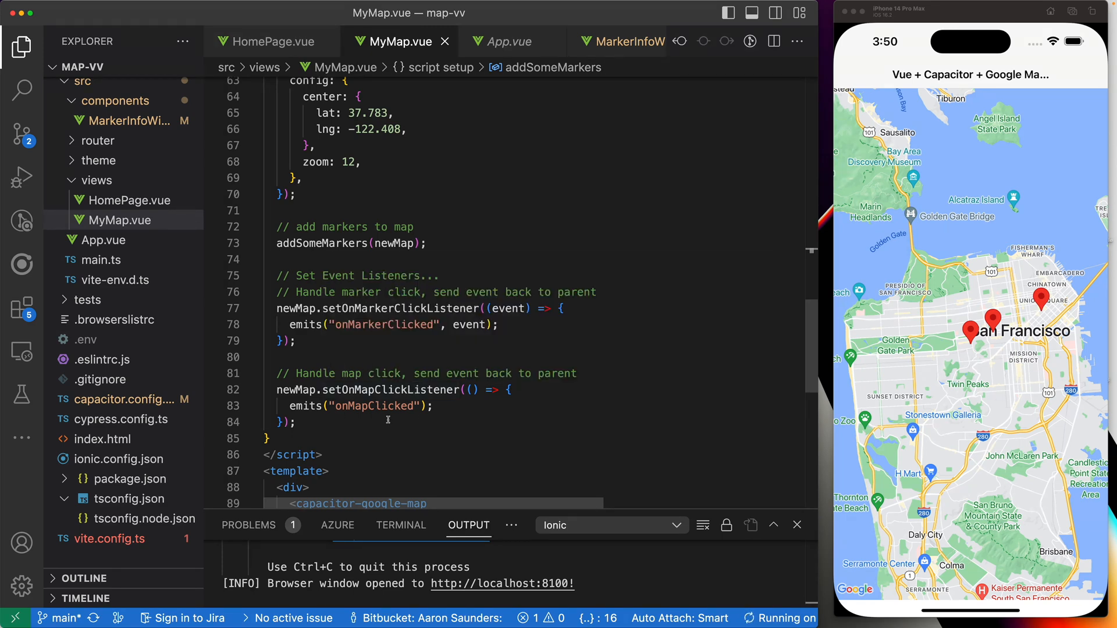
# Scroll back through MyMap.vue's setup code to review it.
pyautogui.scroll(3)
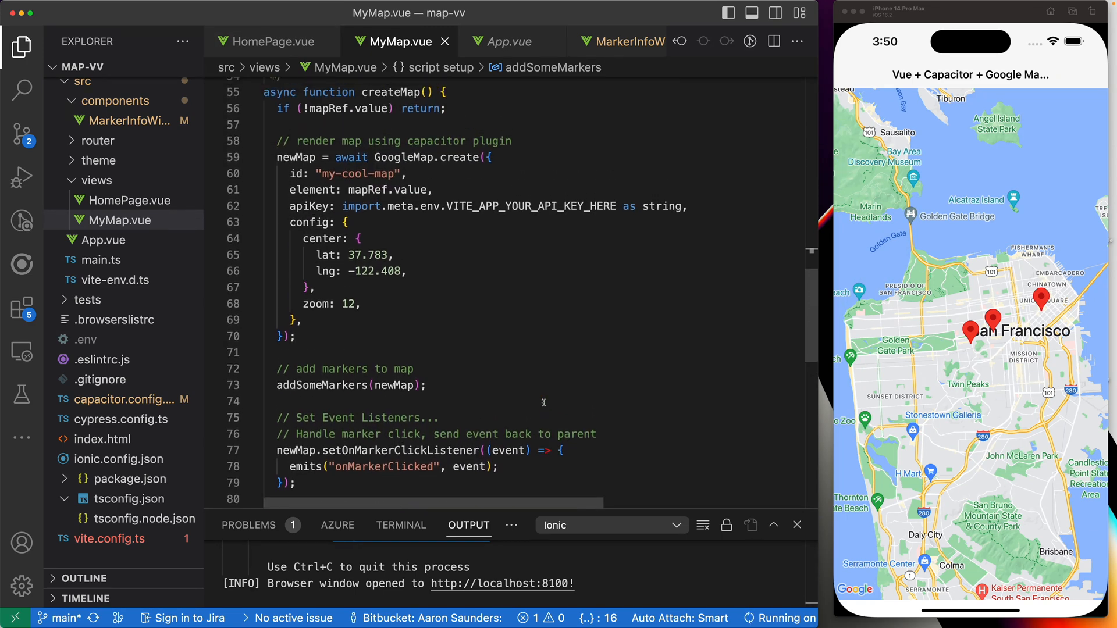
pyautogui.scroll(3)
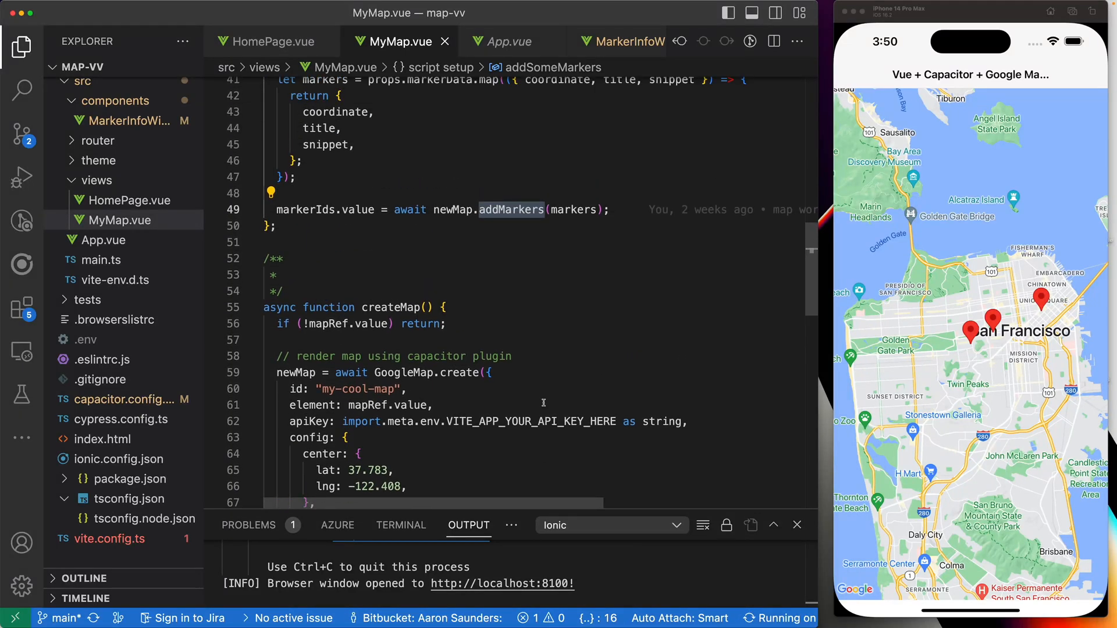
pyautogui.scroll(3)
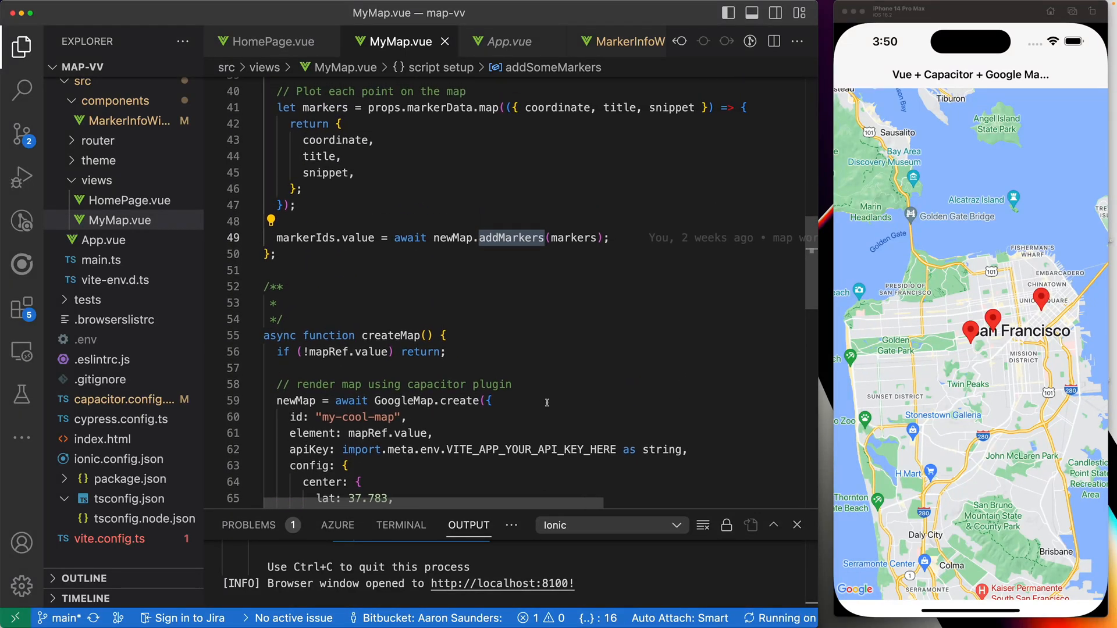
pyautogui.scroll(3)
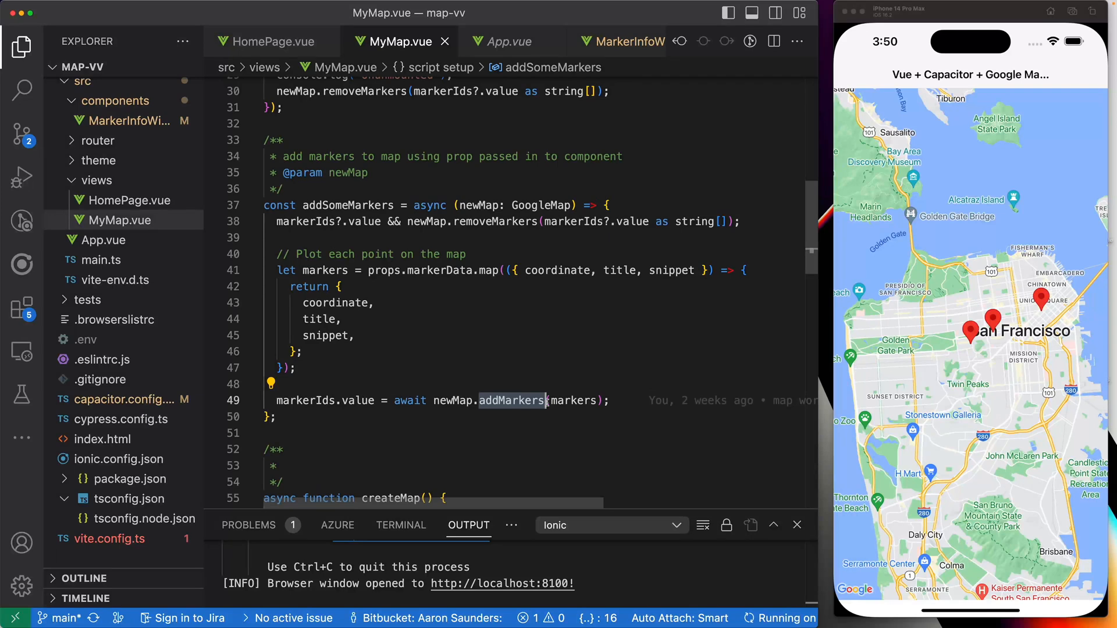
pyautogui.scroll(3)
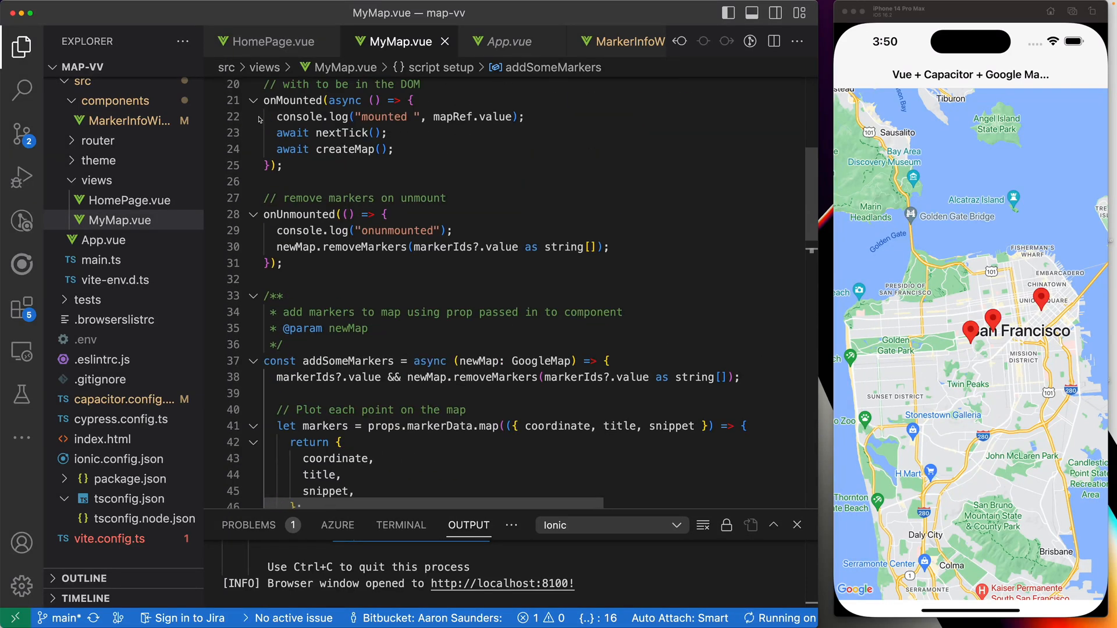
pyautogui.scroll(3)
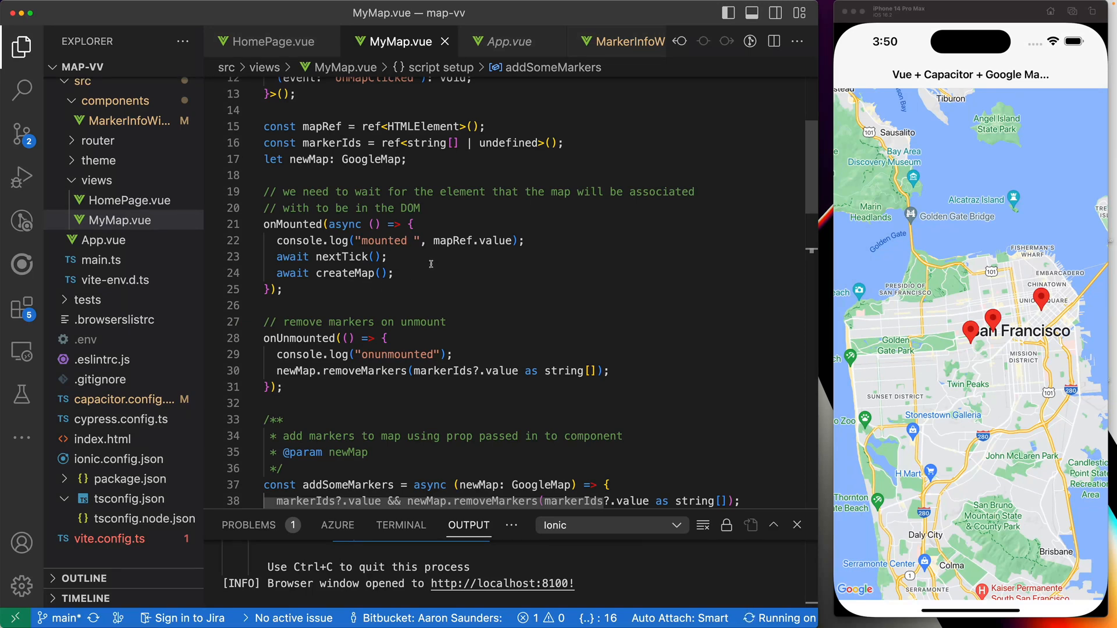
pyautogui.moveTo(475, 261)
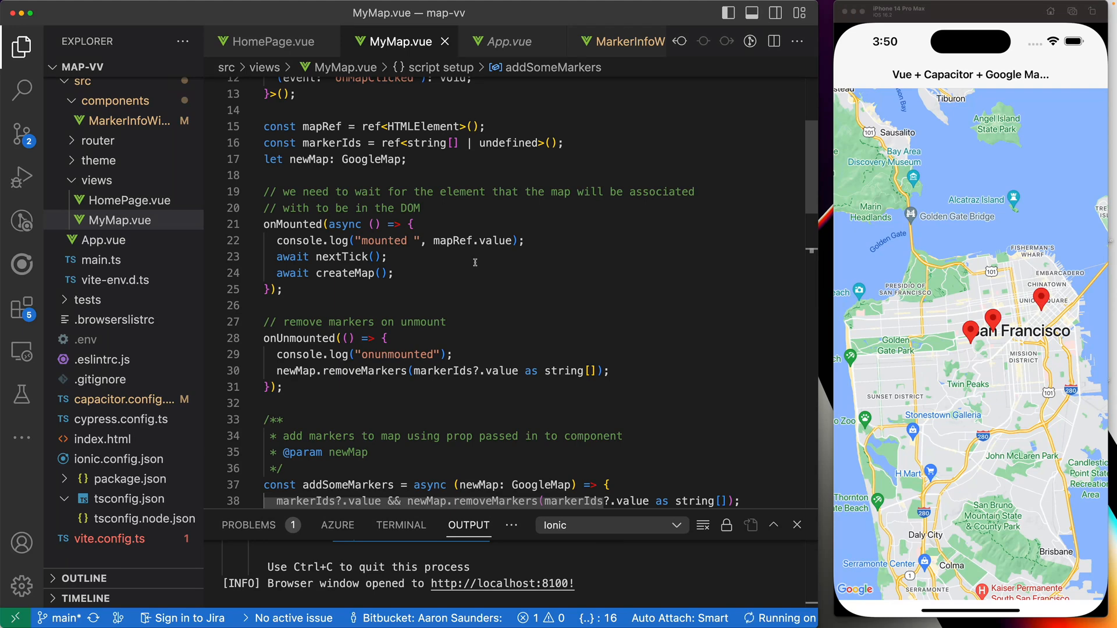
pyautogui.scroll(-3)
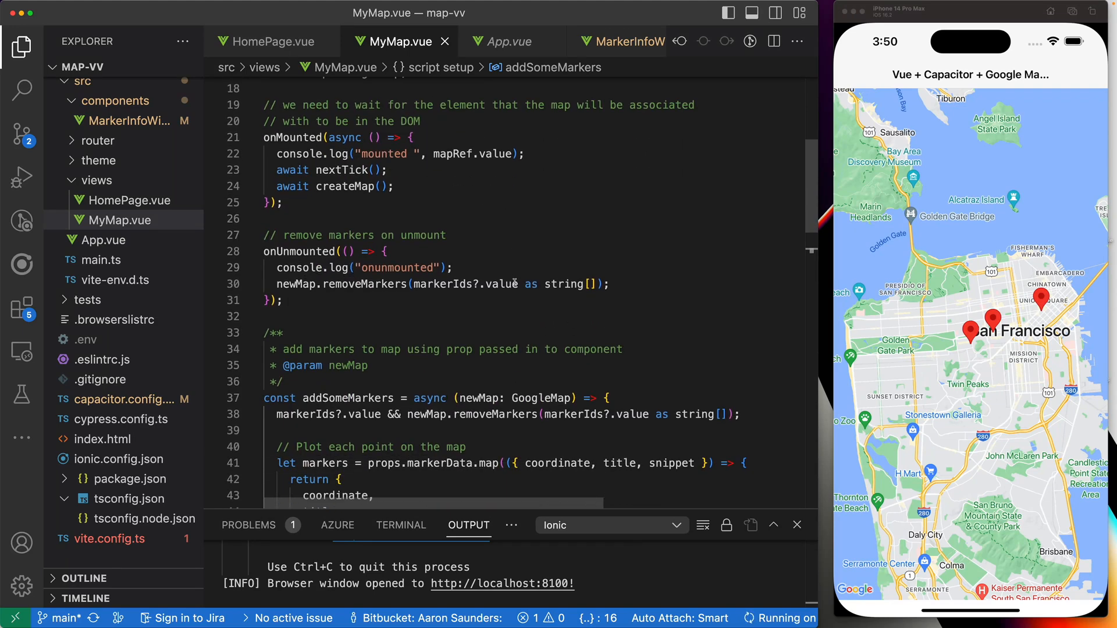
pyautogui.scroll(-3)
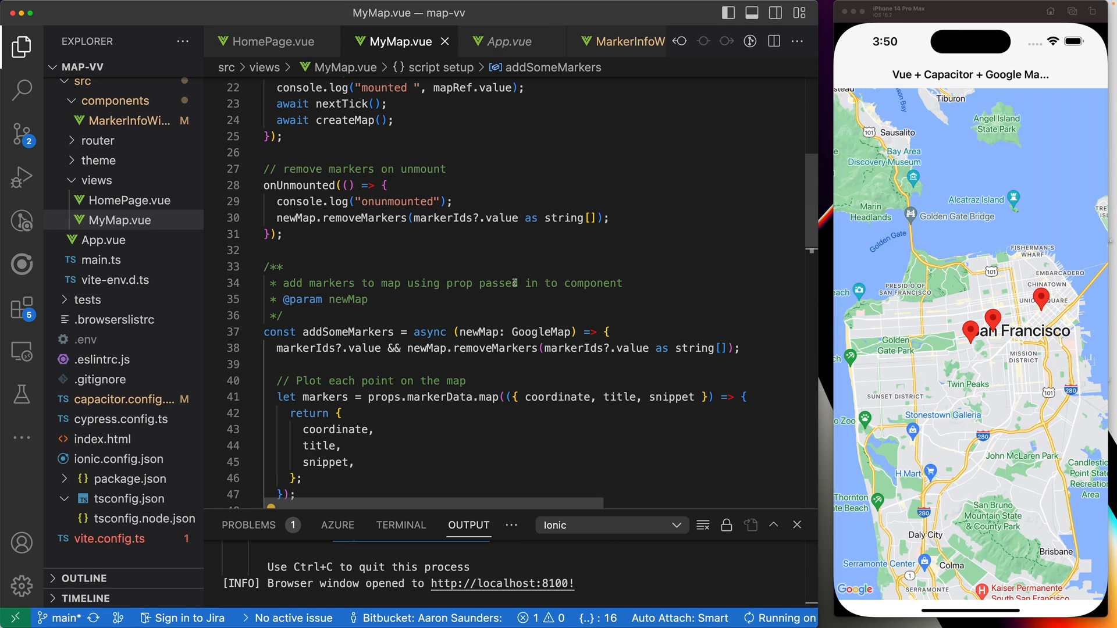
pyautogui.scroll(3)
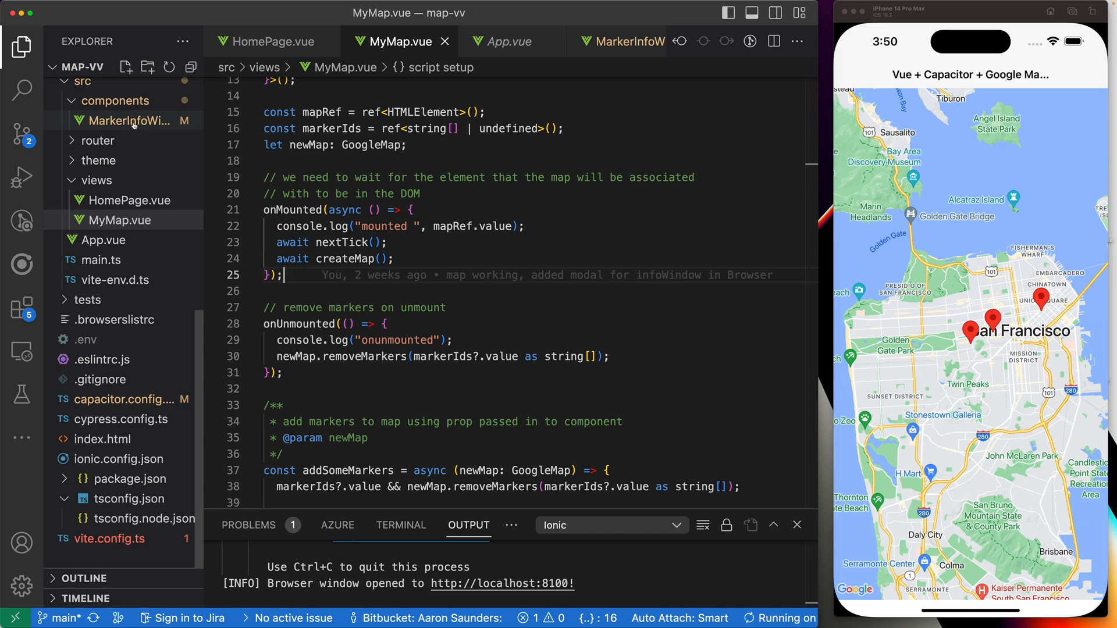
# Bring up MarkerInfoWindow.vue with its ion-content template that stringifies the marker prop.
pyautogui.click(124, 120)
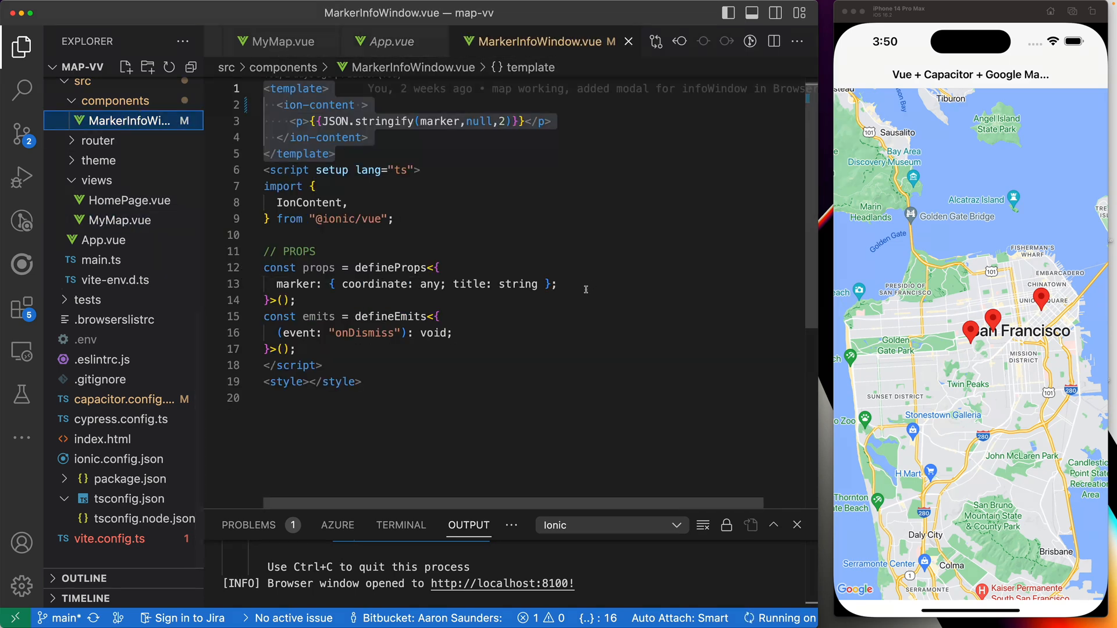
pyautogui.moveTo(690, 309)
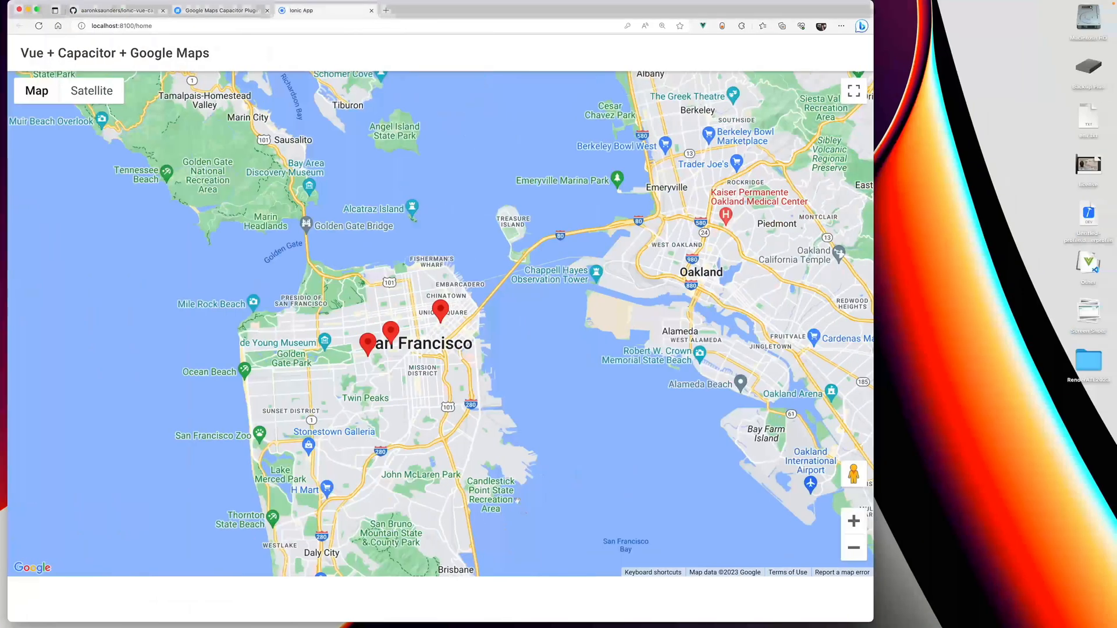
pyautogui.click(369, 347)
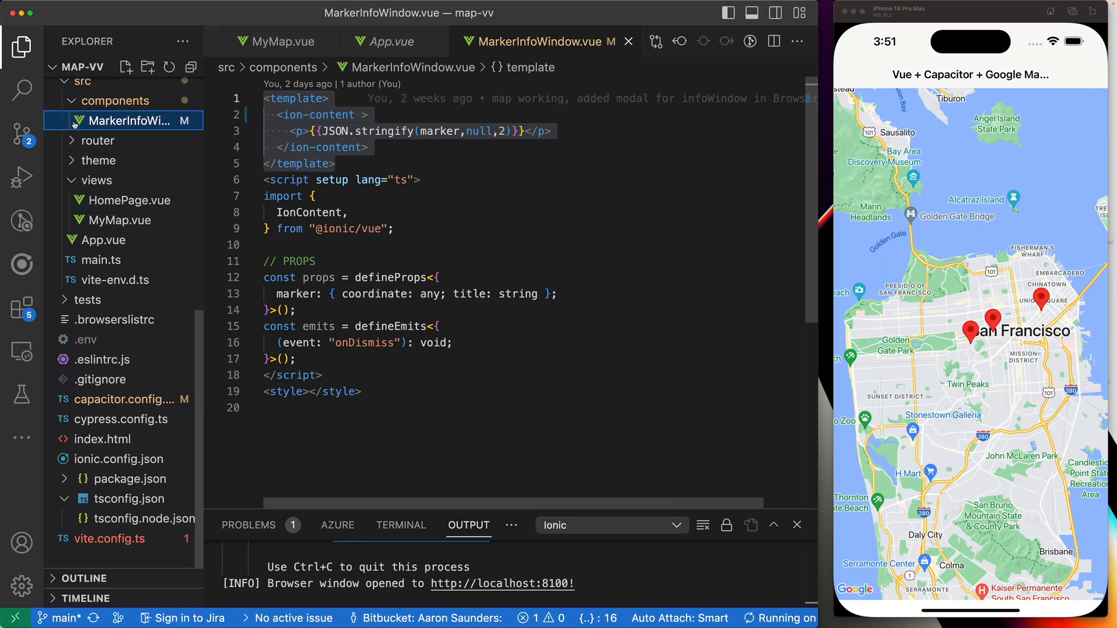
# Return to MyMap.vue and bring createMap and the addSomeMarkers call into view.
pyautogui.click(121, 220)
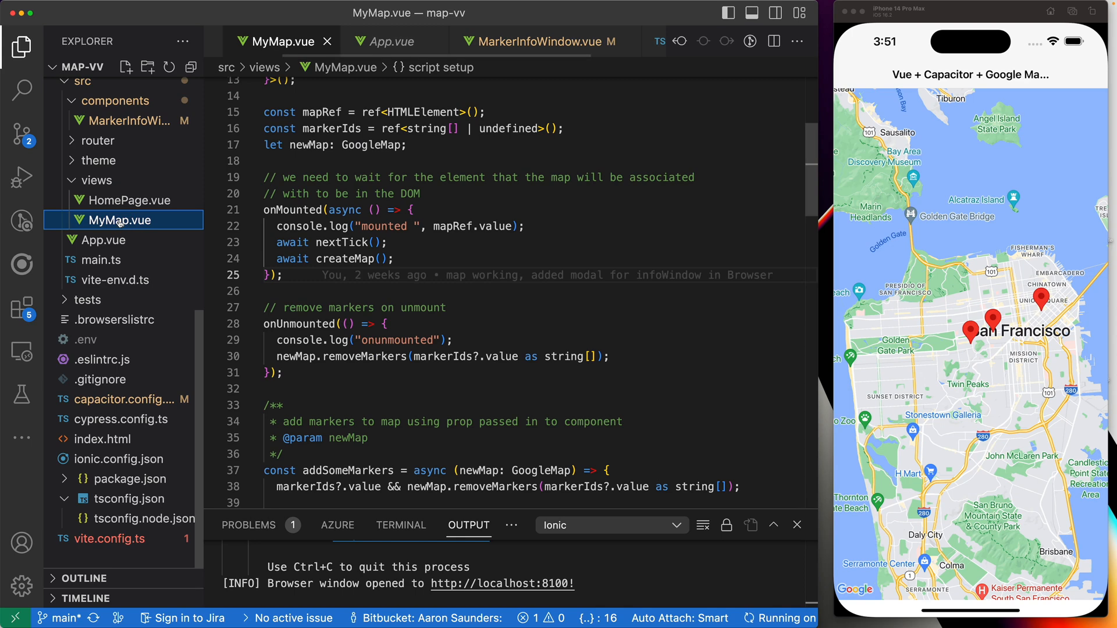
pyautogui.scroll(-3)
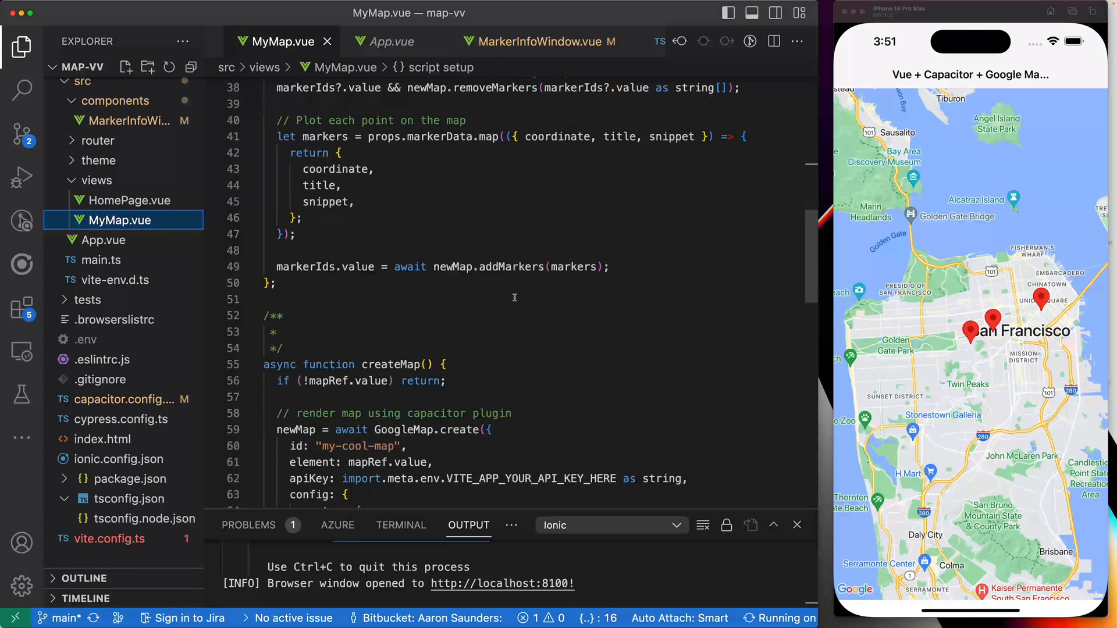
pyautogui.scroll(-3)
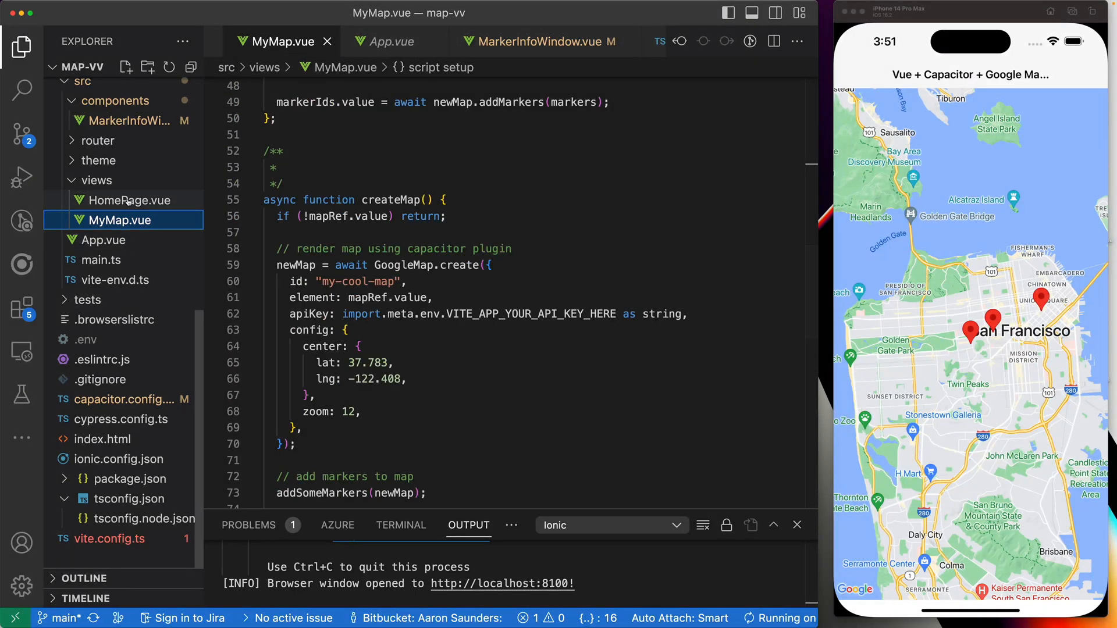
# Locate the mapClicked handler in HomePage.vue and review its definition and markerClicked binding.
pyautogui.click(130, 200)
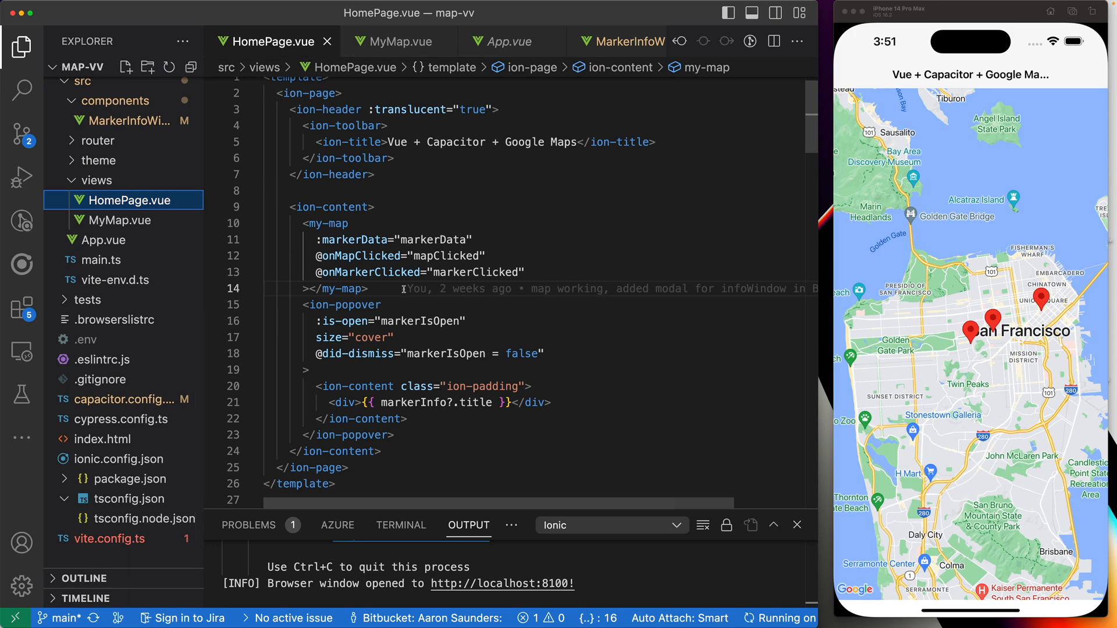
pyautogui.doubleClick(447, 256)
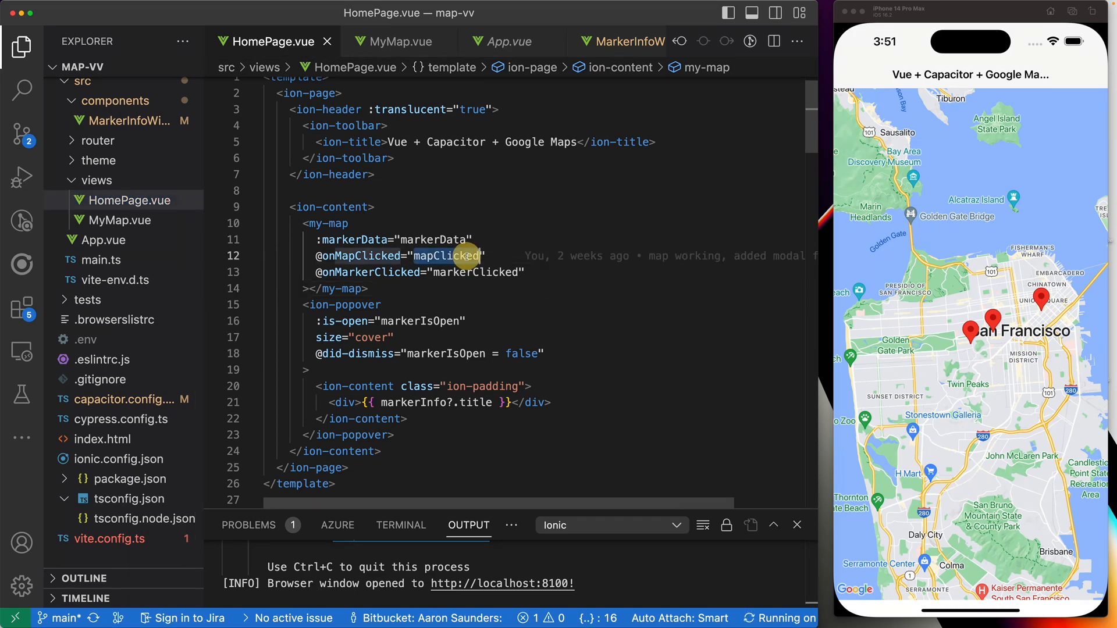
pyautogui.scroll(-3)
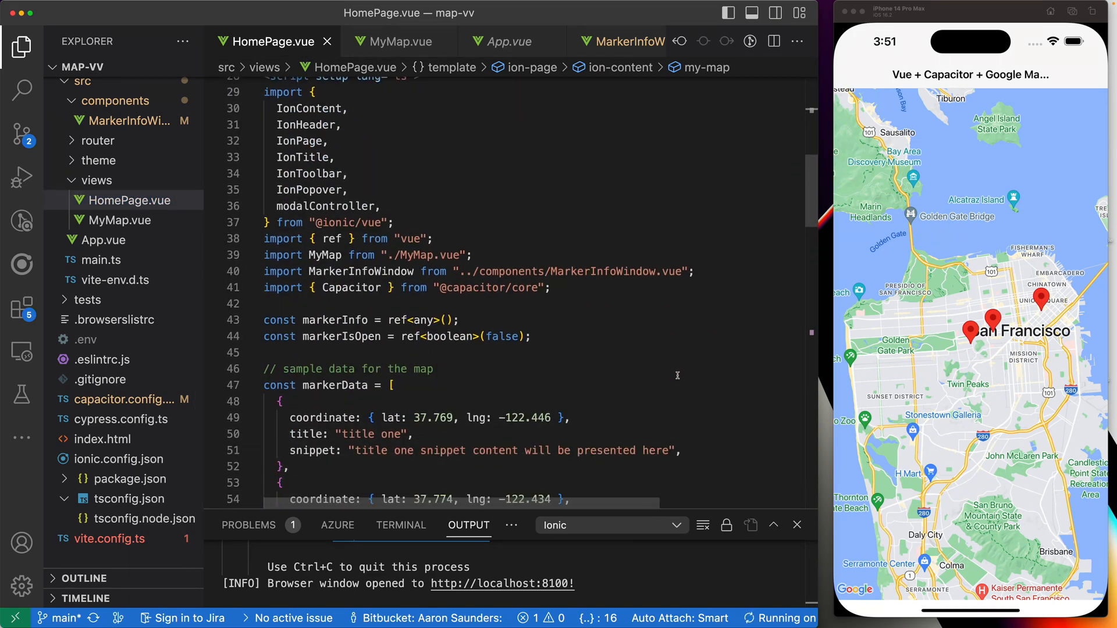
pyautogui.scroll(-3)
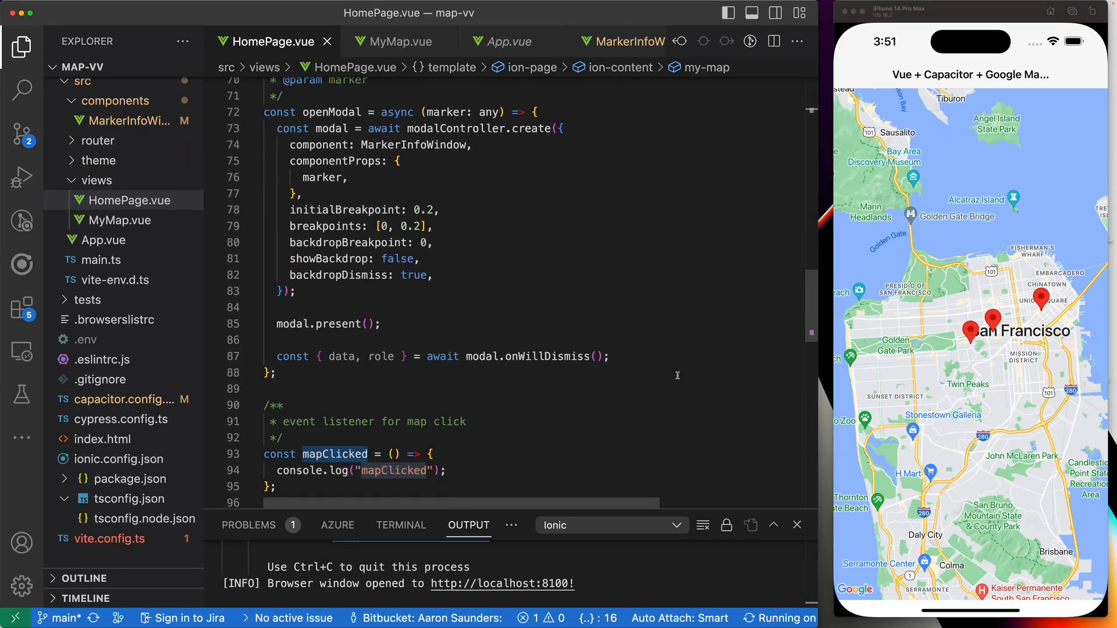
pyautogui.scroll(-3)
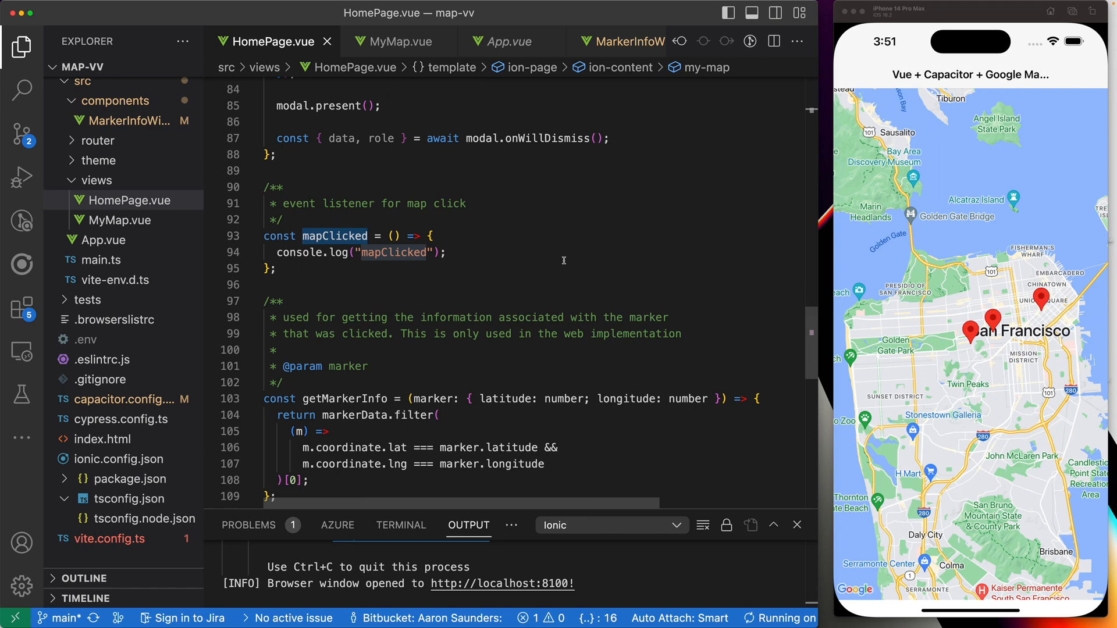
pyautogui.scroll(3)
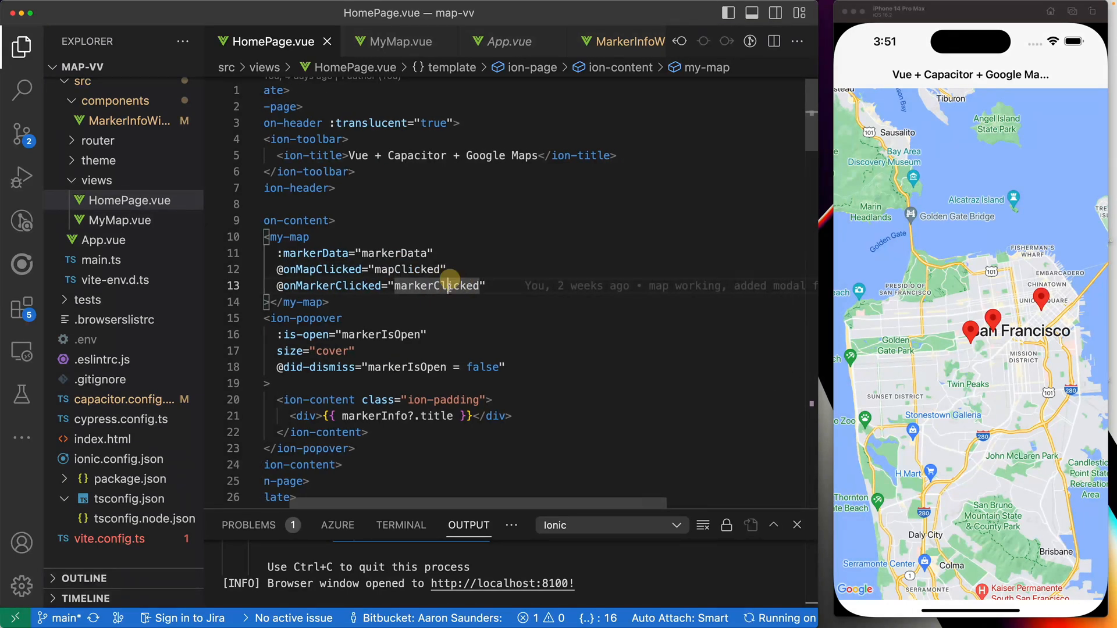
pyautogui.moveTo(447, 287)
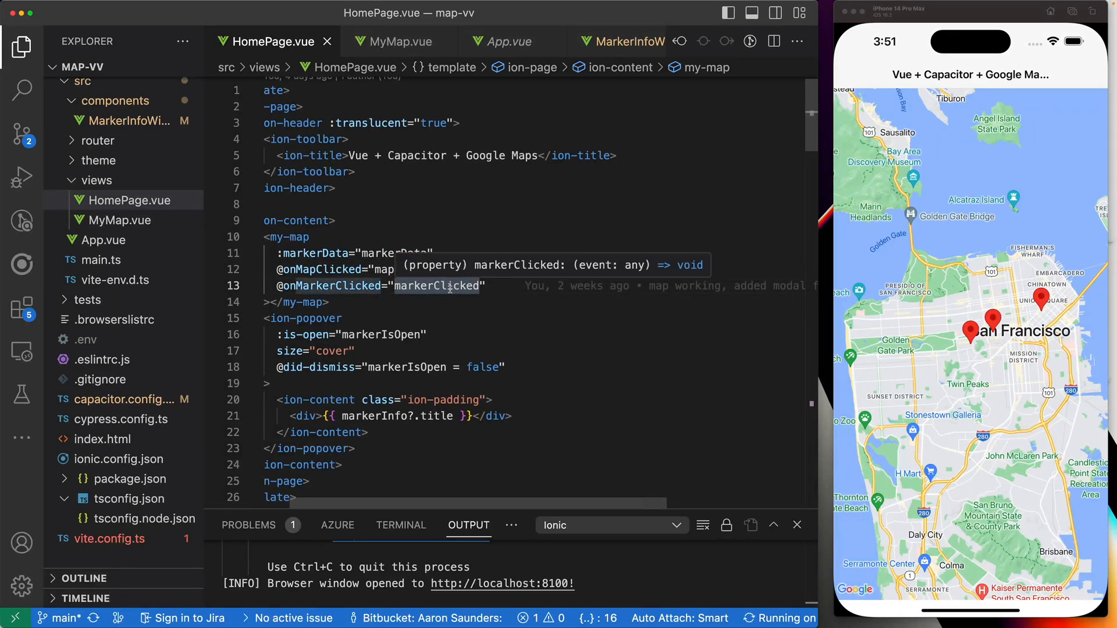
pyautogui.scroll(-3)
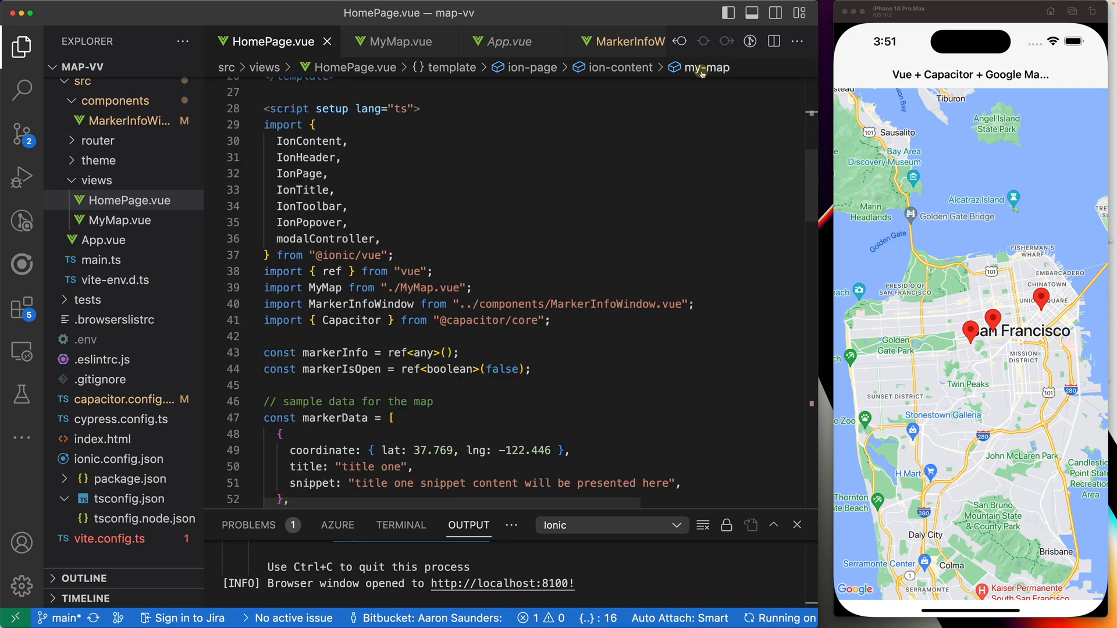
pyautogui.click(706, 67)
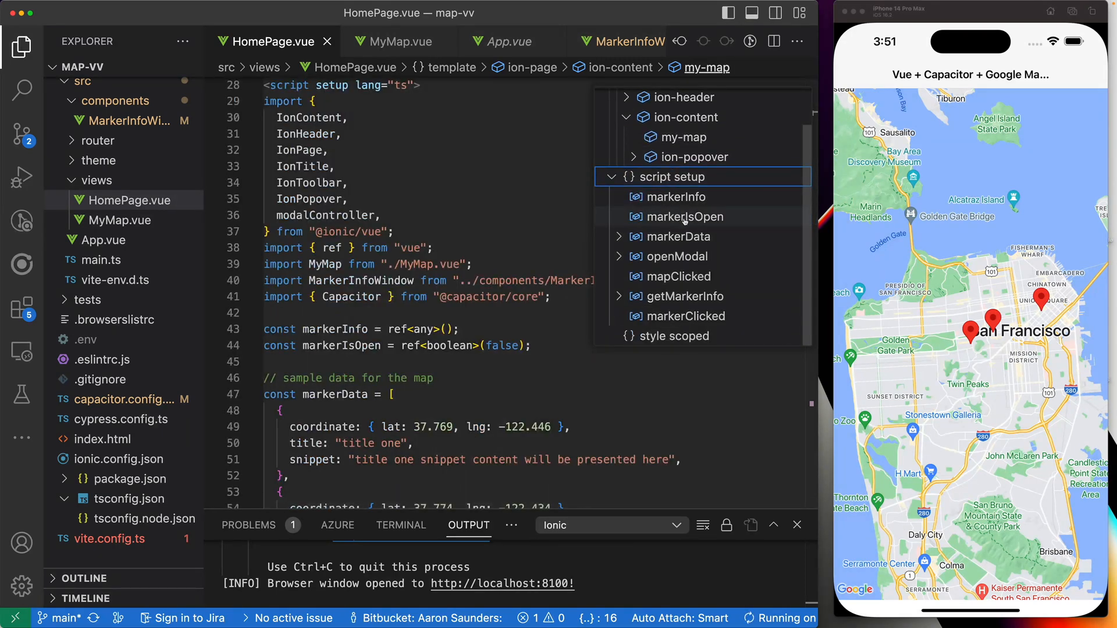
pyautogui.moveTo(688, 317)
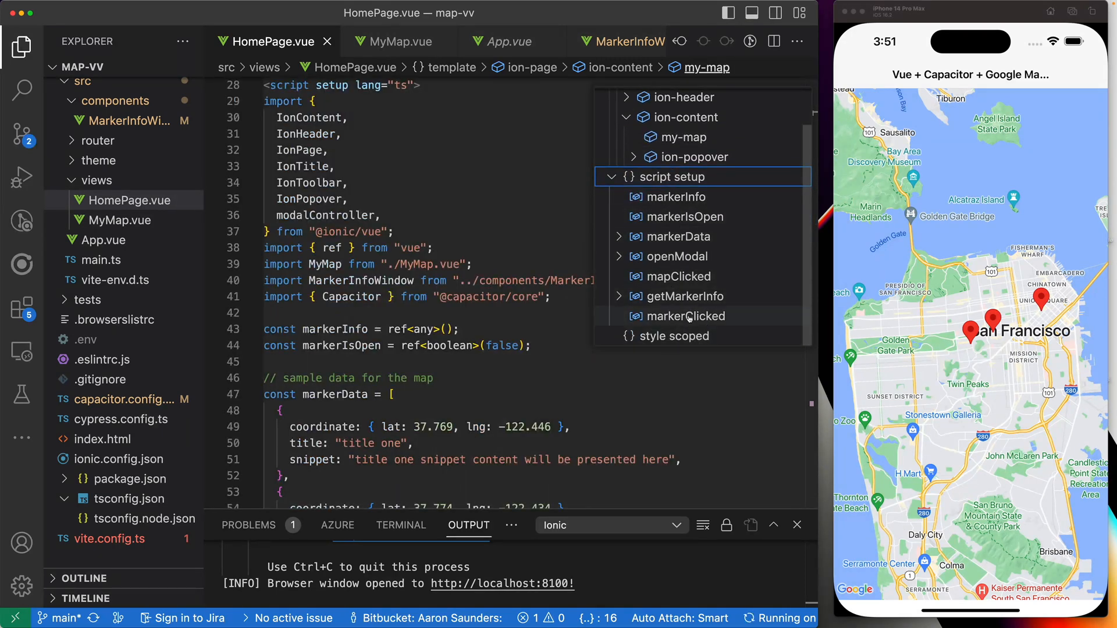
pyautogui.click(688, 316)
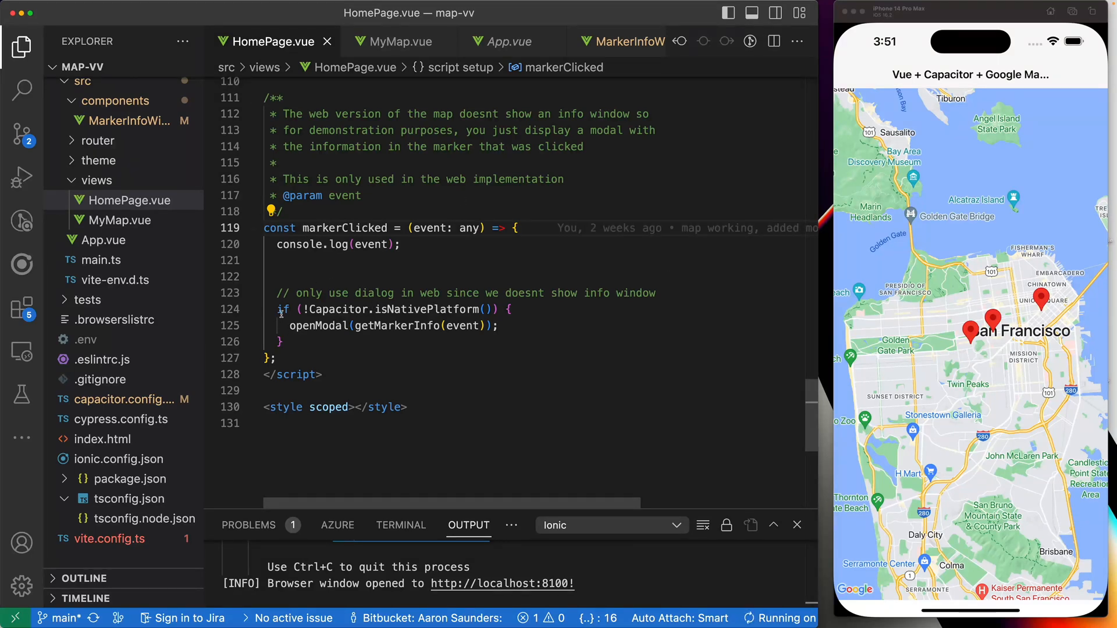
pyautogui.moveTo(351, 330)
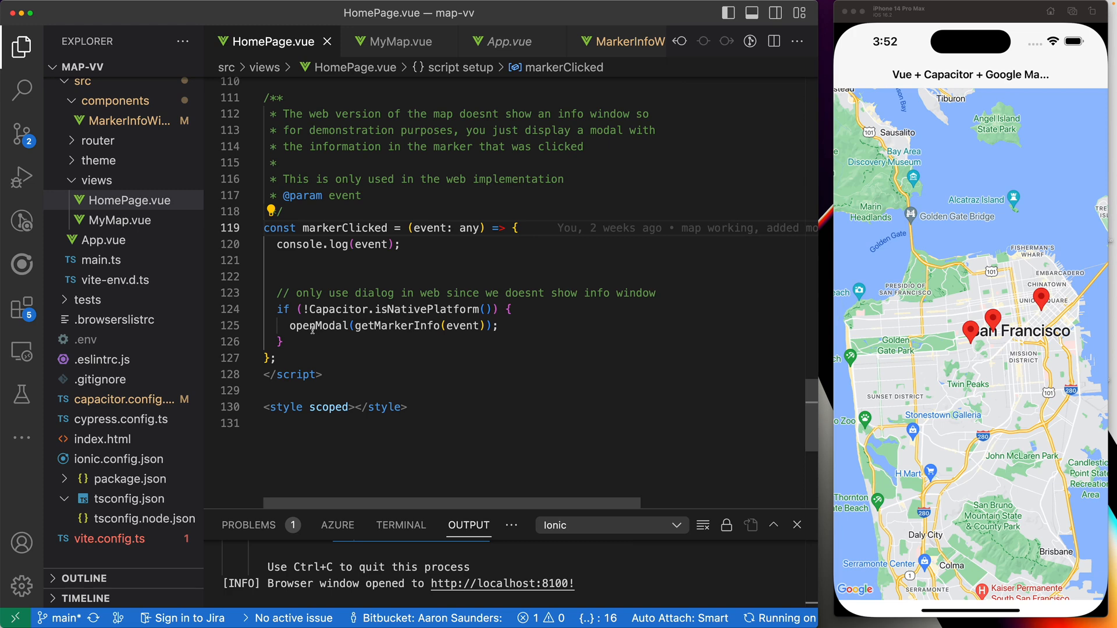
pyautogui.doubleClick(319, 326)
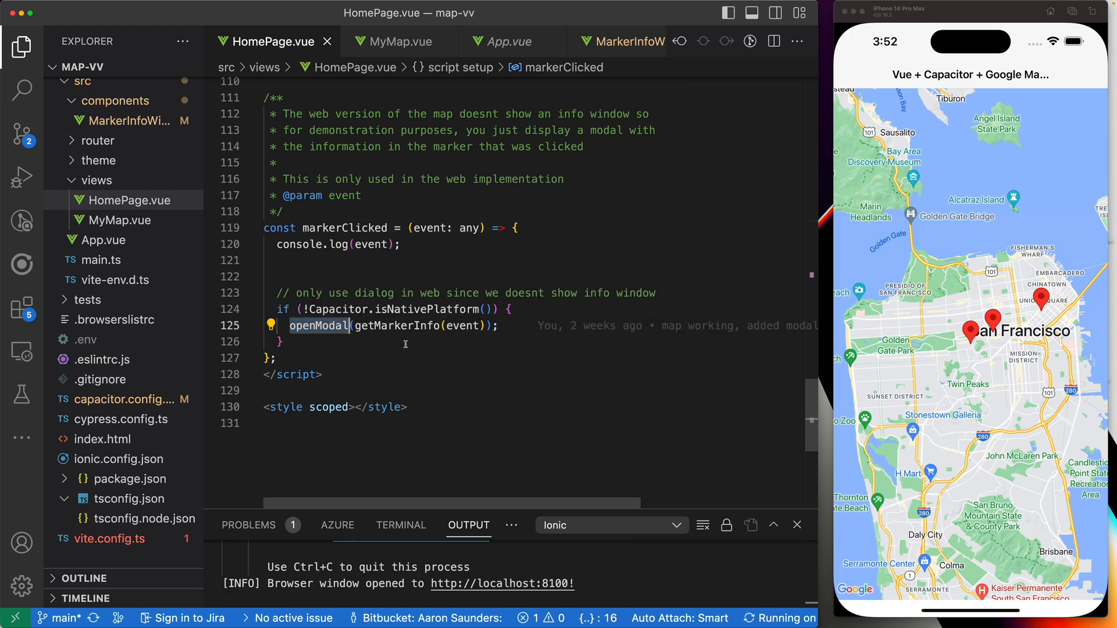
pyautogui.moveTo(462, 326)
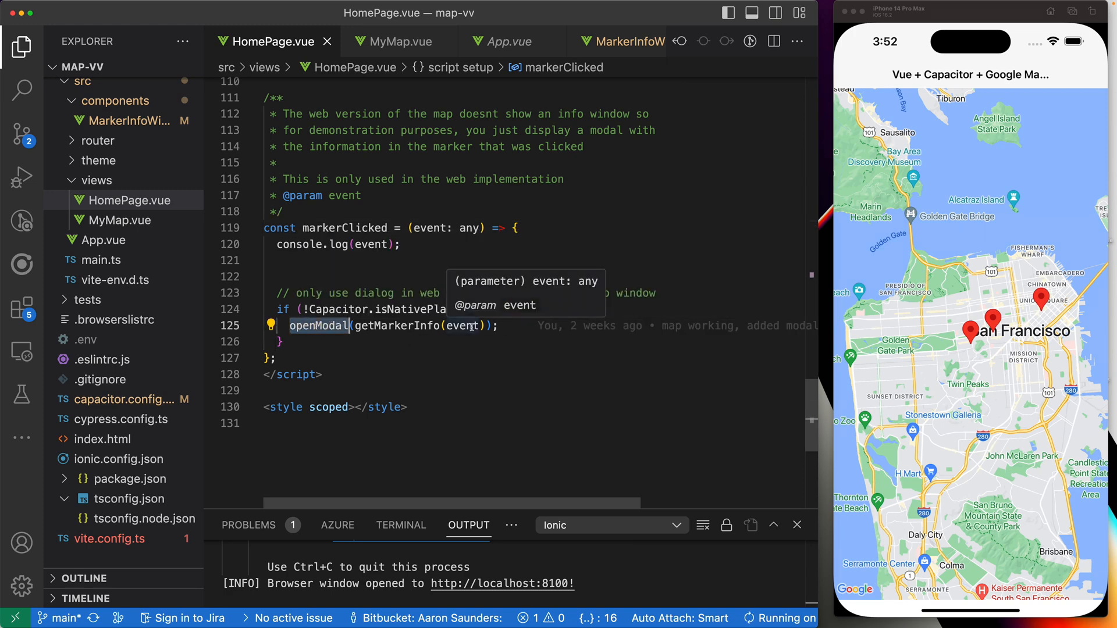
pyautogui.moveTo(403, 325)
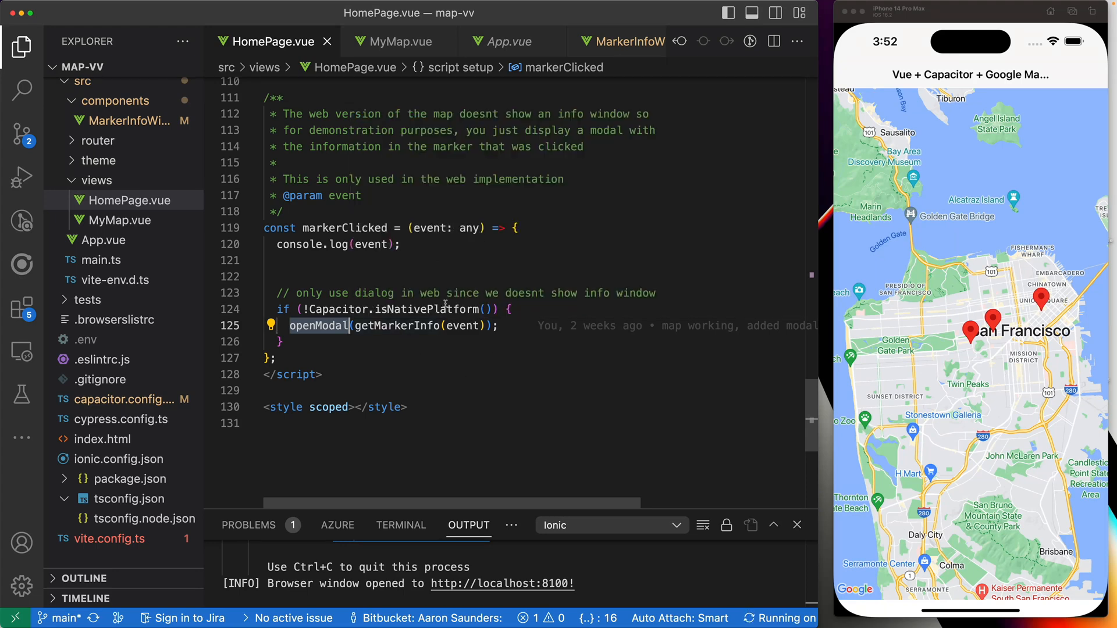
pyautogui.scroll(3)
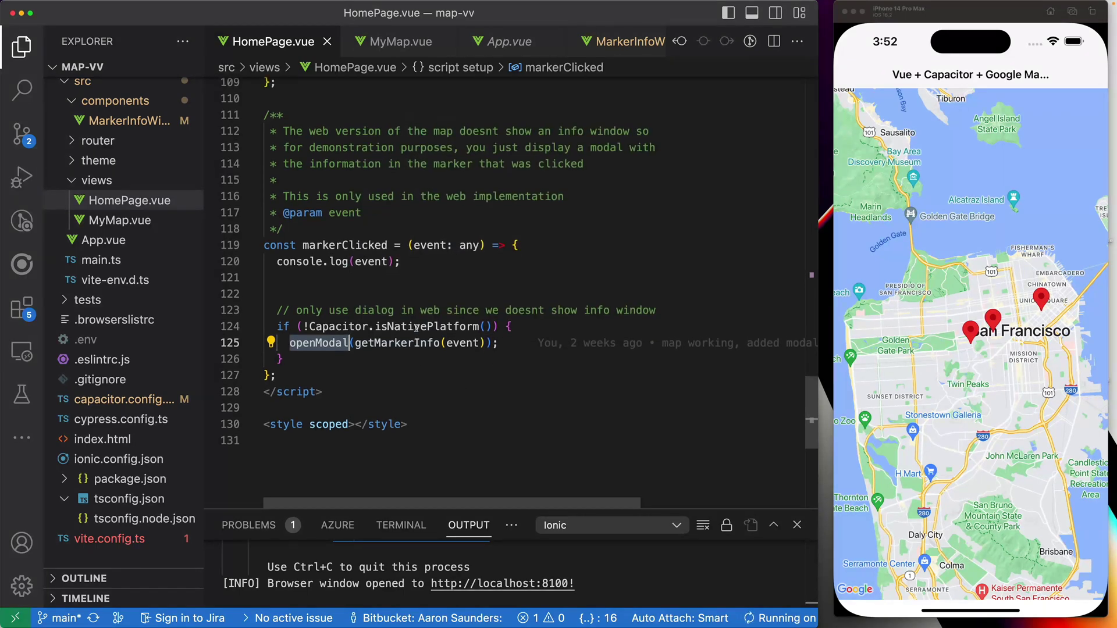
pyautogui.scroll(3)
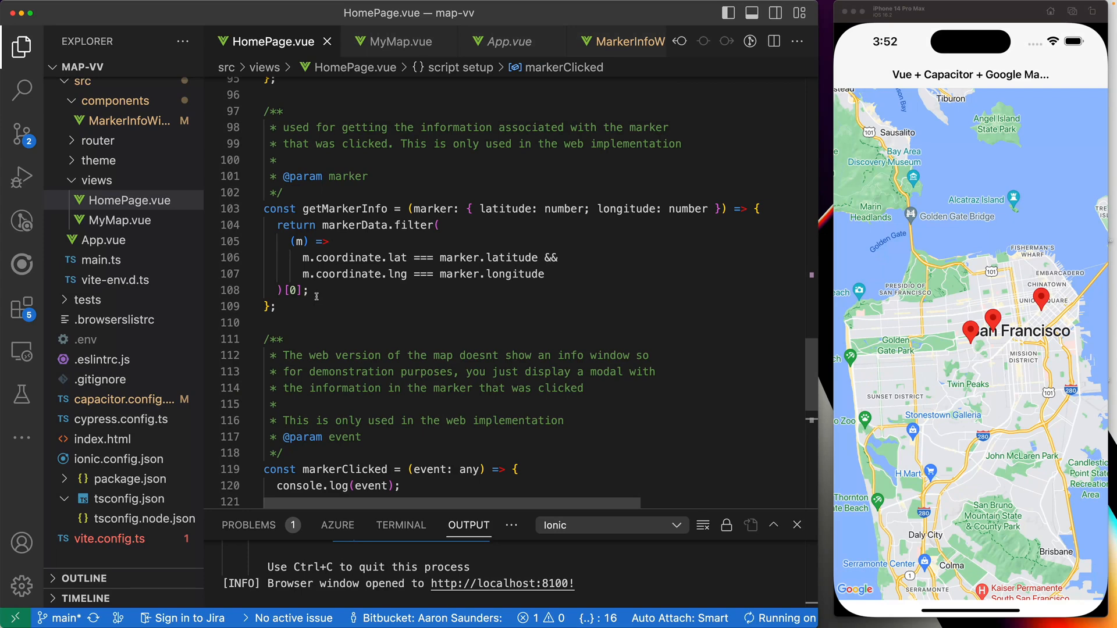
pyautogui.moveTo(347, 209)
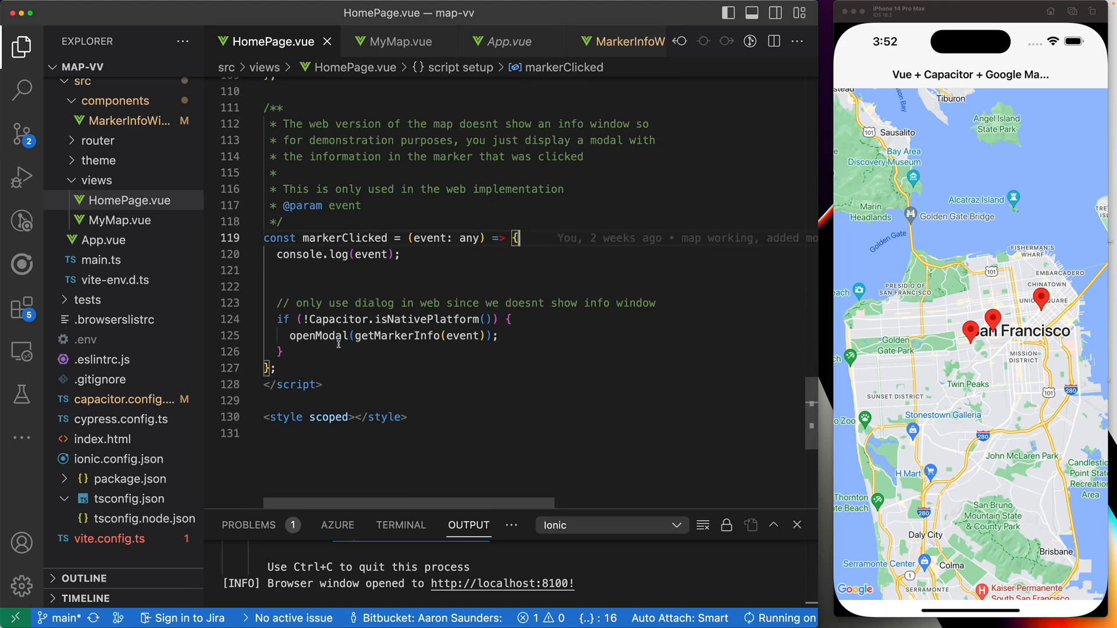
# Review the openModal code in HomePage.vue.
pyautogui.scroll(3)
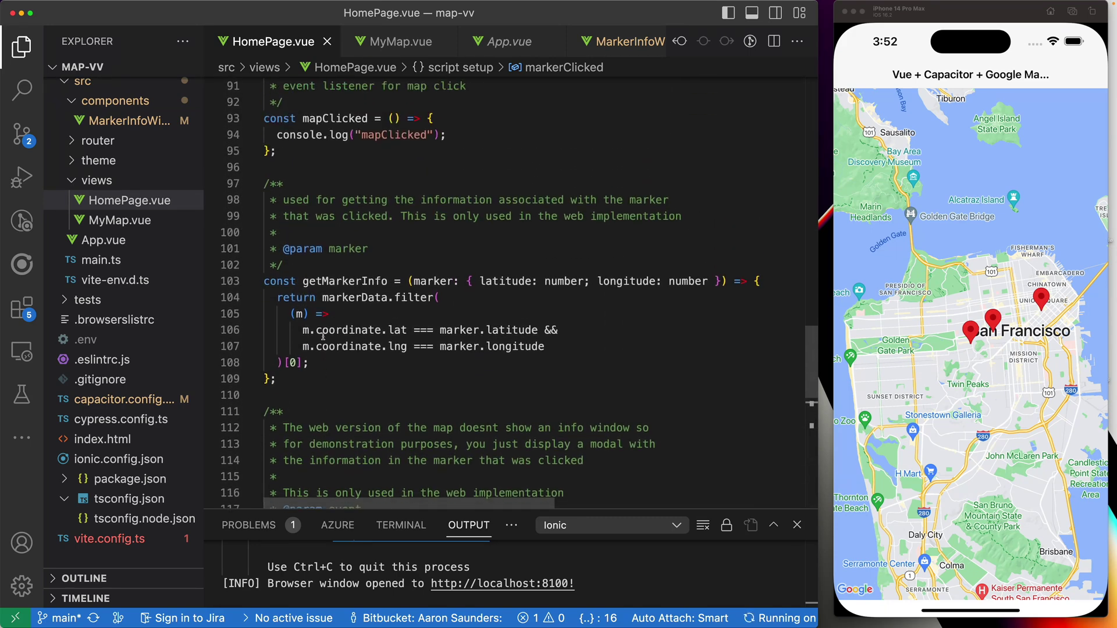
pyautogui.scroll(3)
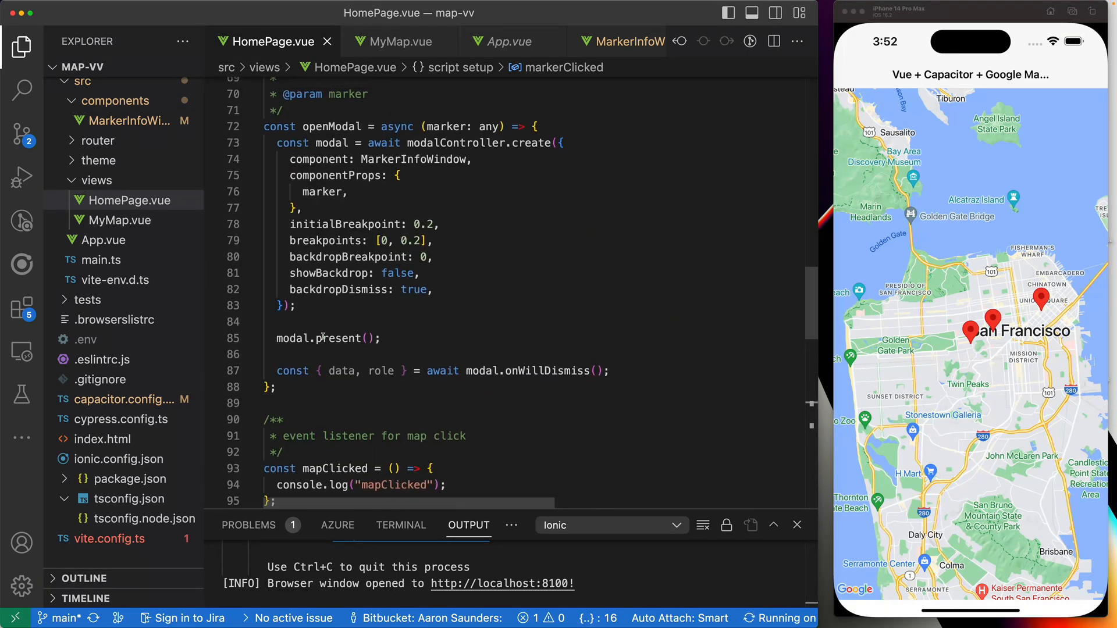
pyautogui.scroll(3)
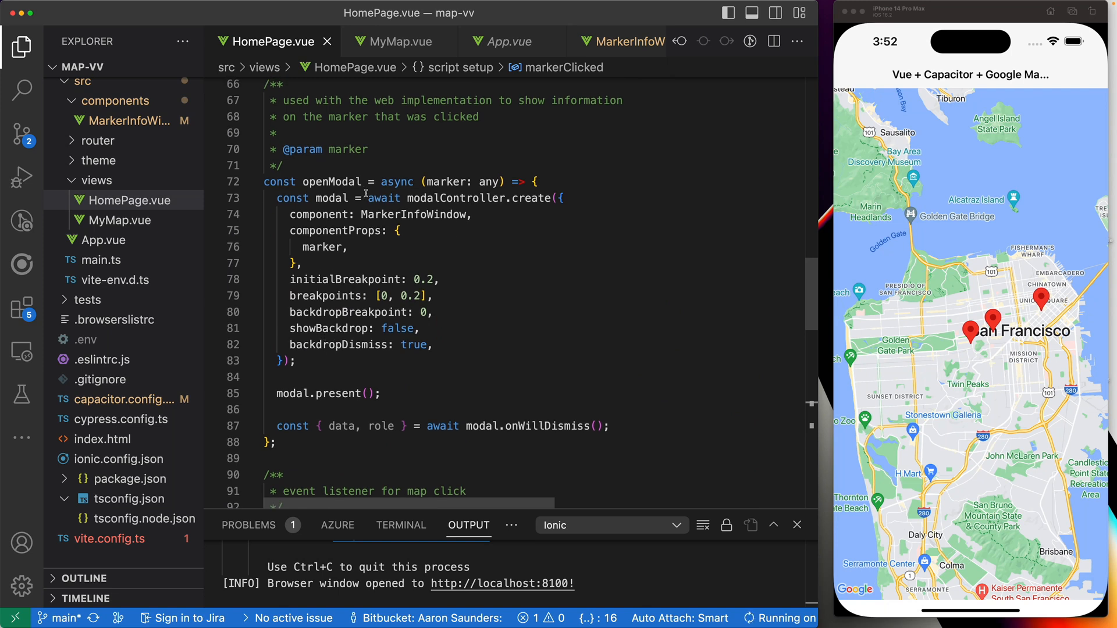
pyautogui.moveTo(362, 263)
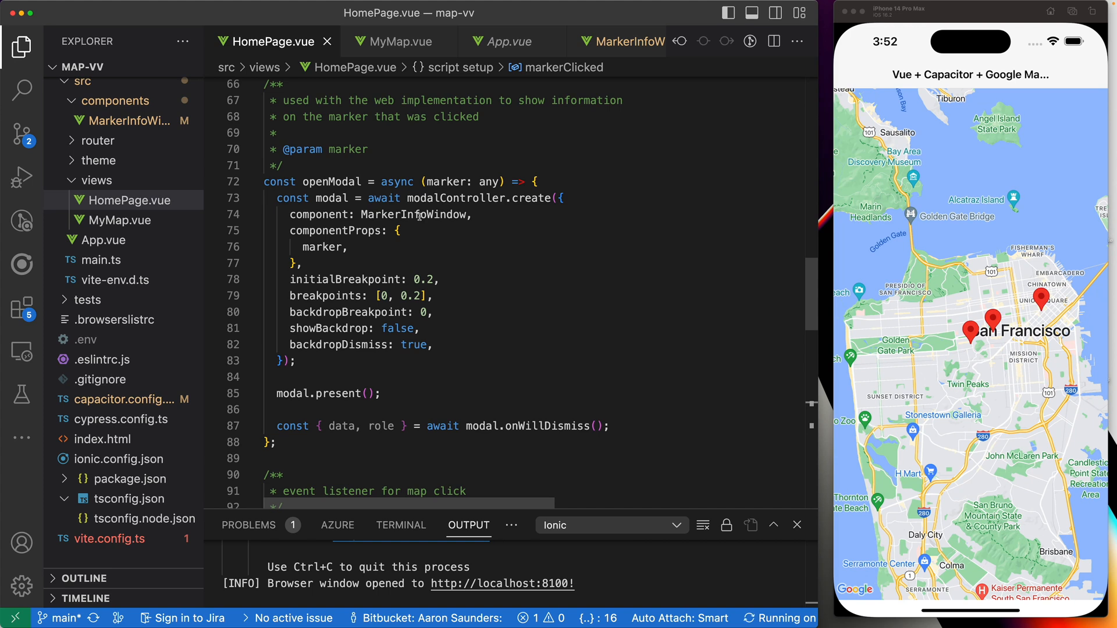
pyautogui.moveTo(416, 214)
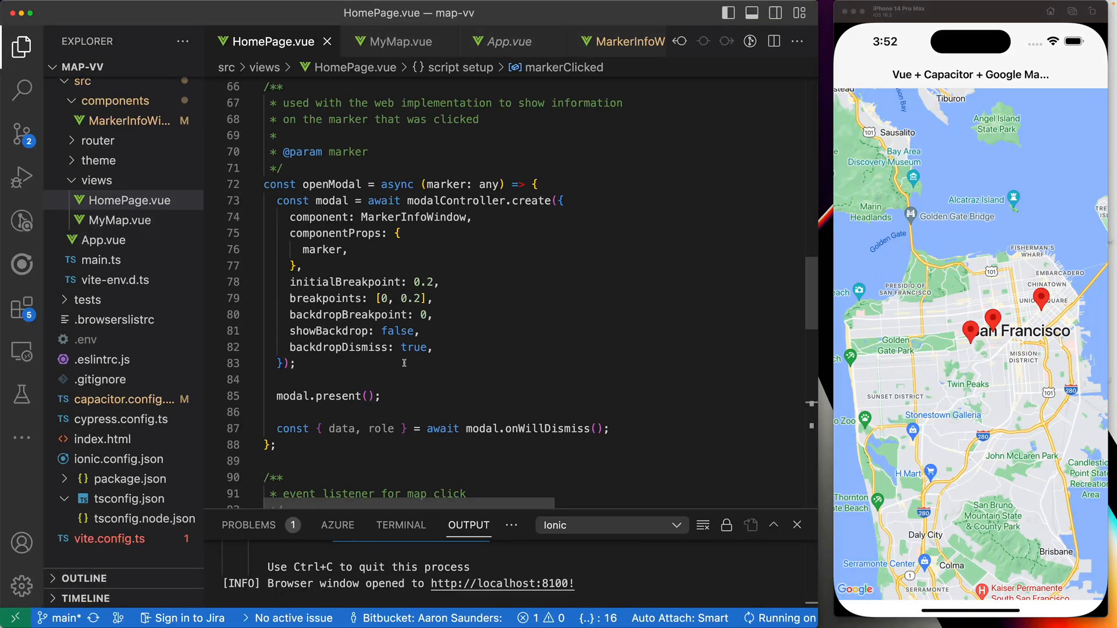
pyautogui.moveTo(654, 307)
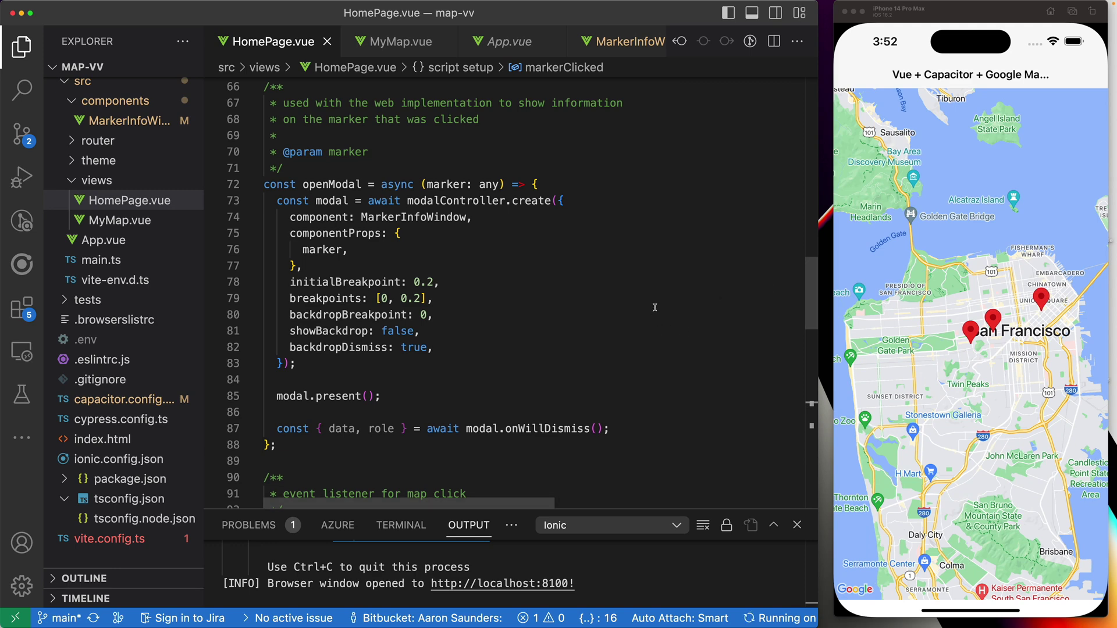
pyautogui.scroll(-3)
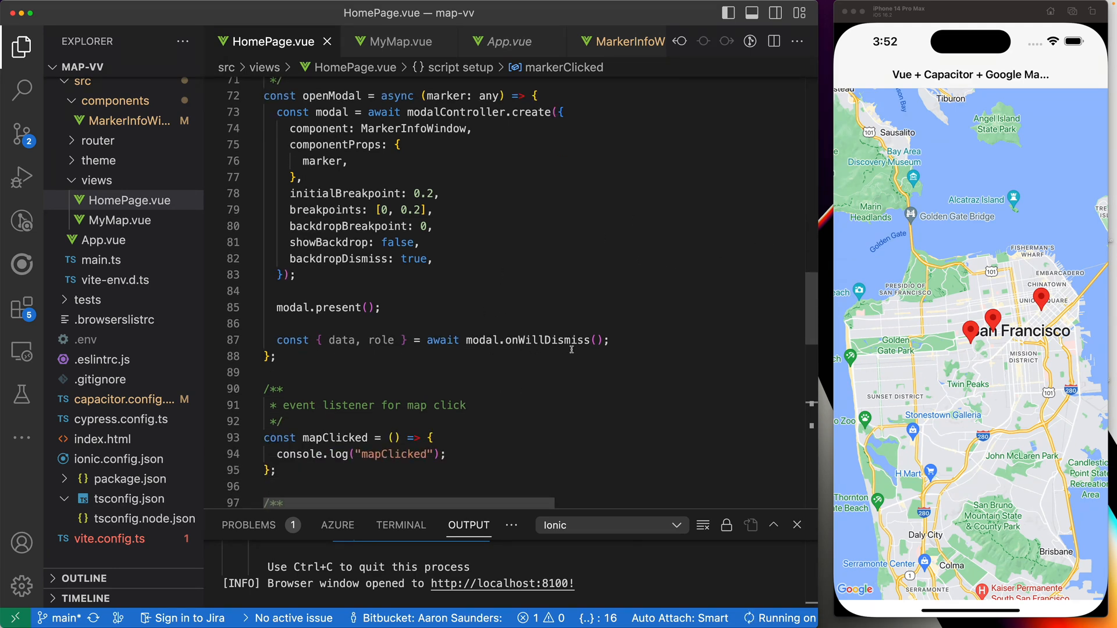
pyautogui.scroll(-3)
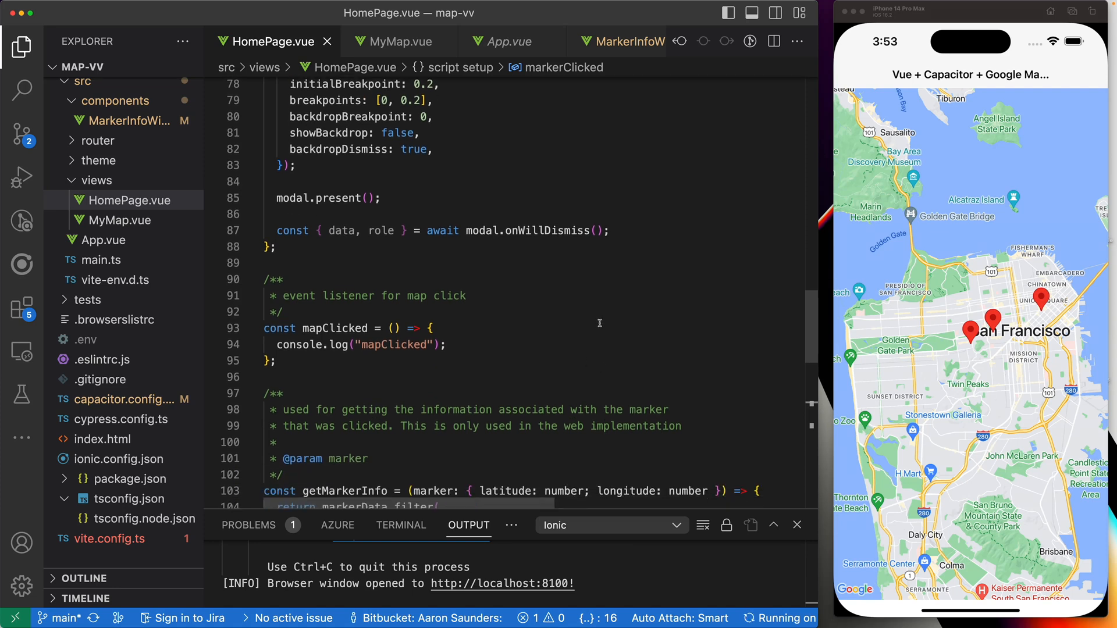
pyautogui.moveTo(568, 262)
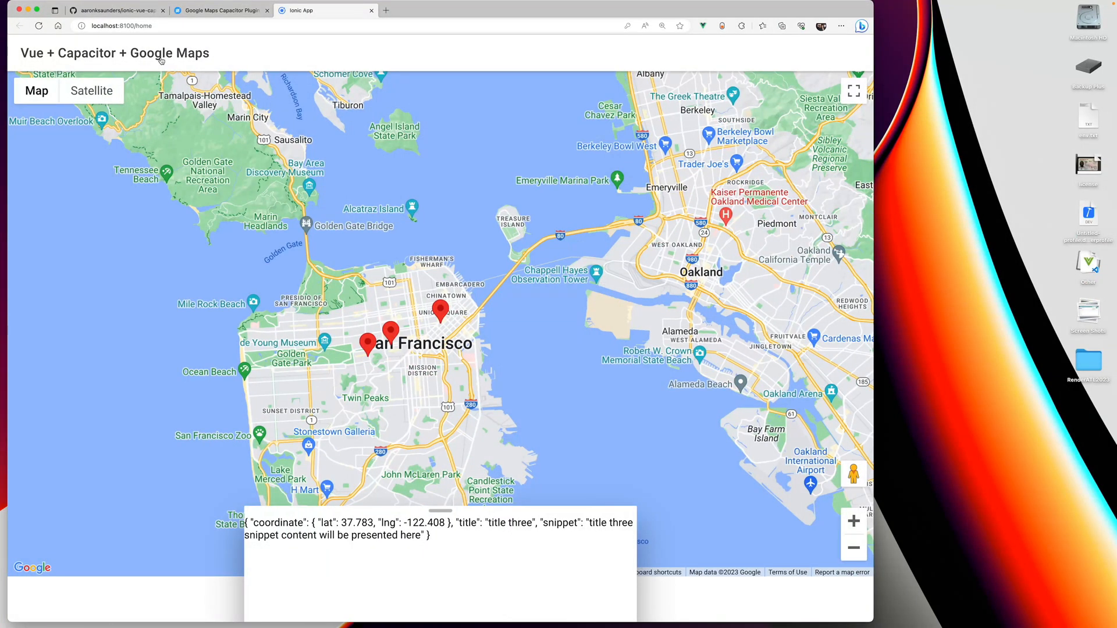
# Switch to Edge and go from the GitHub repo back to the DEV.to article.
pyautogui.click(221, 10)
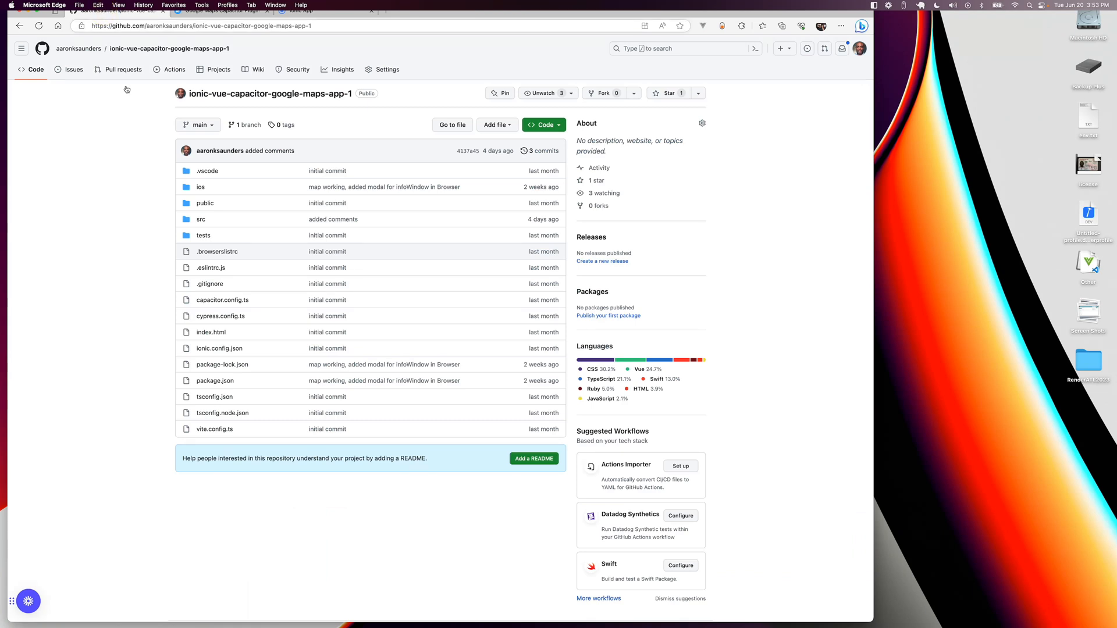
pyautogui.click(221, 11)
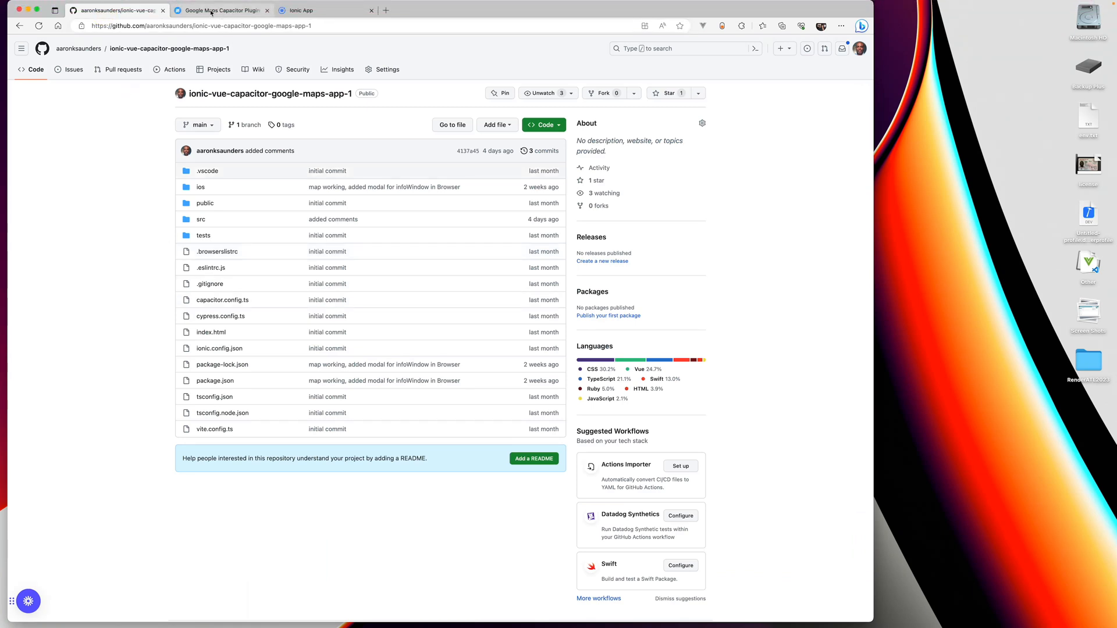
pyautogui.click(20, 26)
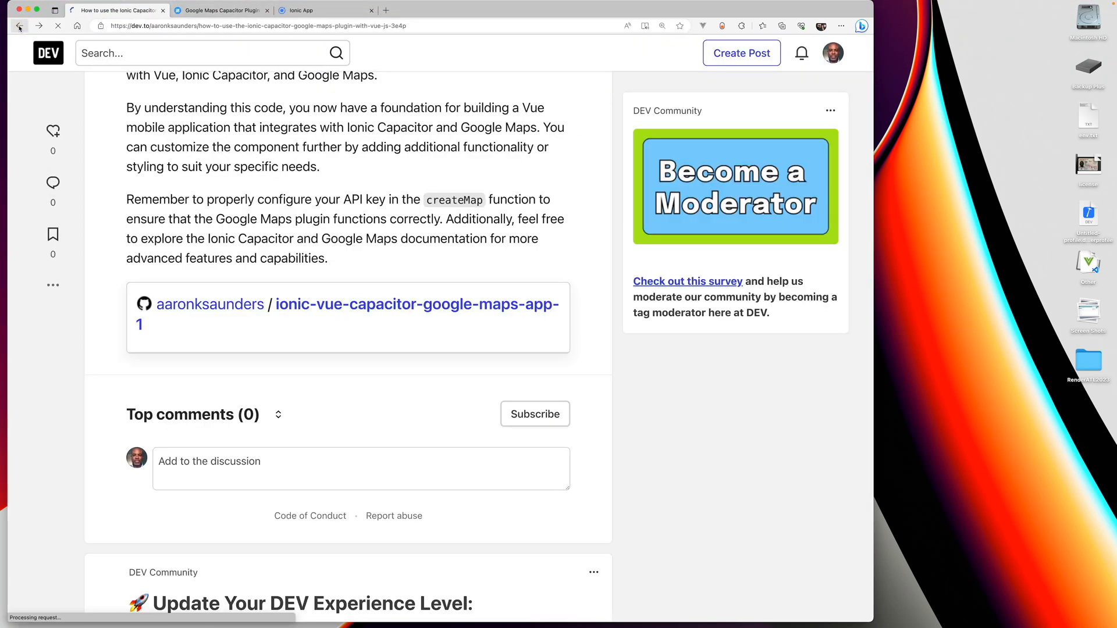
# Scroll the DEV.to tutorial back up to its title and introduction.
pyautogui.scroll(3)
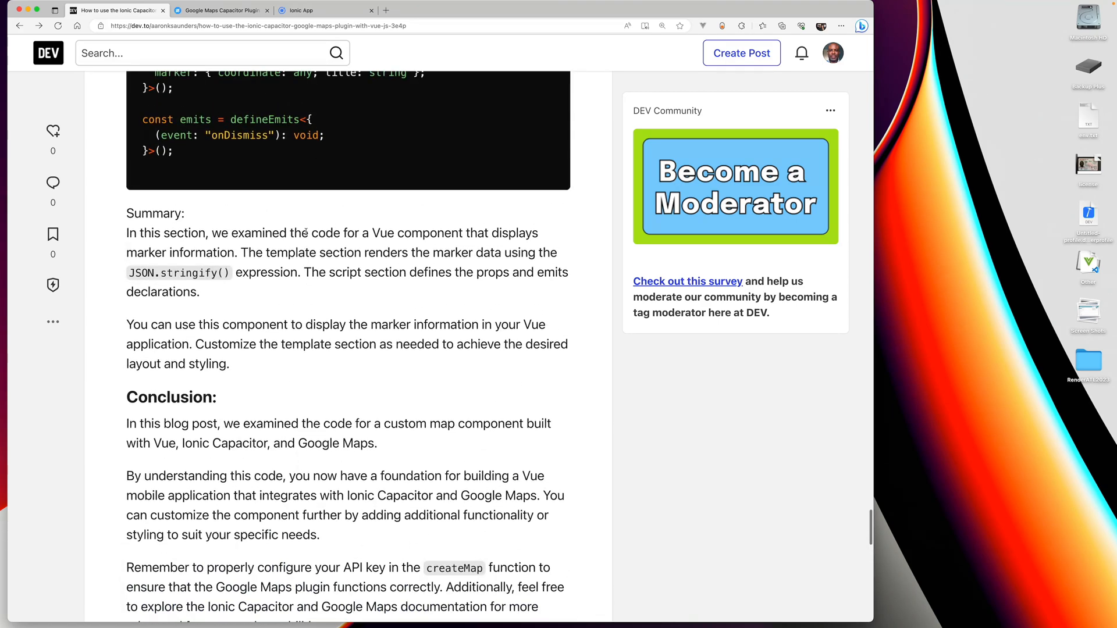
pyautogui.scroll(3)
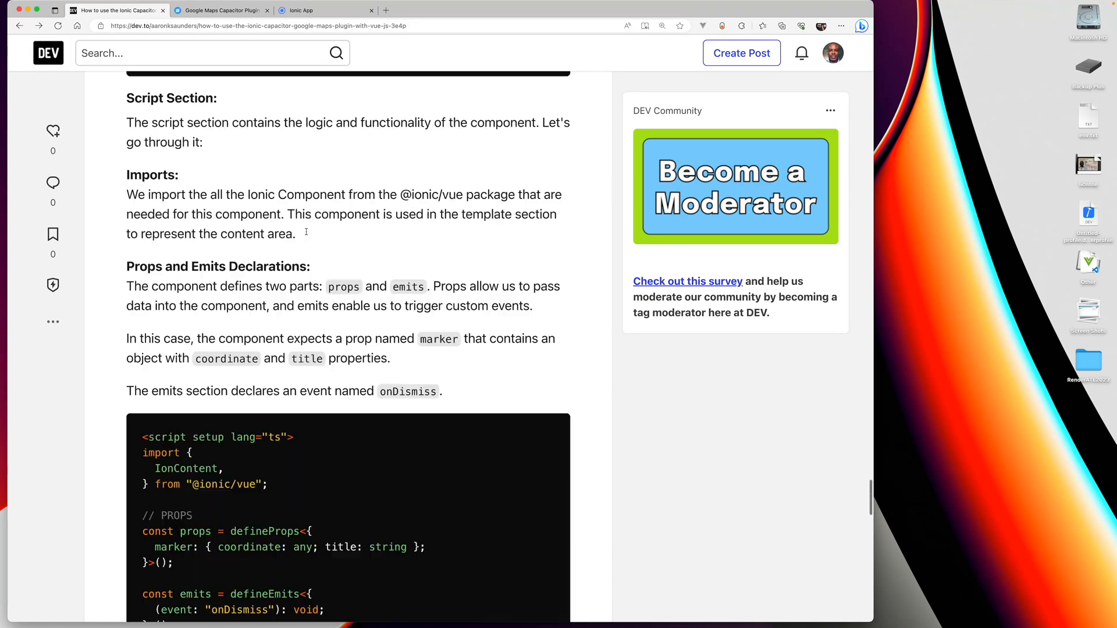
pyautogui.scroll(-3)
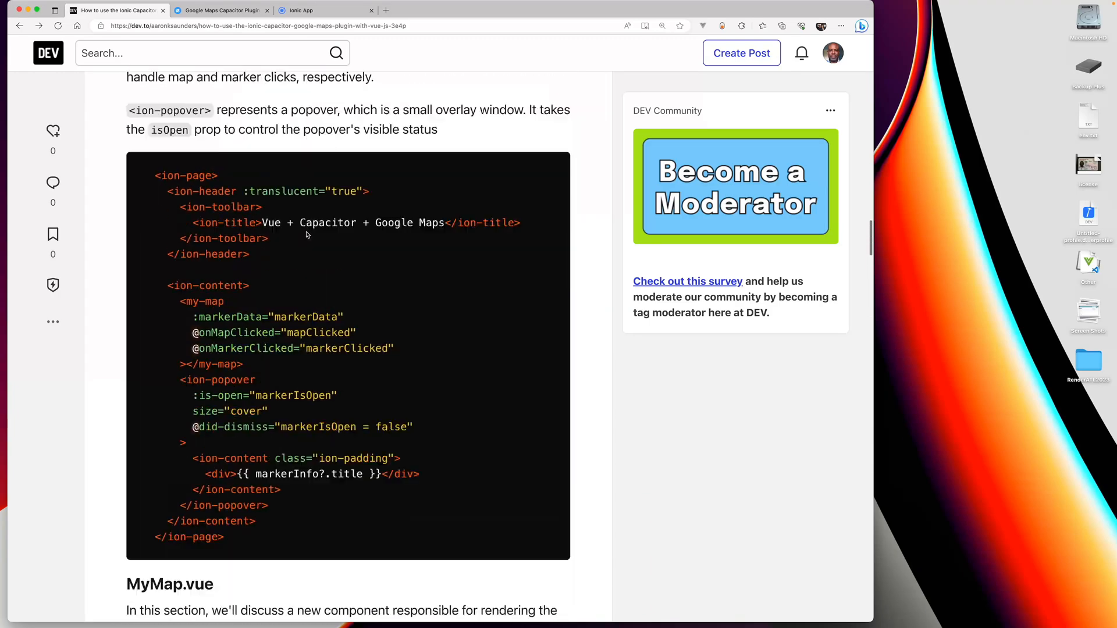
pyautogui.scroll(-3)
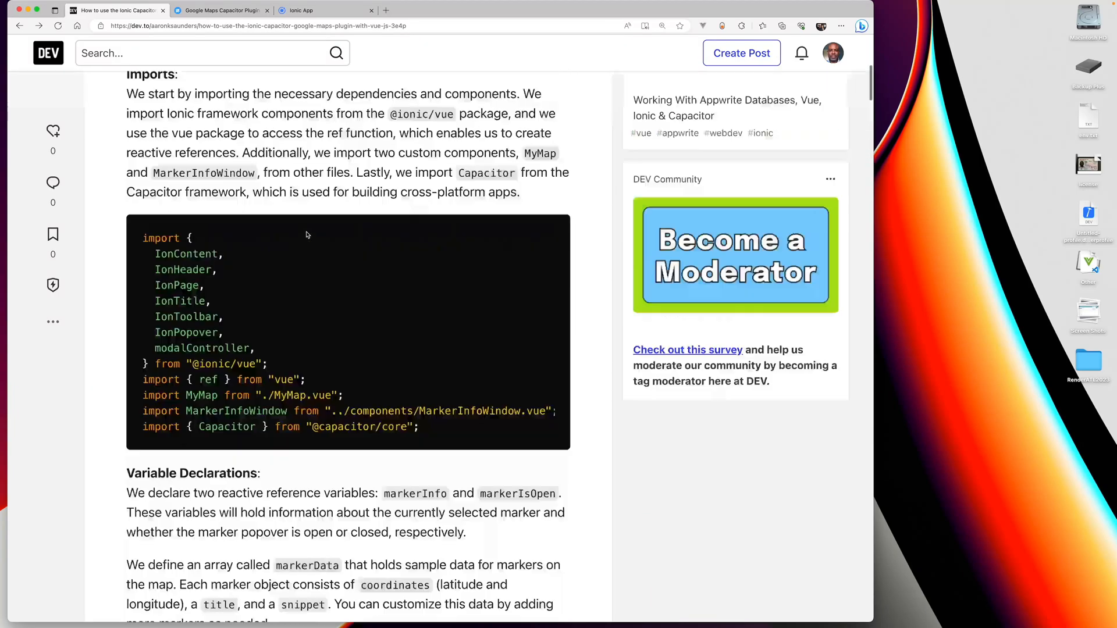
pyautogui.scroll(3)
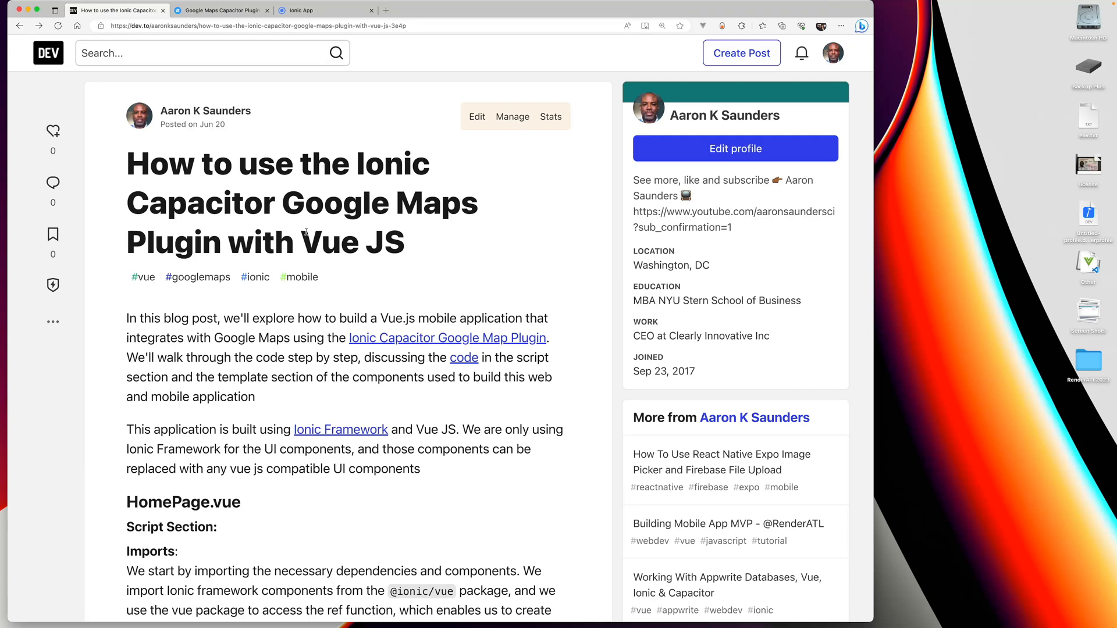
pyautogui.moveTo(389, 277)
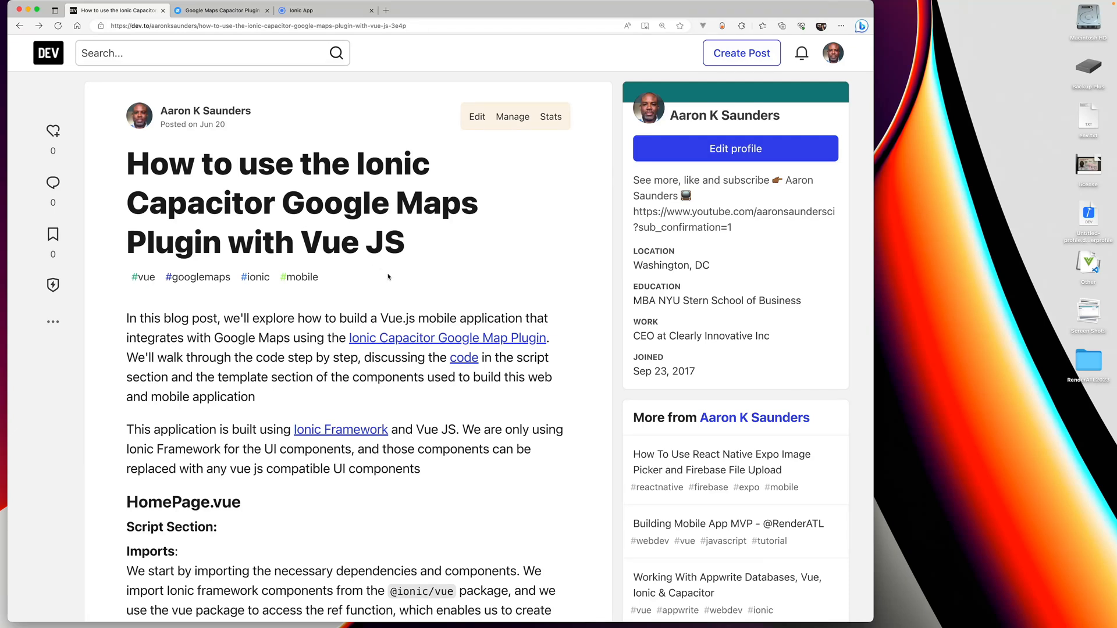
pyautogui.moveTo(404, 195)
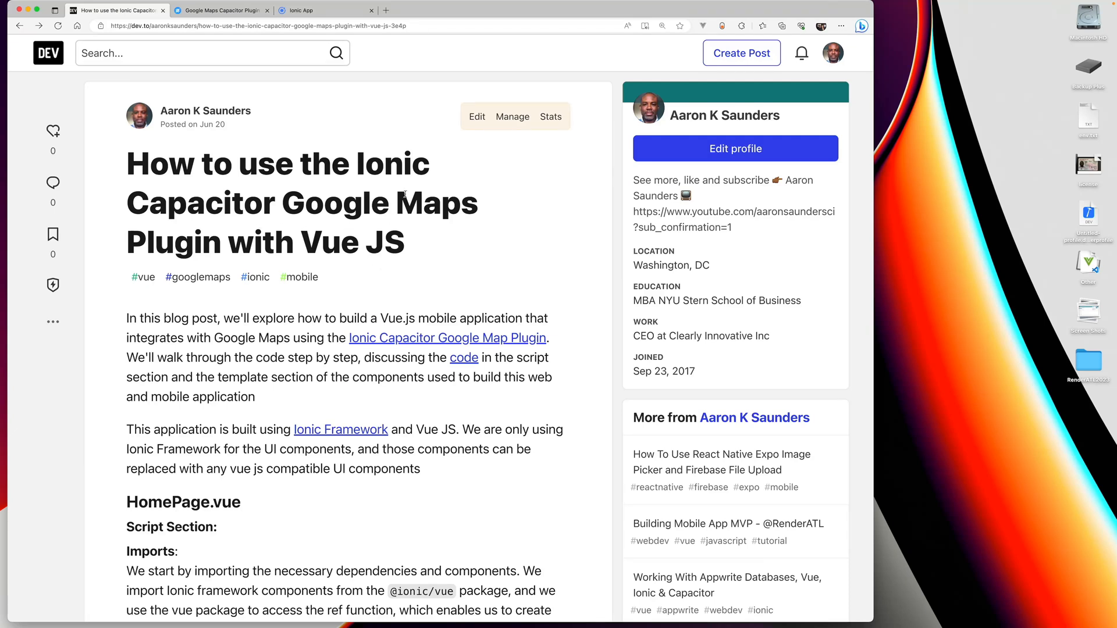
pyautogui.moveTo(922, 167)
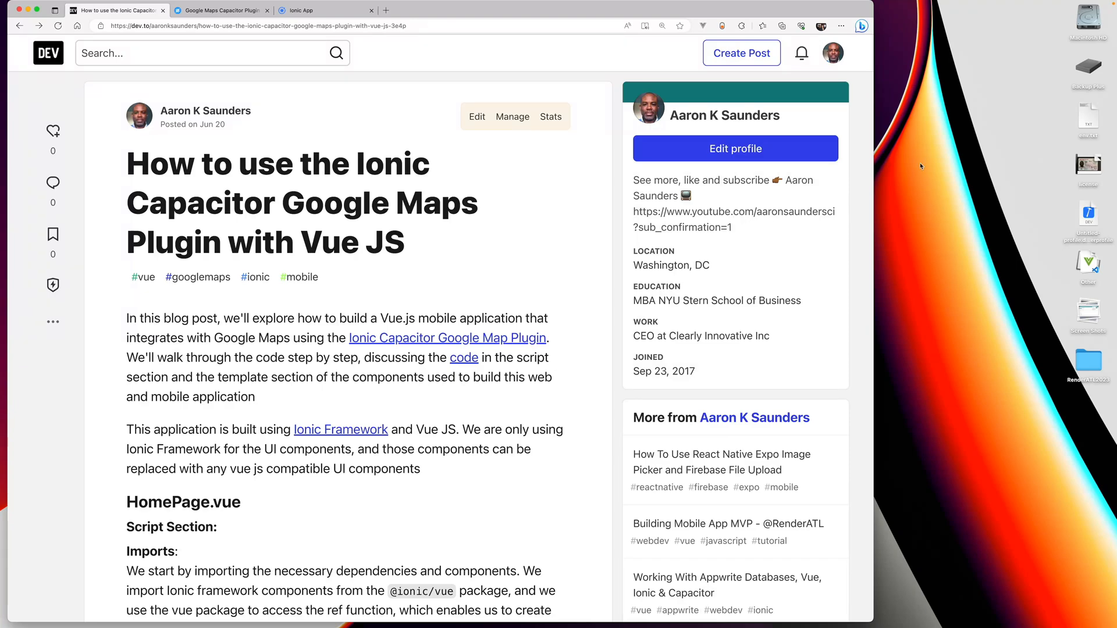